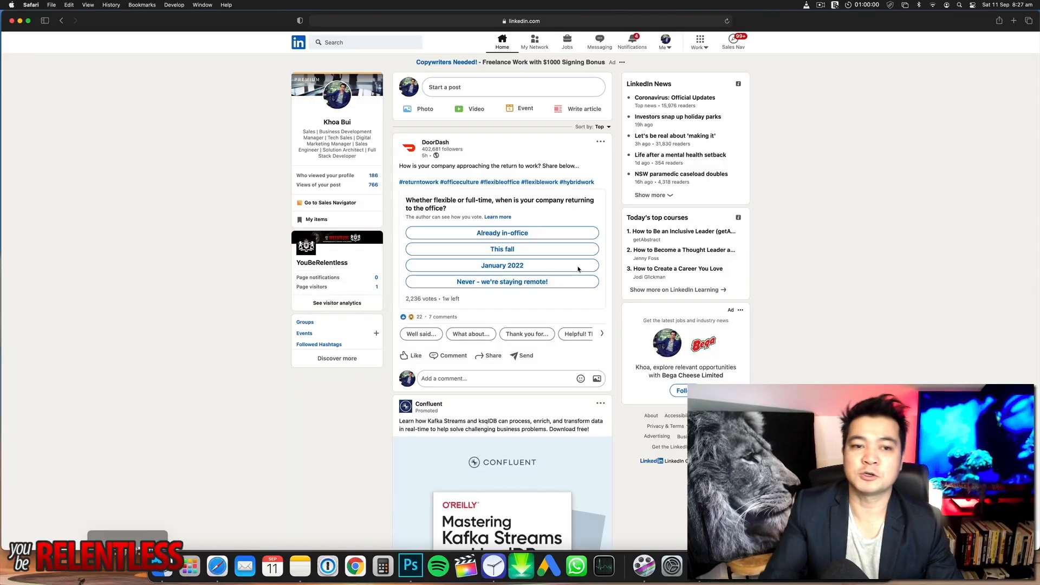
pyautogui.moveTo(772, 268)
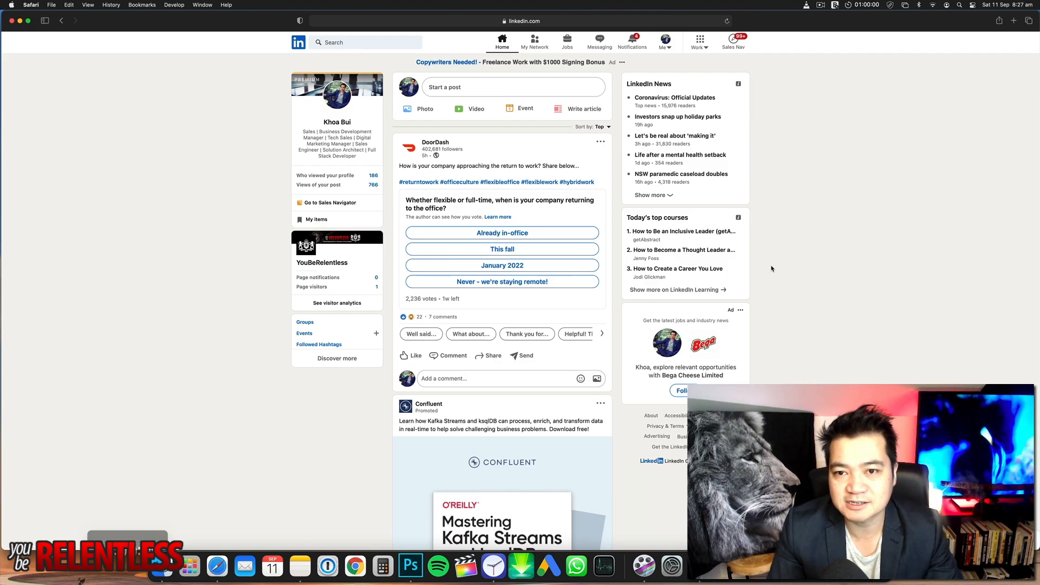
# Step: Launch Sales Navigator in a new tab from the LinkedIn feed's top bar
pyautogui.click(1013, 21)
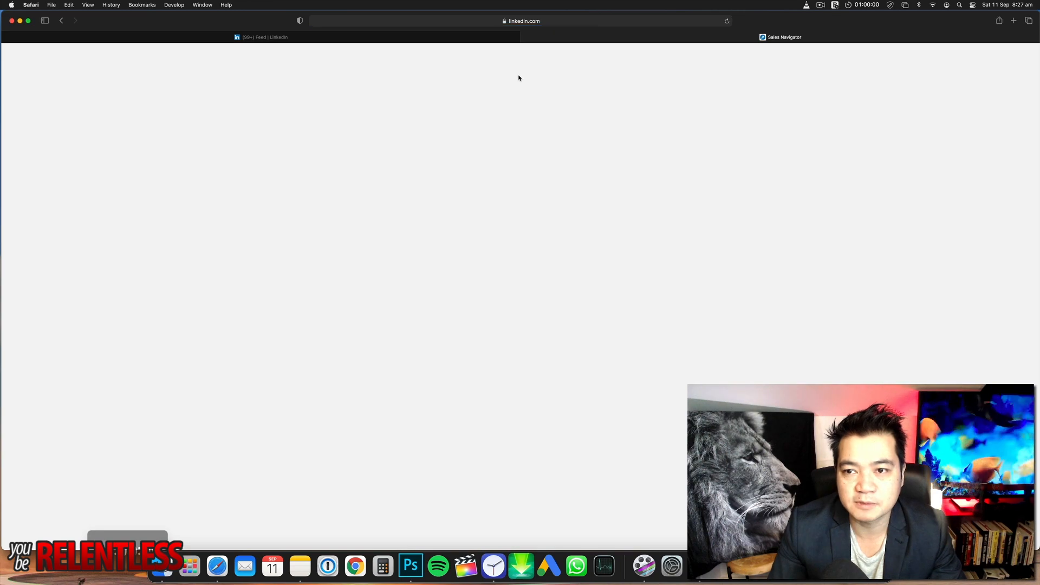
pyautogui.click(784, 37)
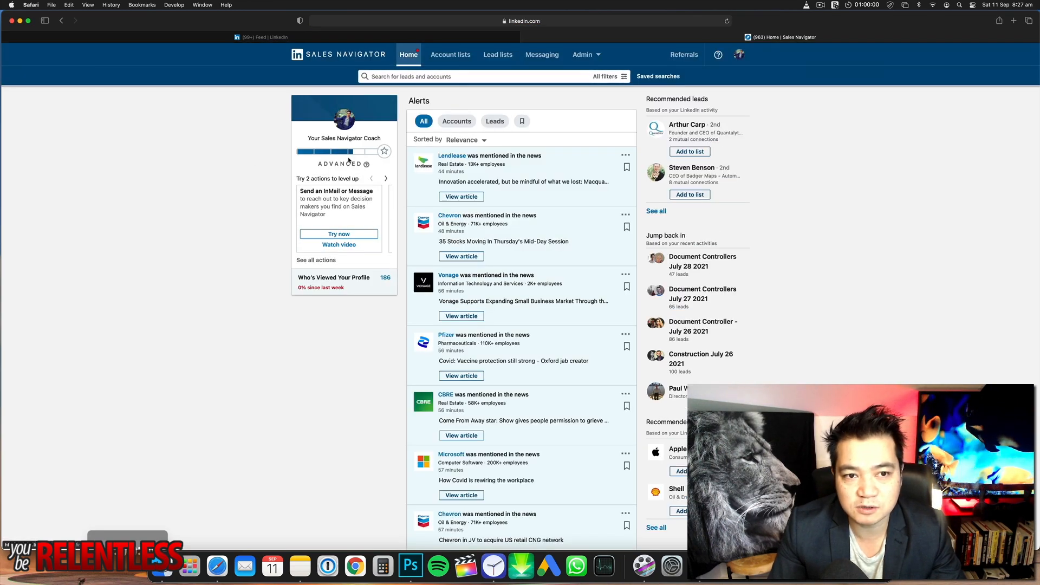
pyautogui.moveTo(519, 189)
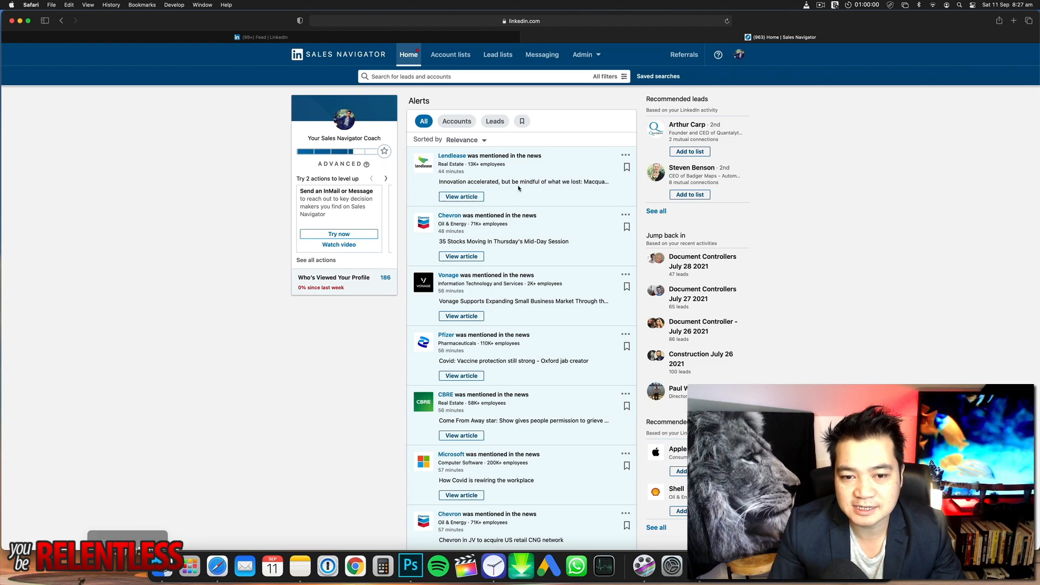
pyautogui.scroll(-3)
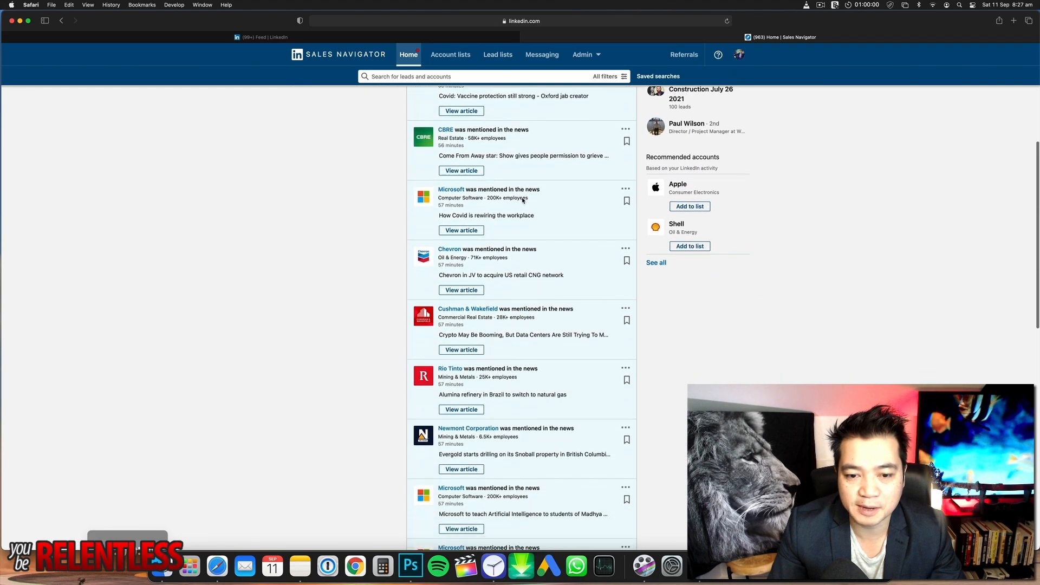
pyautogui.scroll(3)
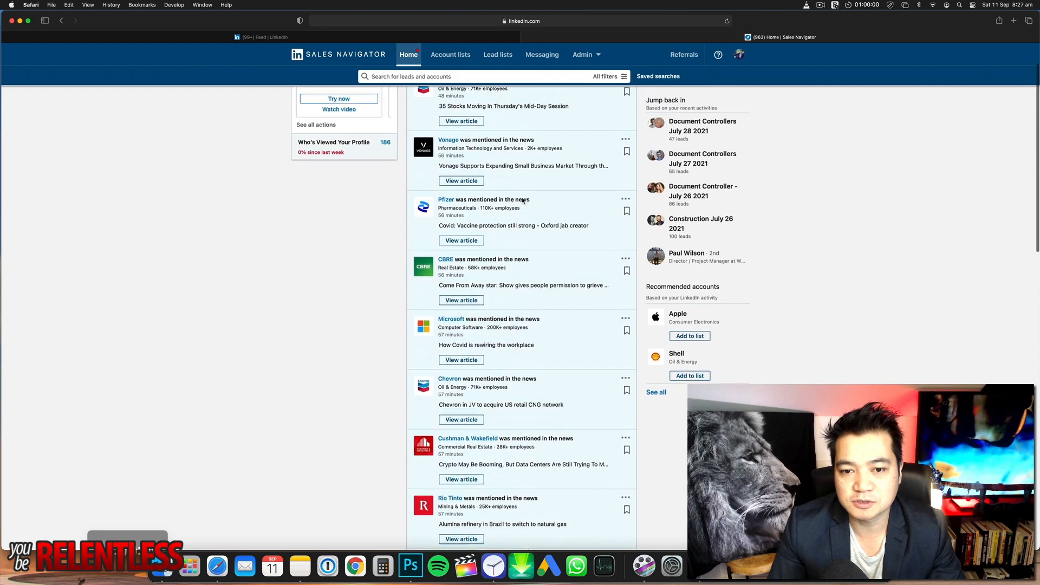
pyautogui.scroll(3)
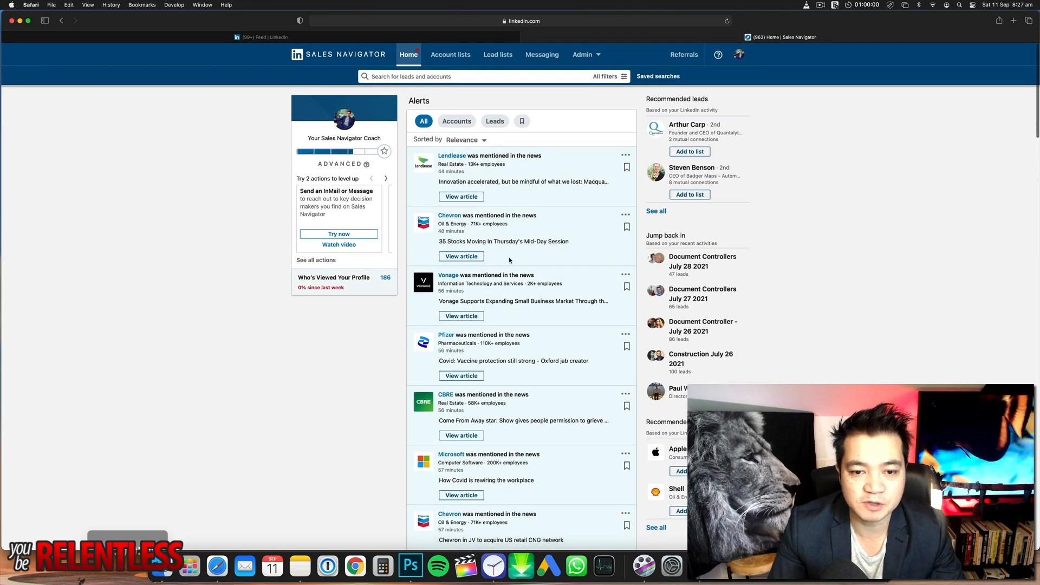
pyautogui.moveTo(435, 62)
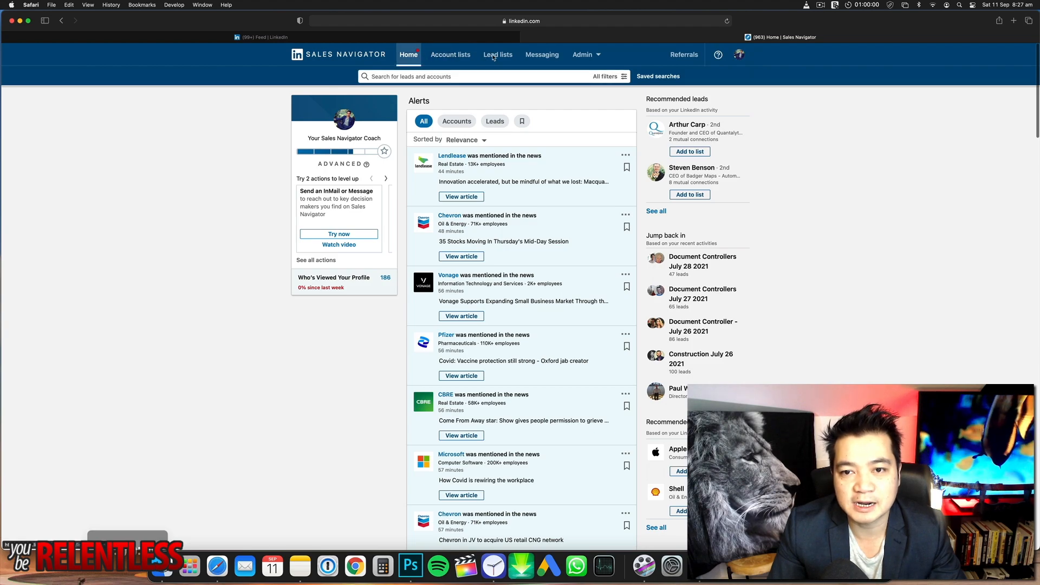
pyautogui.click(450, 54)
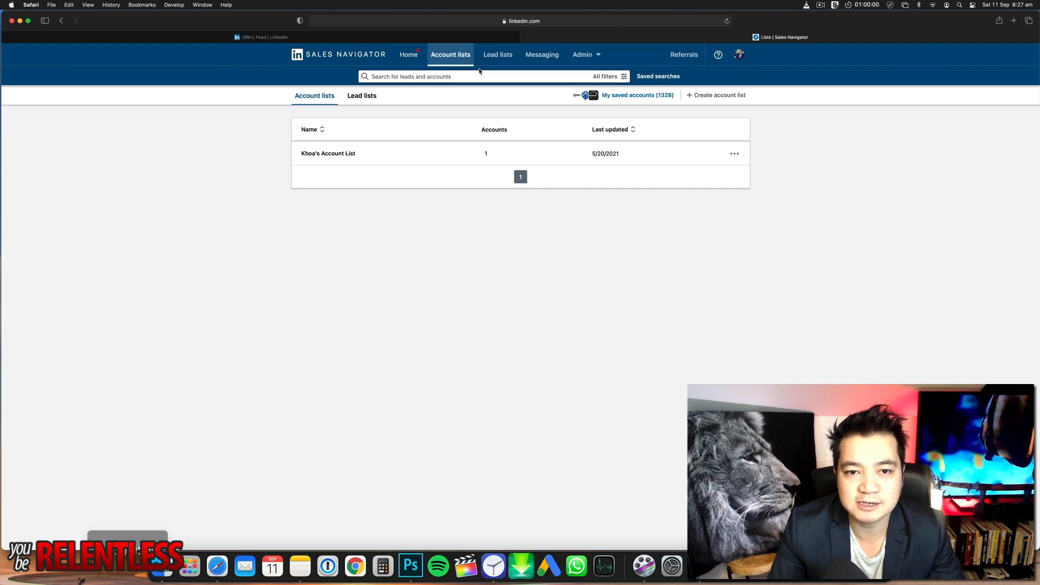
pyautogui.moveTo(498, 57)
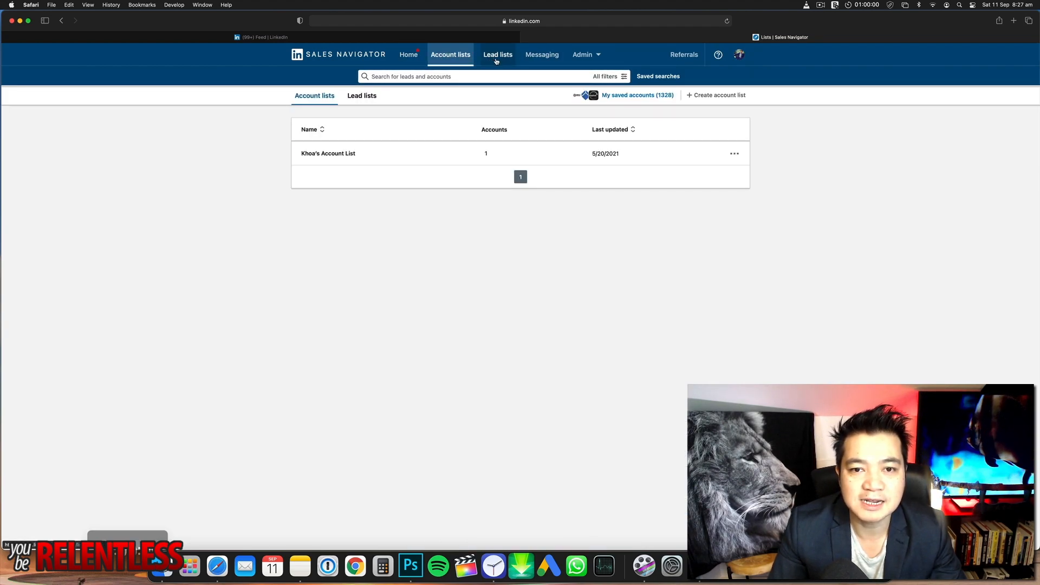
pyautogui.click(541, 54)
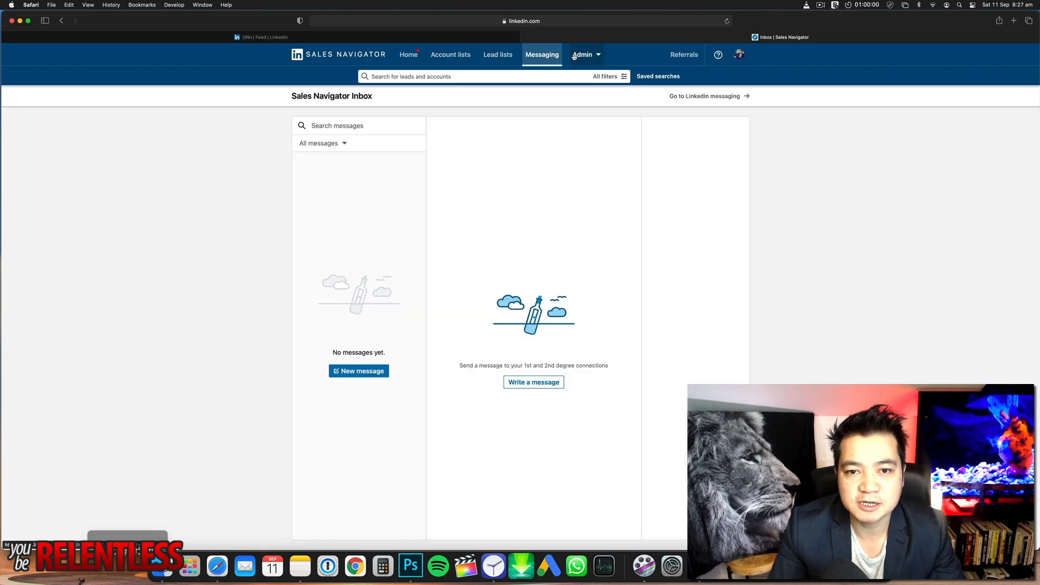
pyautogui.click(583, 54)
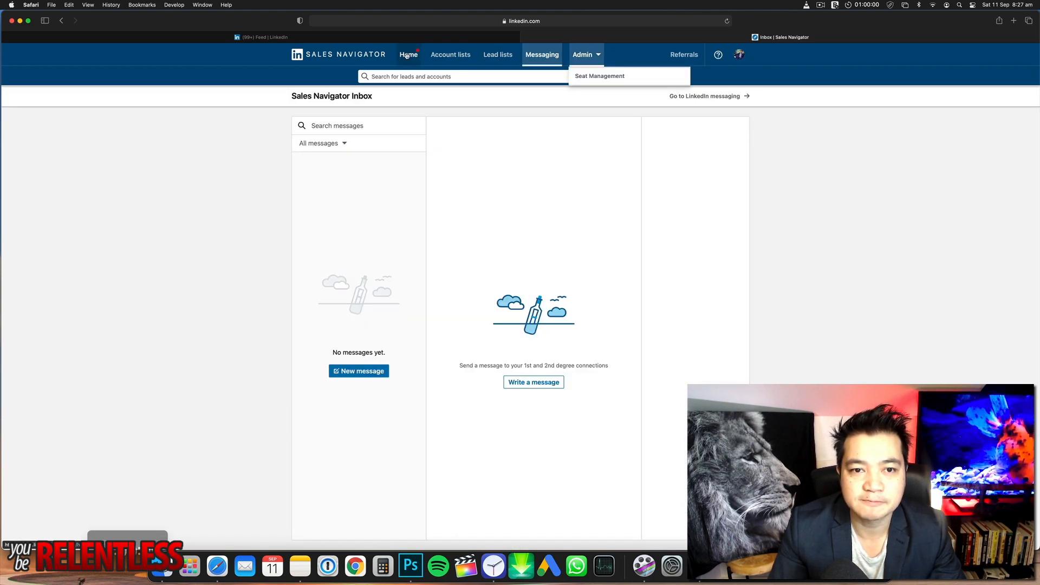
pyautogui.click(408, 54)
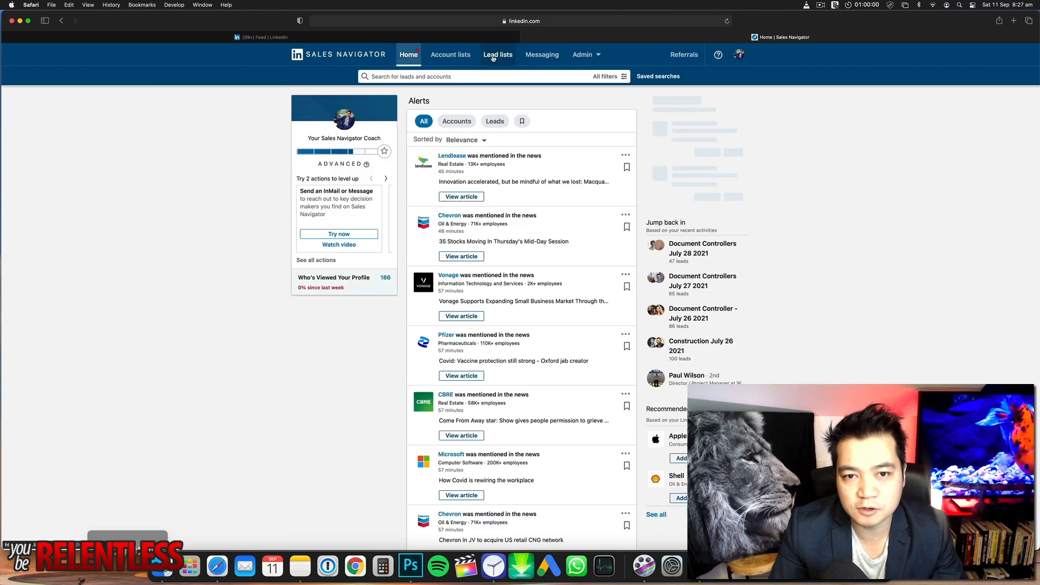
pyautogui.click(497, 55)
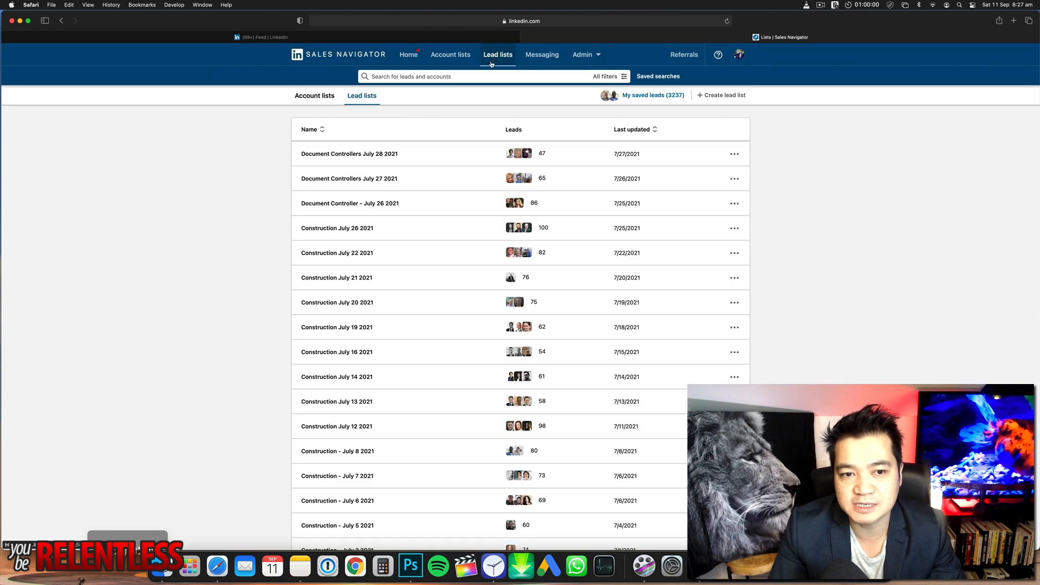
pyautogui.click(409, 55)
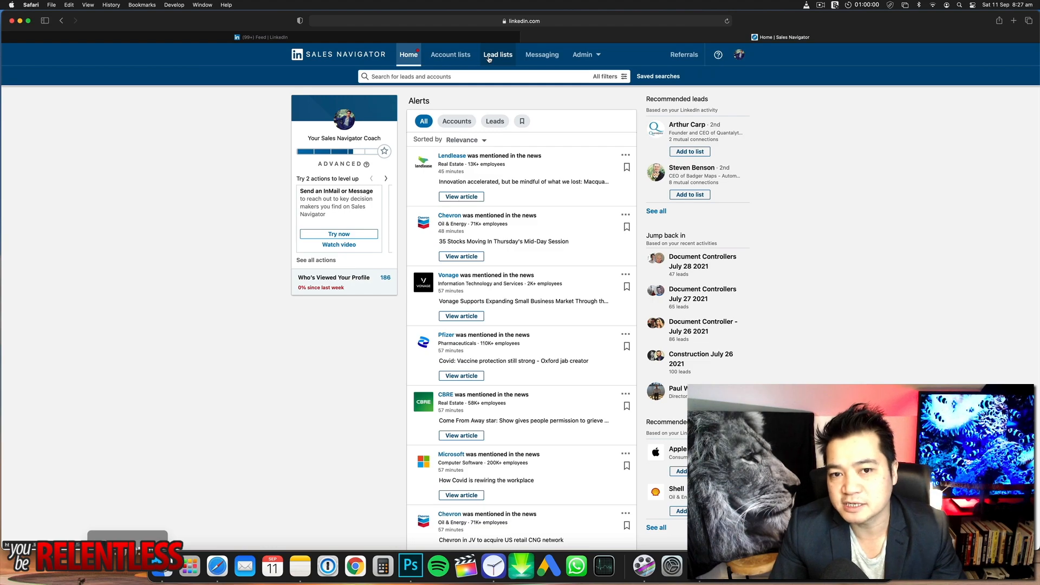
# Step: Go to Lead lists and begin a new lead list, bringing up the blank create form
pyautogui.click(497, 54)
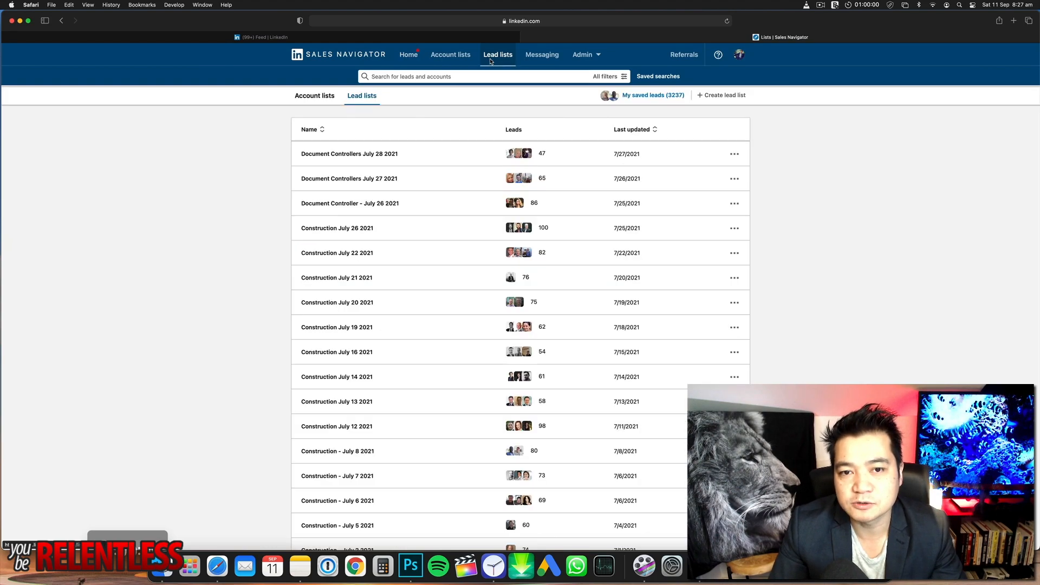
pyautogui.moveTo(653, 95)
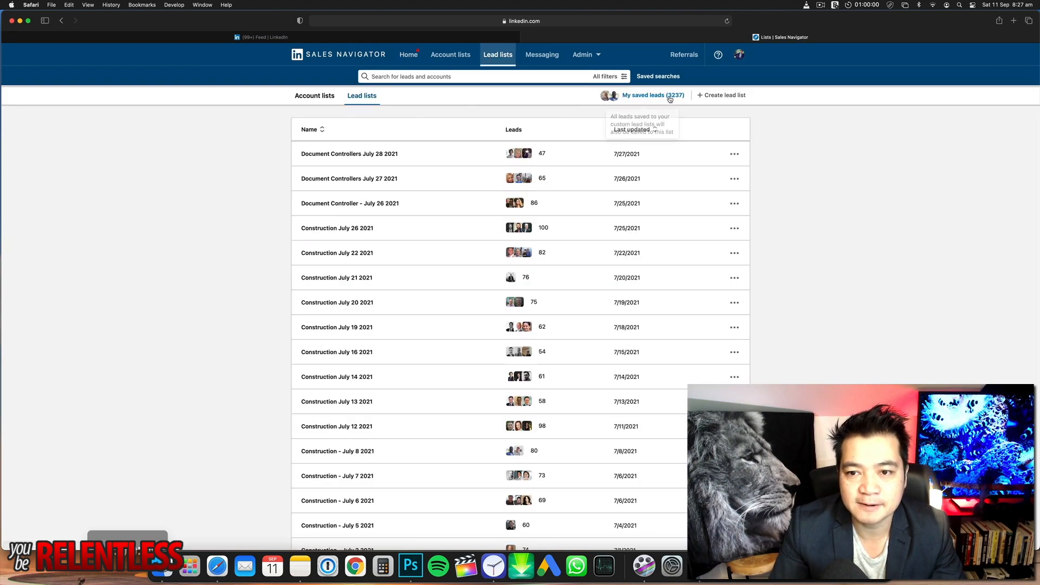
pyautogui.click(724, 95)
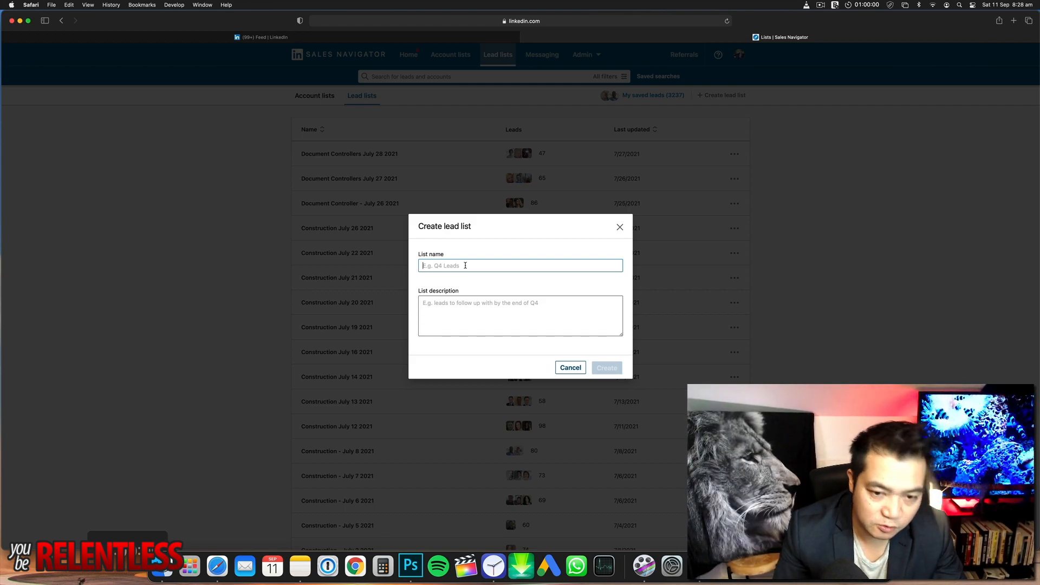
# Step: Name the list 'Managing Directors in Mining Sept 11 2021'
pyautogui.write('Managing')
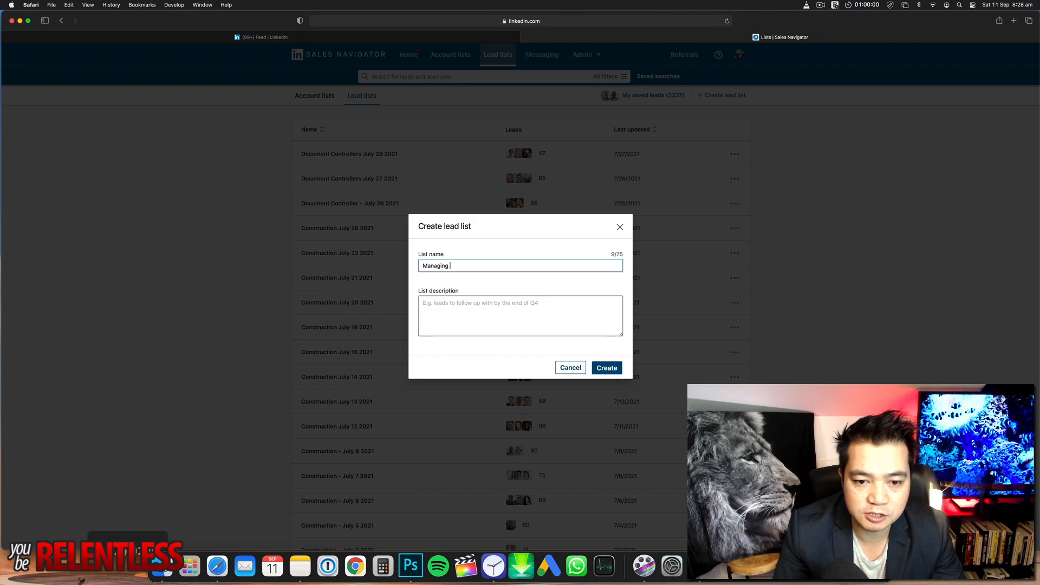
pyautogui.write('Directors in Minin')
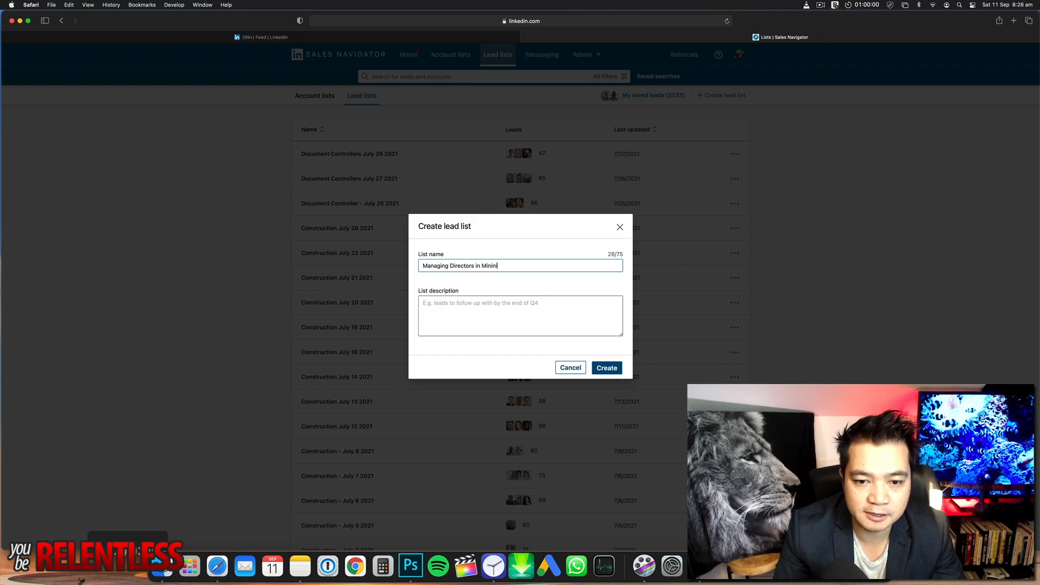
pyautogui.write('g')
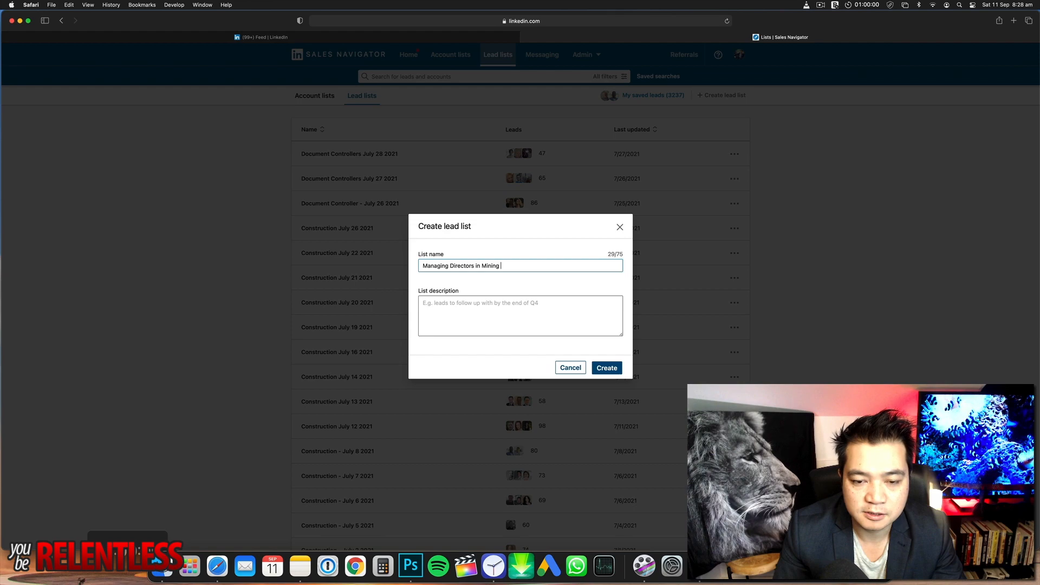
pyautogui.write('Sept 11 202')
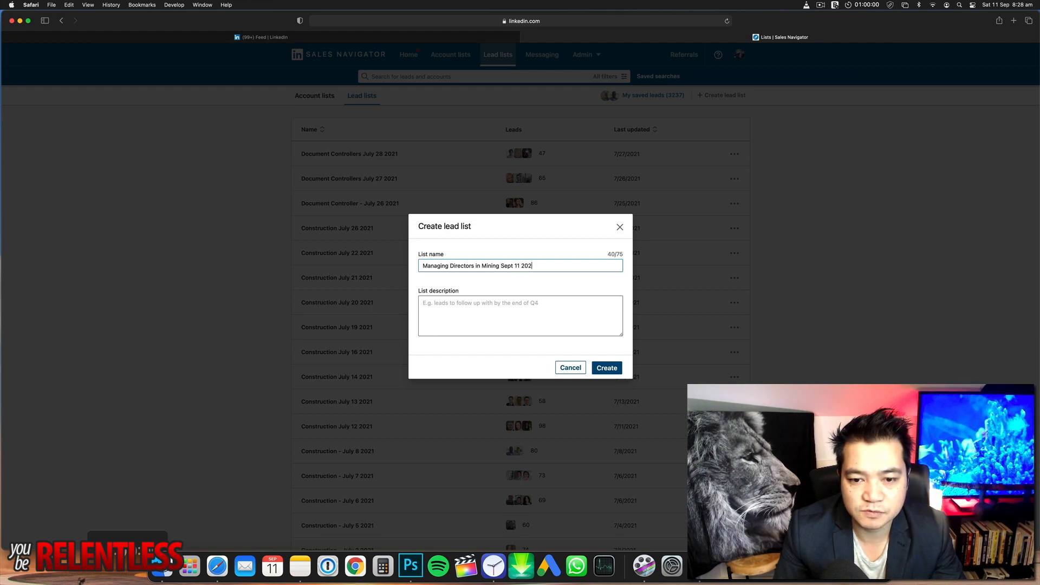
pyautogui.write('1')
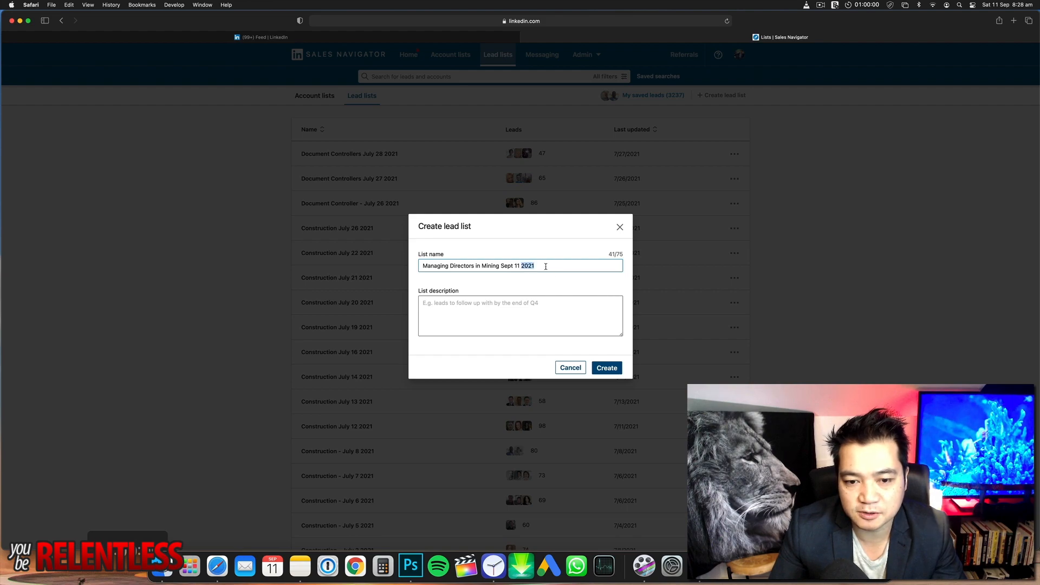
# Step: Describe it as 'this contains a list of all my prospects in the mining industry.' and create the list
pyautogui.write('this contains')
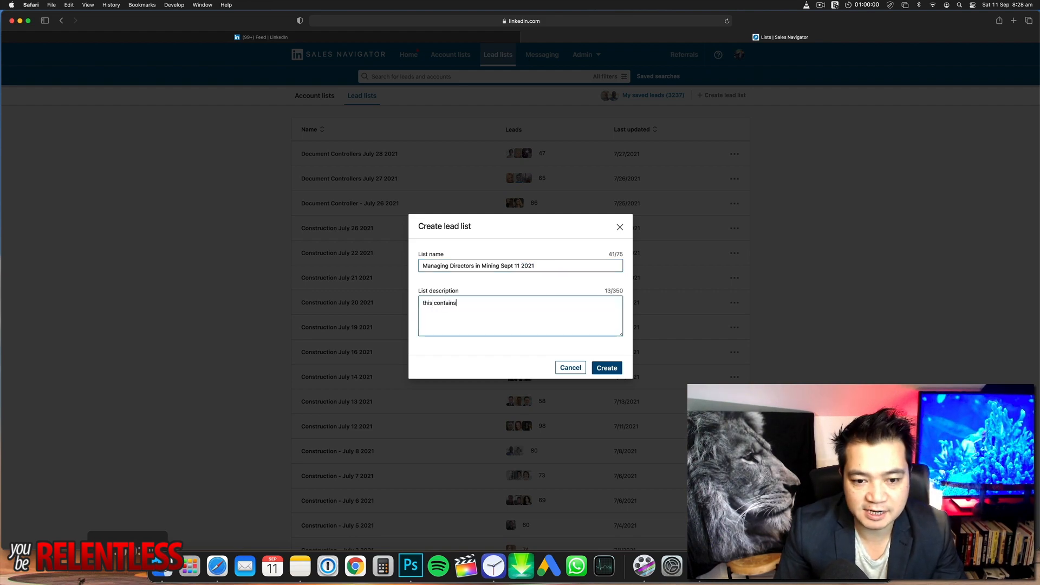
pyautogui.write('a list of all my')
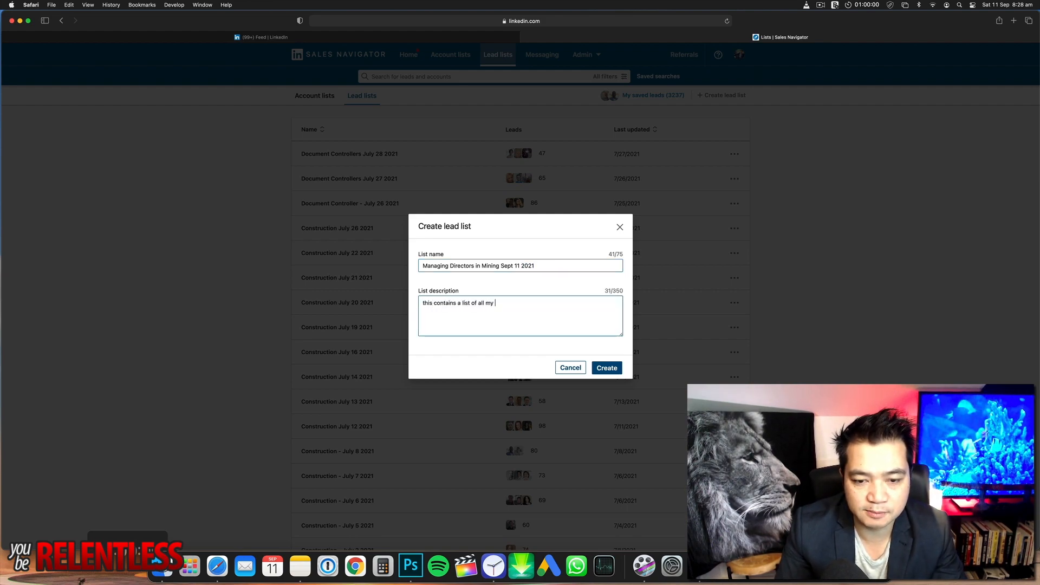
pyautogui.write('prospects in')
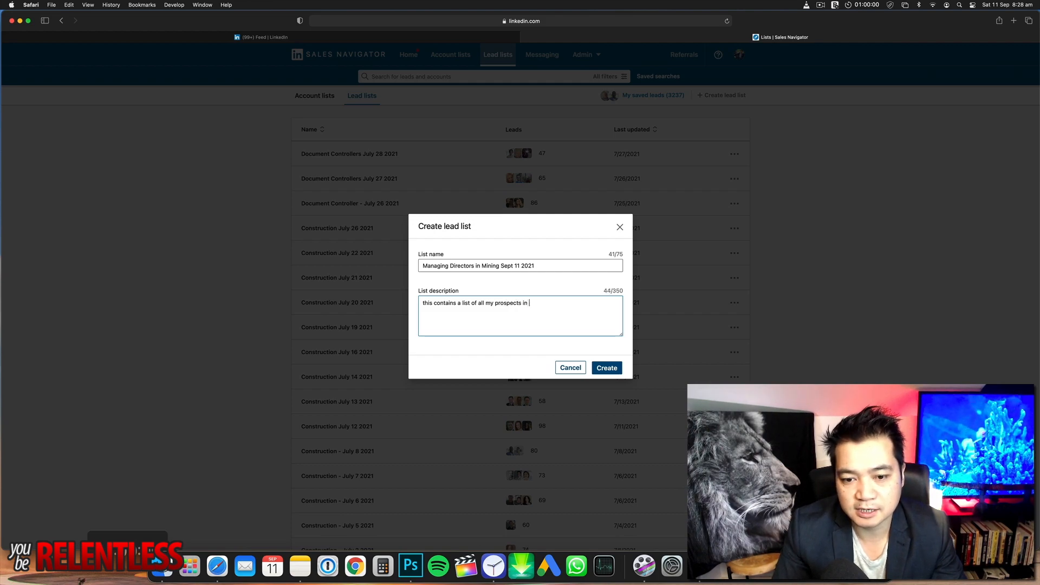
pyautogui.write('the mining in')
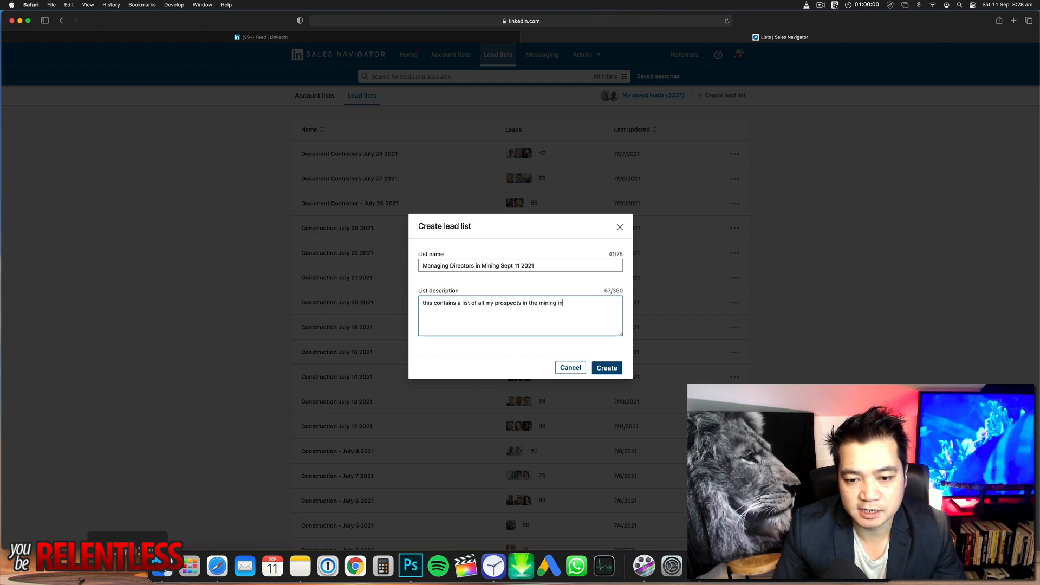
pyautogui.write('dustry.')
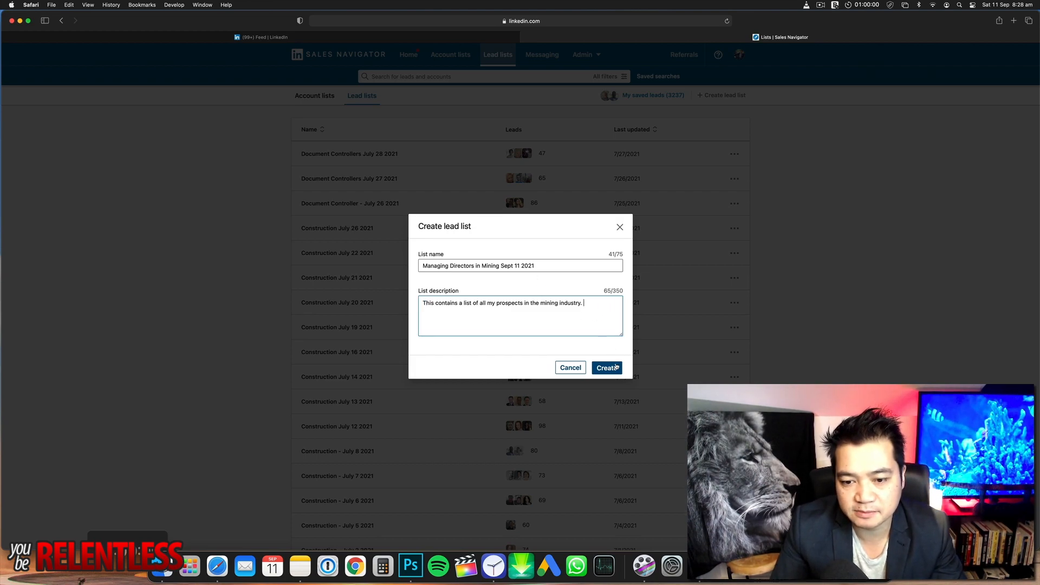
pyautogui.click(605, 367)
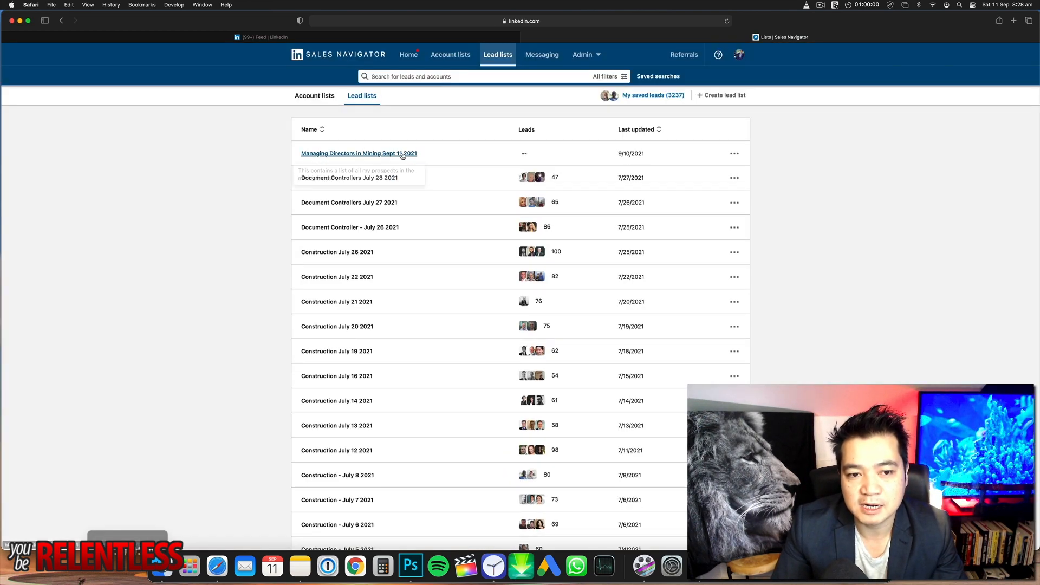
pyautogui.moveTo(528, 153)
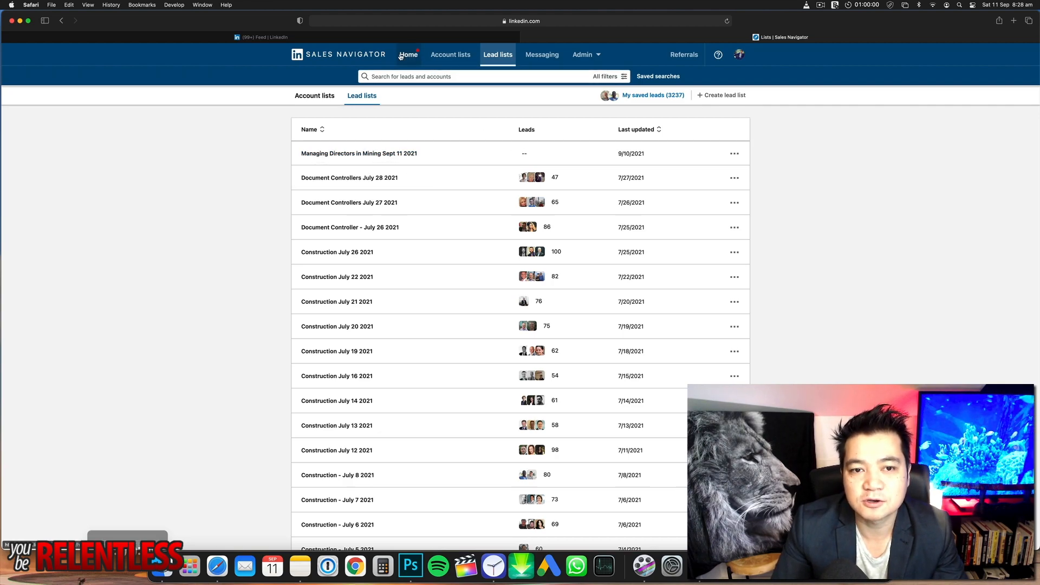
# Step: From the Sales Navigator home search bar, search leads for the keyword 'mining', correcting a misspelled first attempt
pyautogui.click(408, 54)
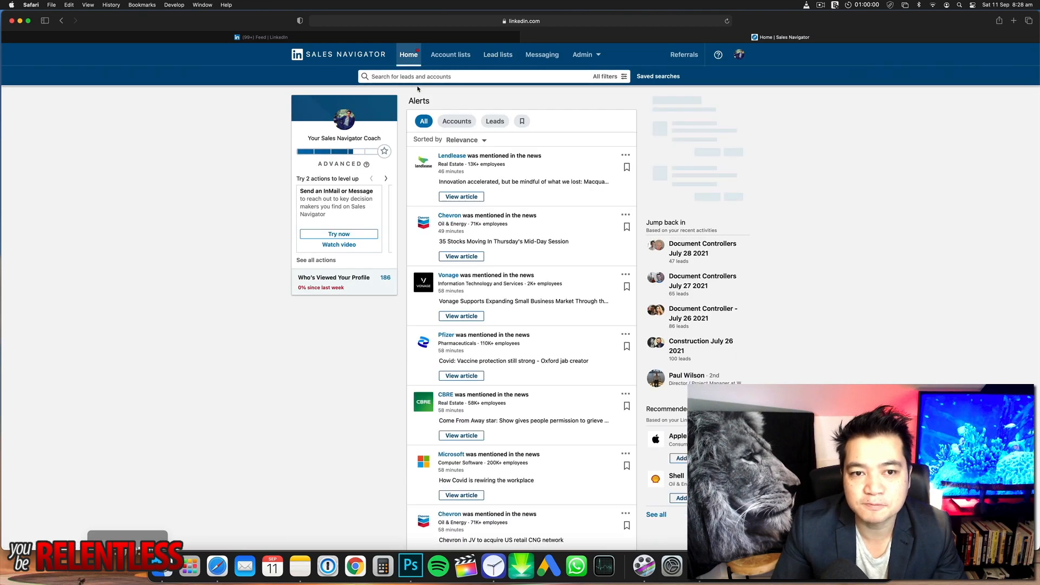
pyautogui.click(464, 76)
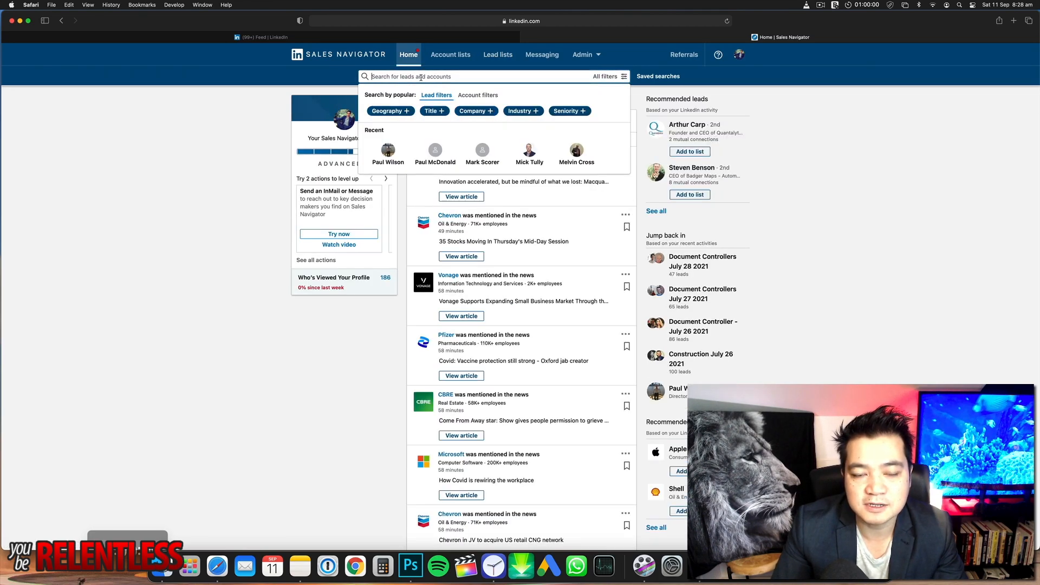
pyautogui.write('mang')
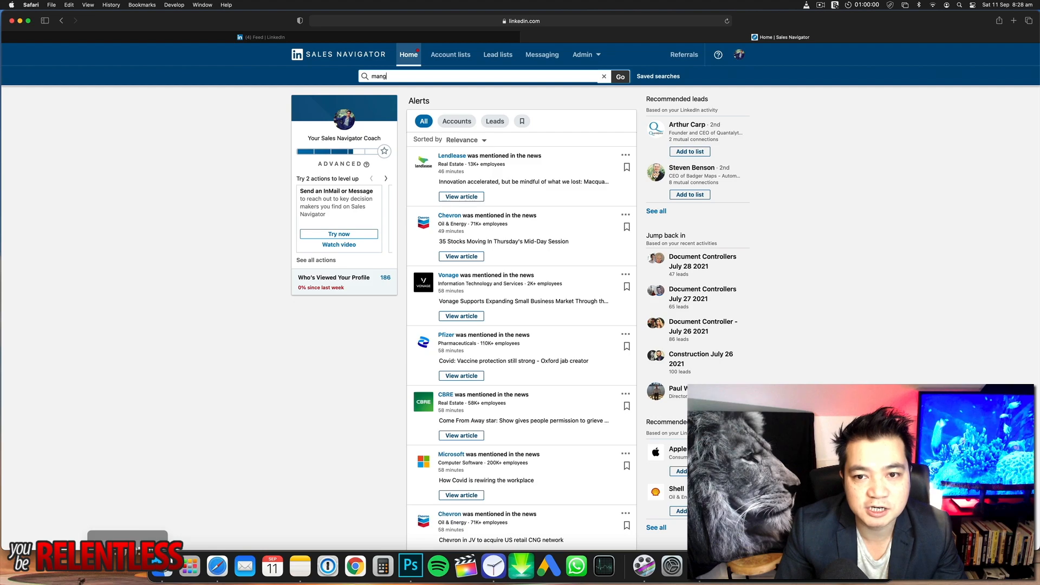
pyautogui.write('ing')
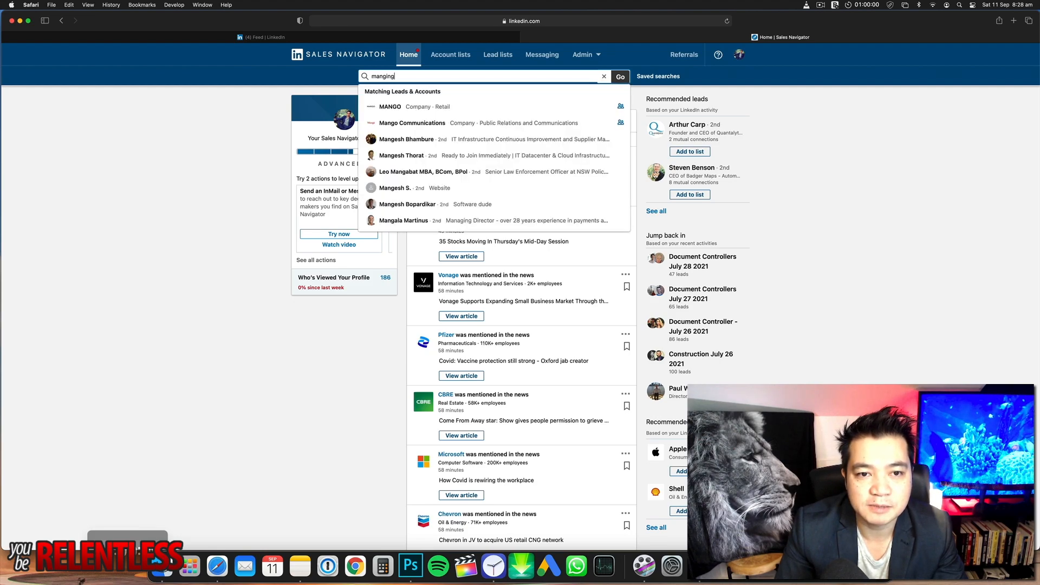
pyautogui.click(603, 76)
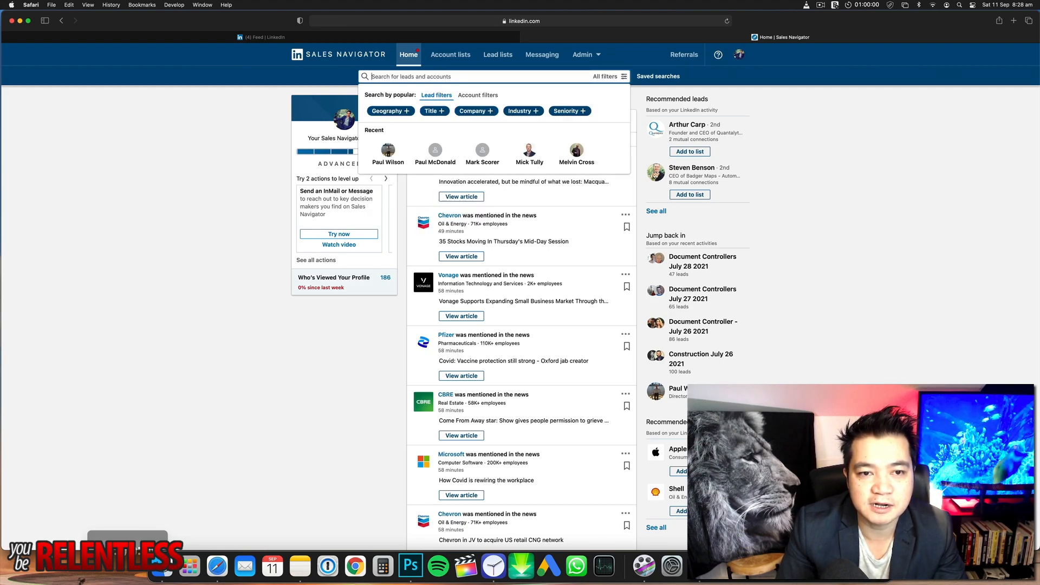
pyautogui.write('ming')
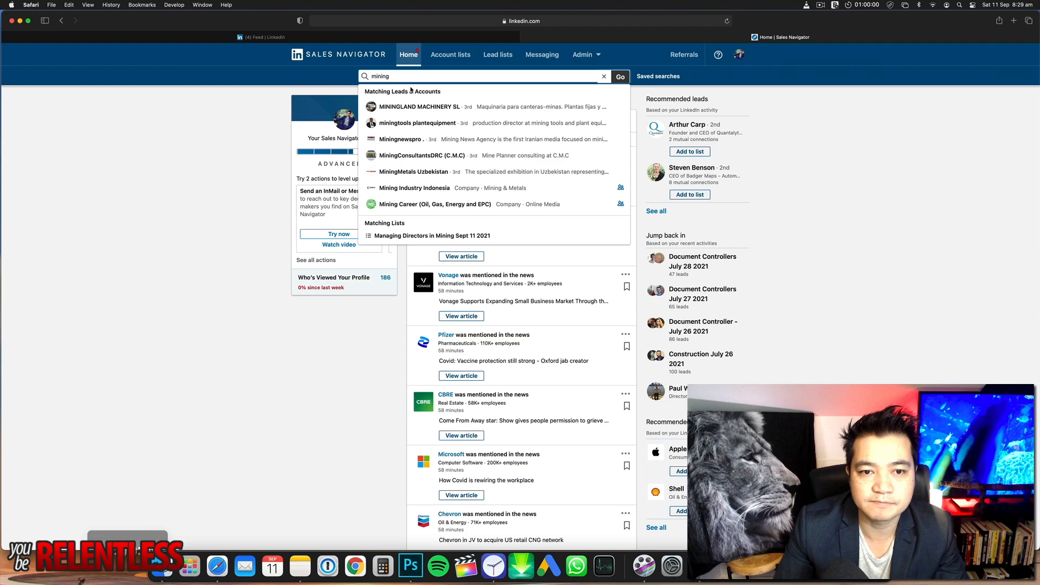
pyautogui.click(619, 77)
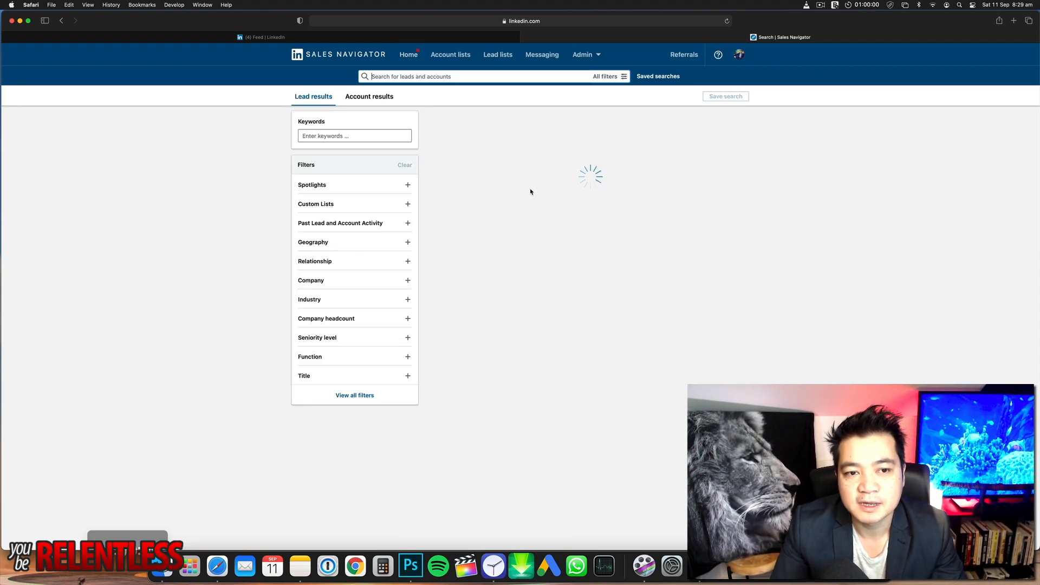
pyautogui.moveTo(522, 155)
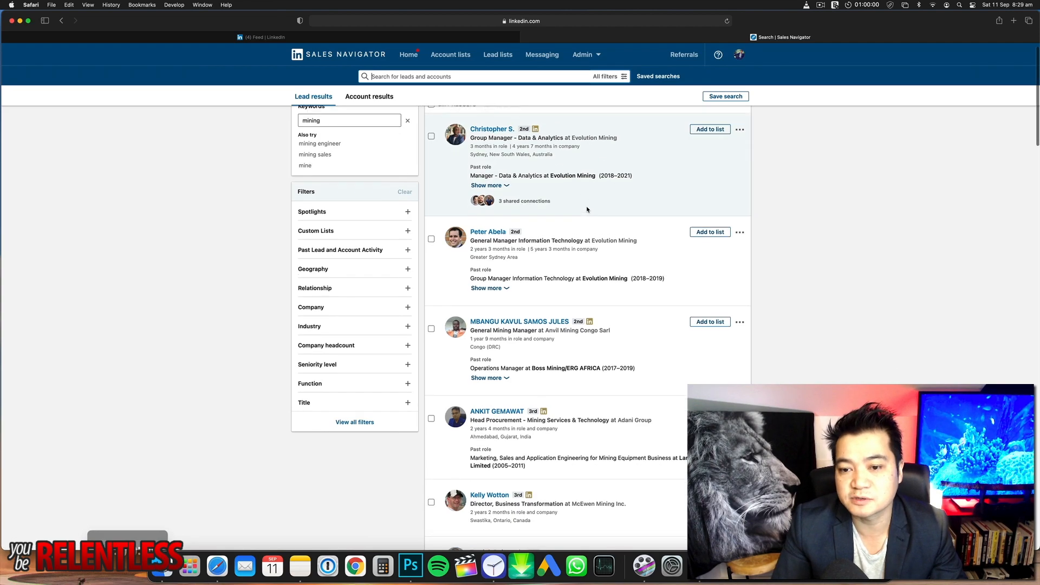
pyautogui.scroll(-3)
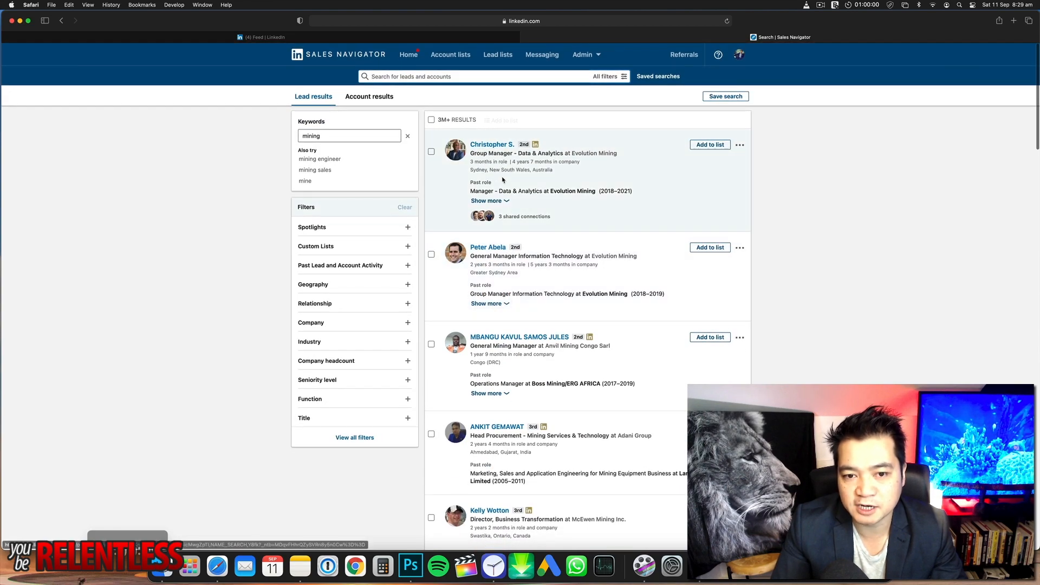
pyautogui.scroll(-3)
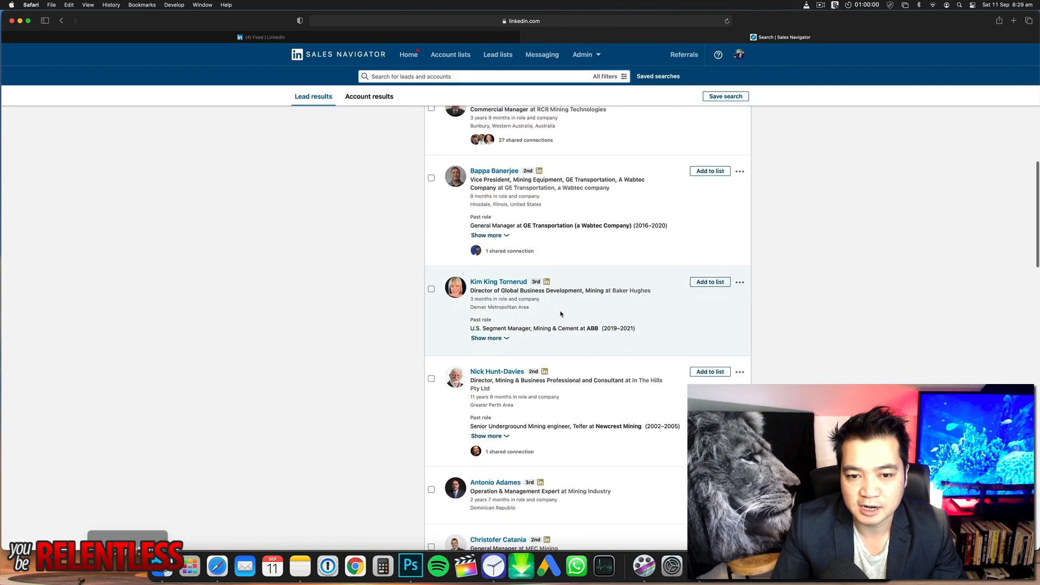
pyautogui.scroll(-3)
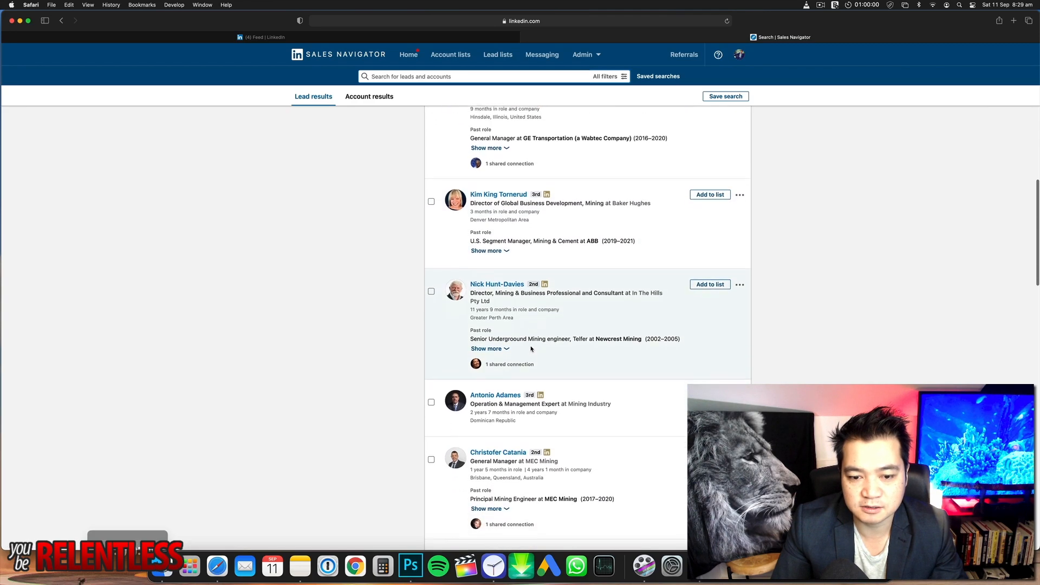
pyautogui.scroll(-3)
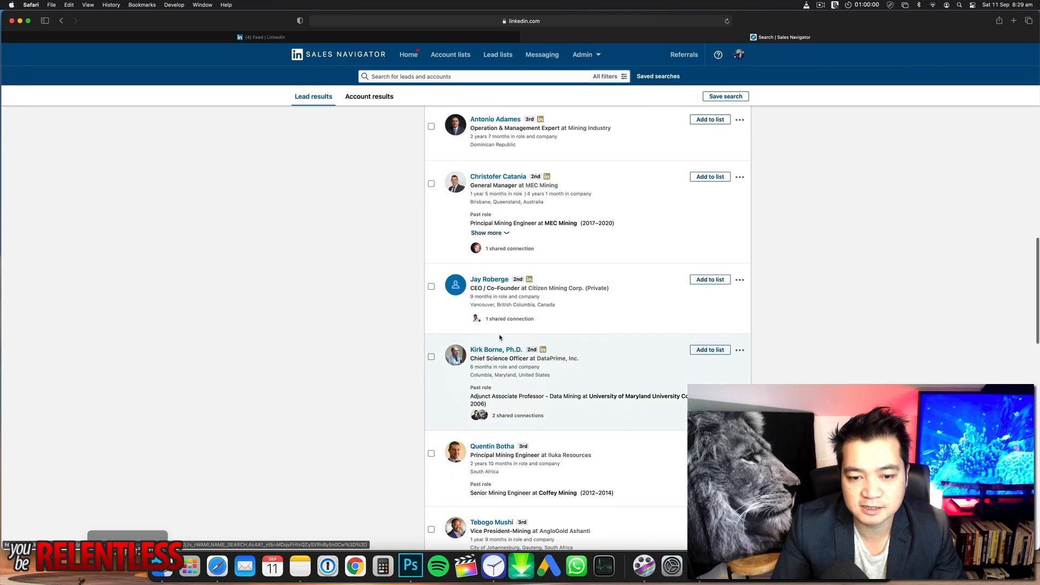
pyautogui.scroll(-3)
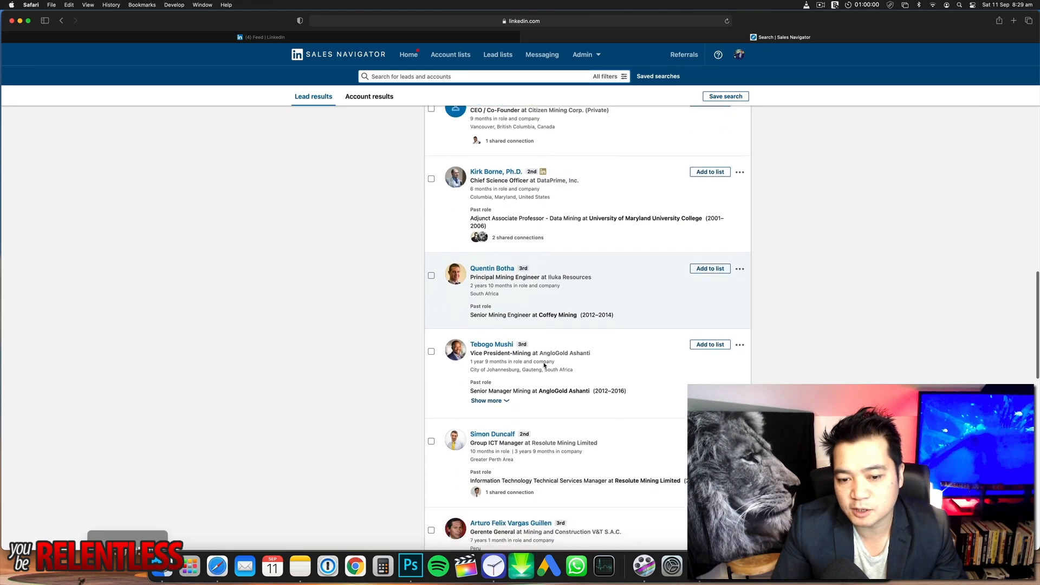
pyautogui.scroll(-3)
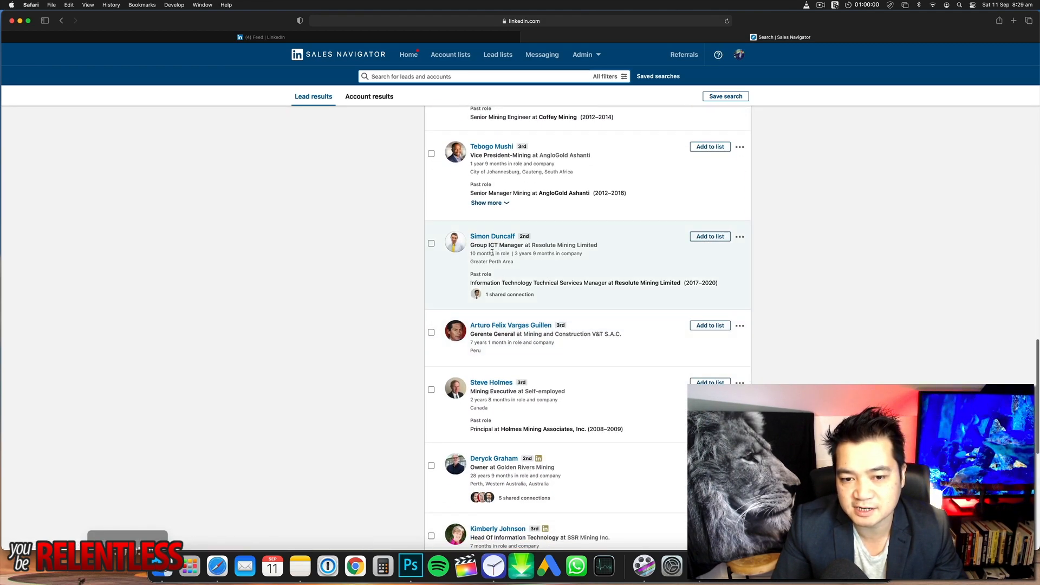
pyautogui.scroll(-3)
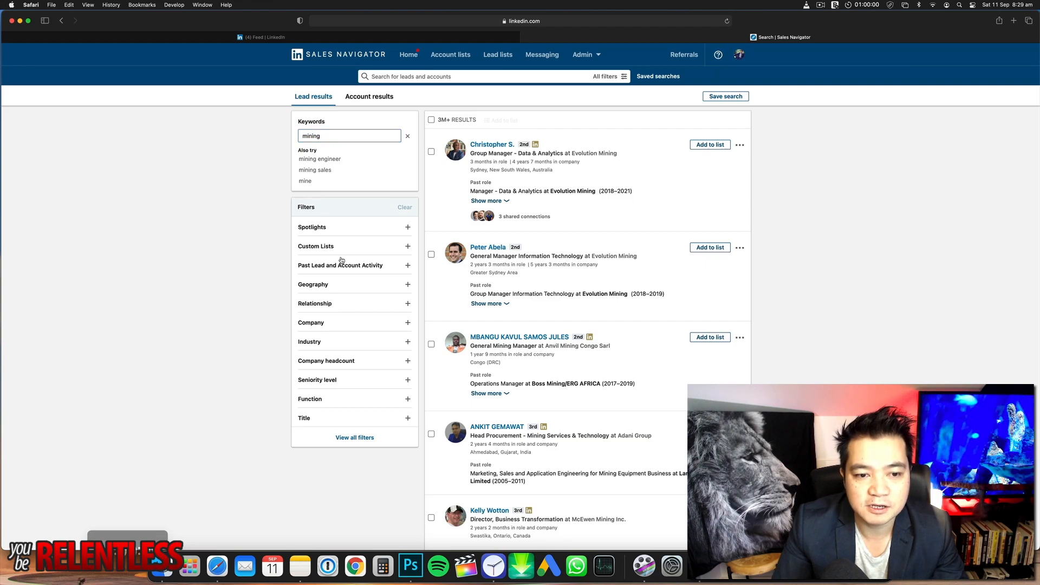
pyautogui.moveTo(336, 297)
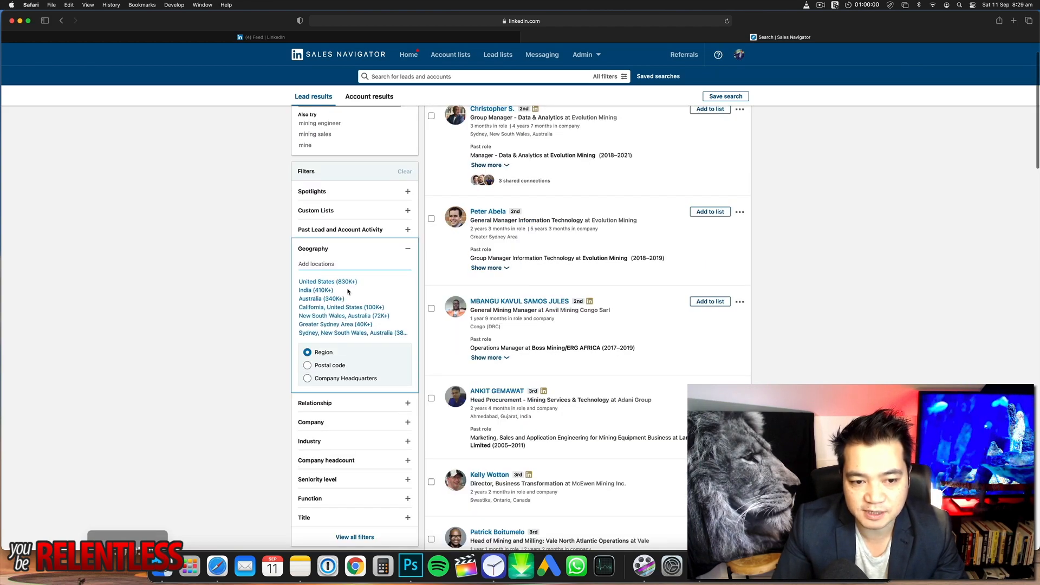
# Step: Set the Geography filter to Australia, reducing results to about 340K
pyautogui.click(321, 298)
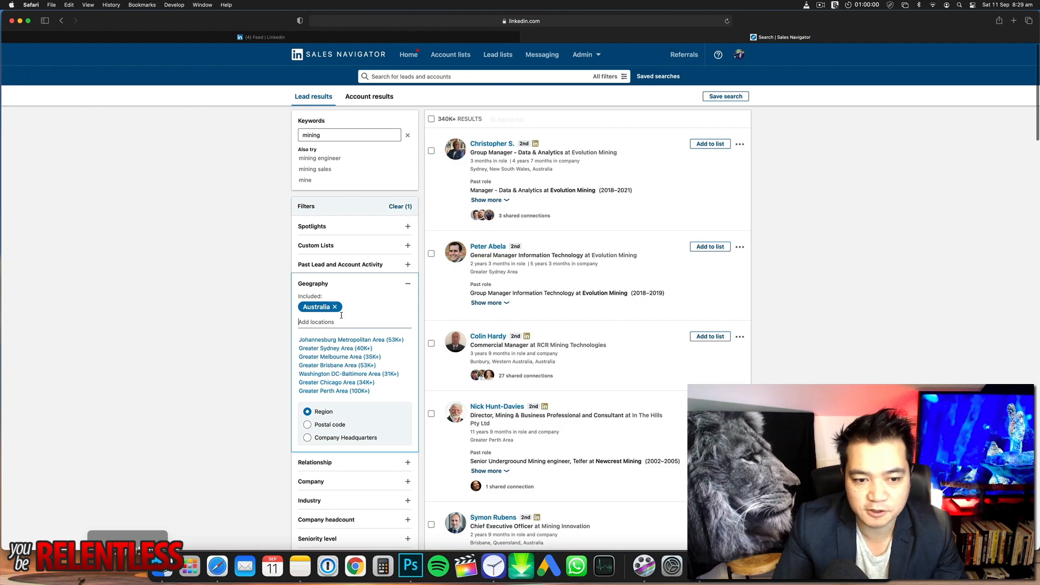
pyautogui.scroll(-3)
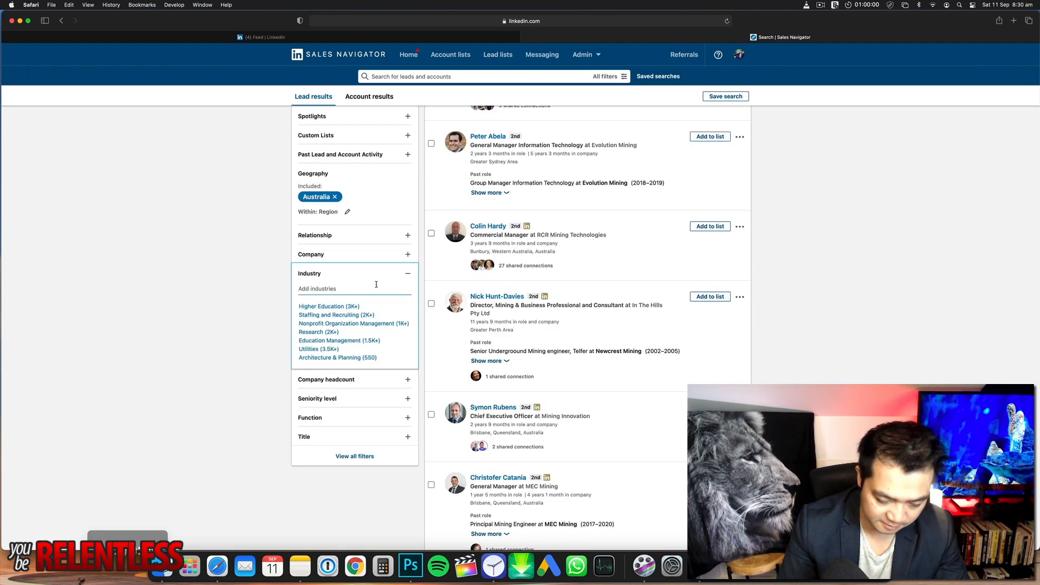
# Step: Set the Industry filter to Mining & Metals via 'Min', trimming results to about 190K
pyautogui.write('Min')
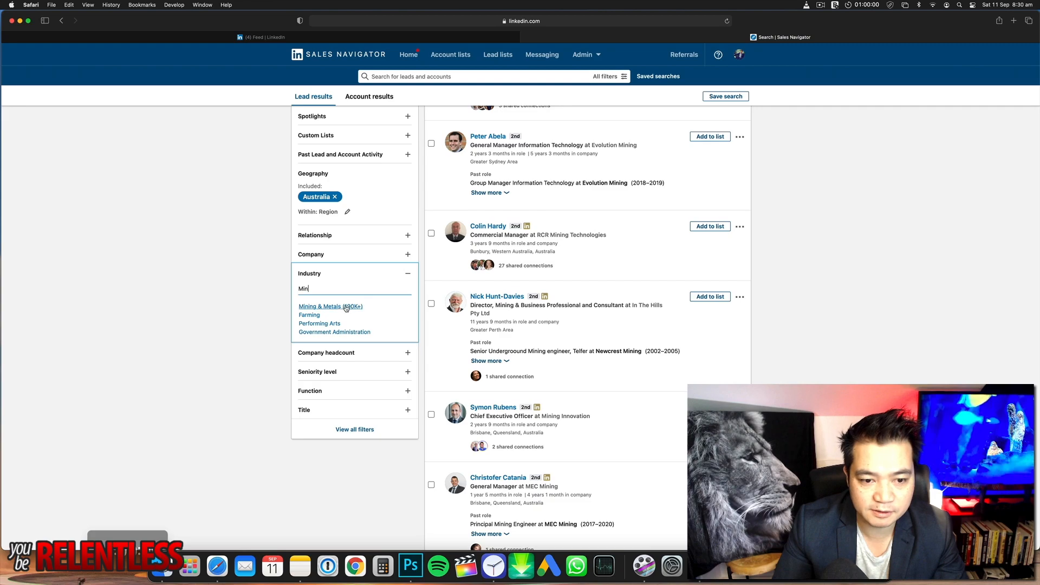
pyautogui.click(330, 305)
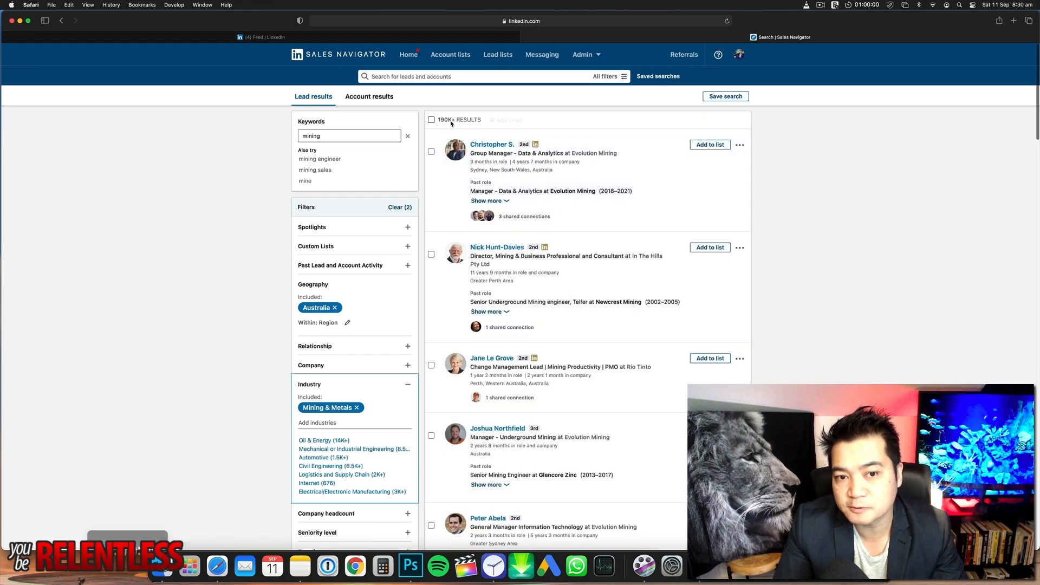
pyautogui.scroll(-3)
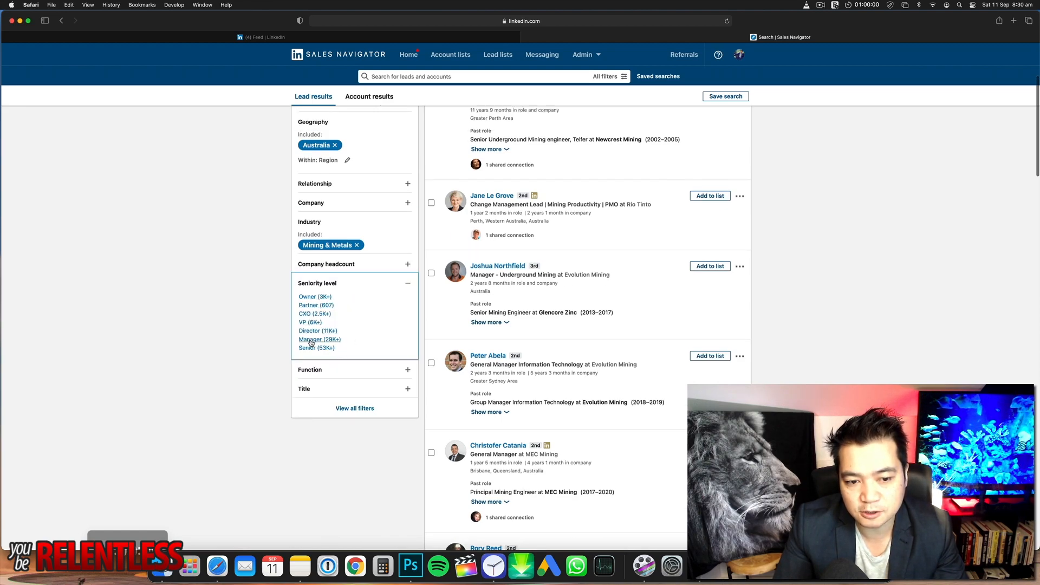
# Step: Set Seniority level to Director and review the Title filter options, leaving about 11K leads
pyautogui.click(318, 330)
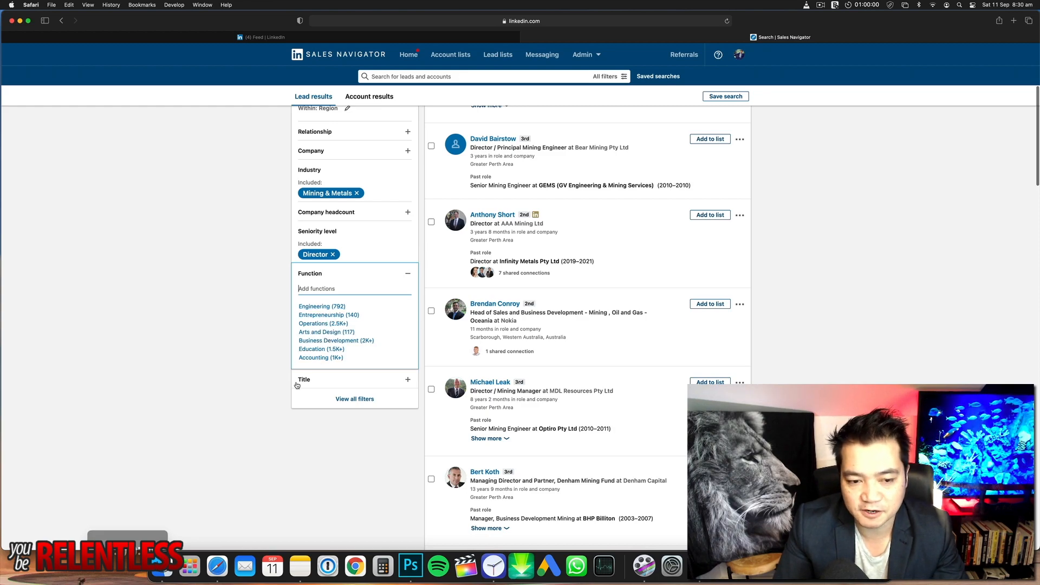
pyautogui.click(408, 380)
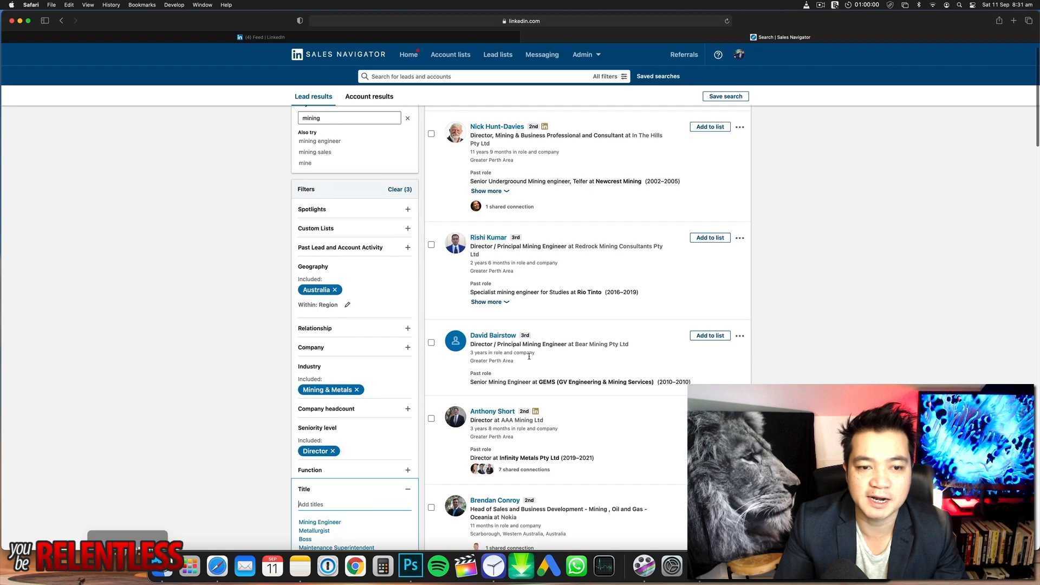
pyautogui.scroll(3)
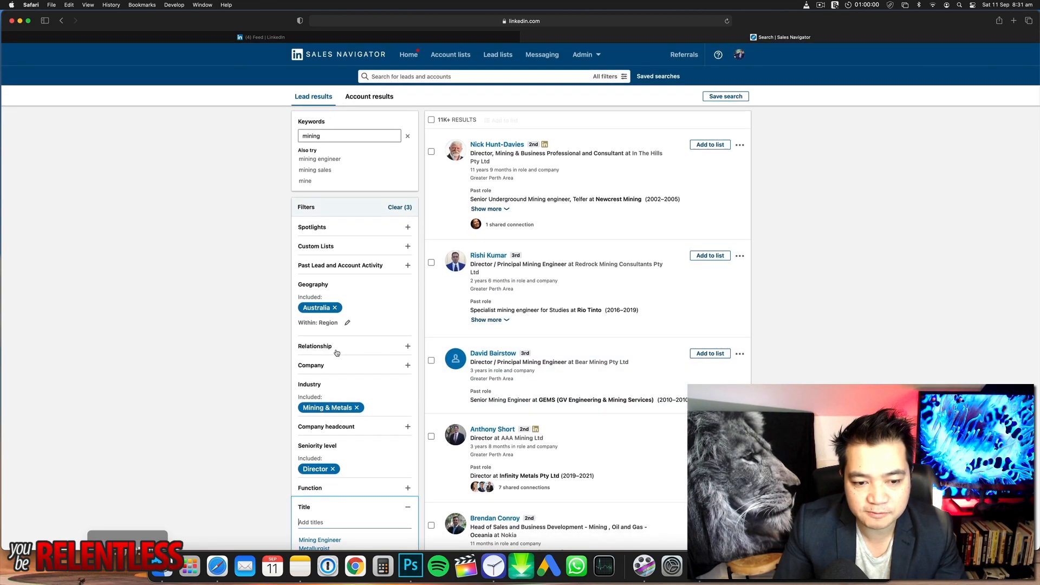
pyautogui.scroll(-3)
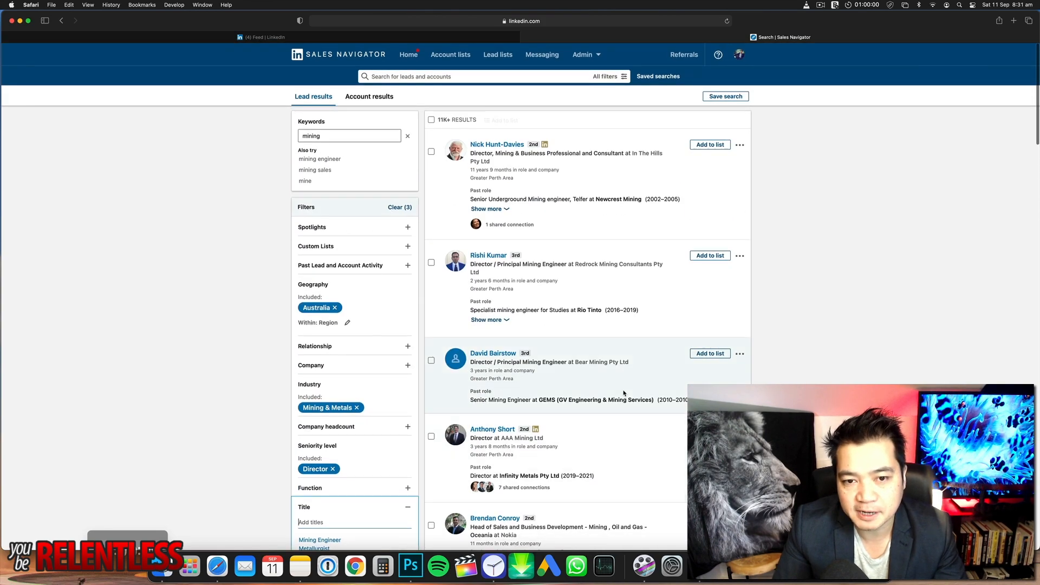
pyautogui.moveTo(606, 212)
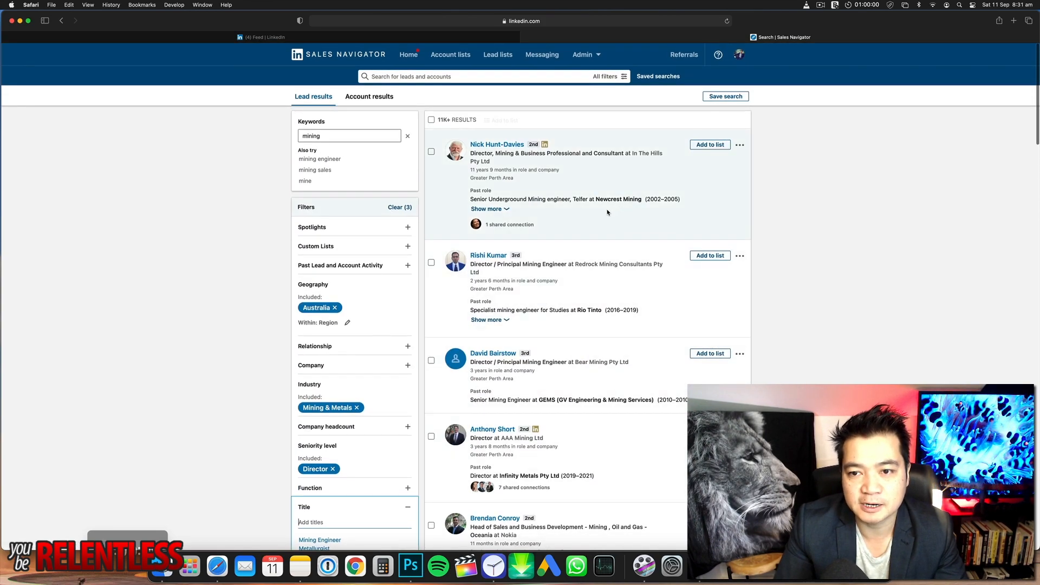
pyautogui.scroll(-3)
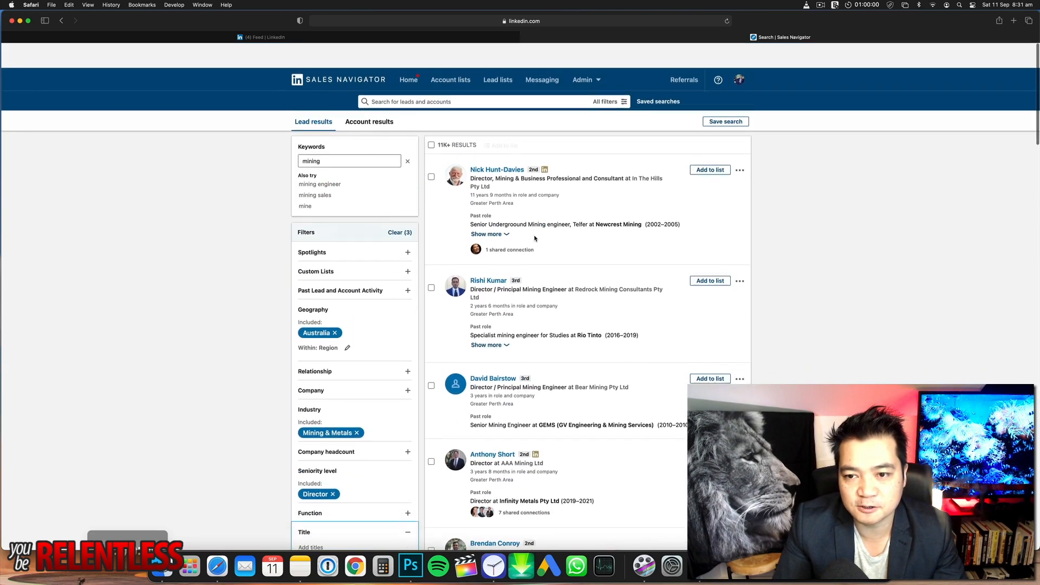
pyautogui.scroll(-3)
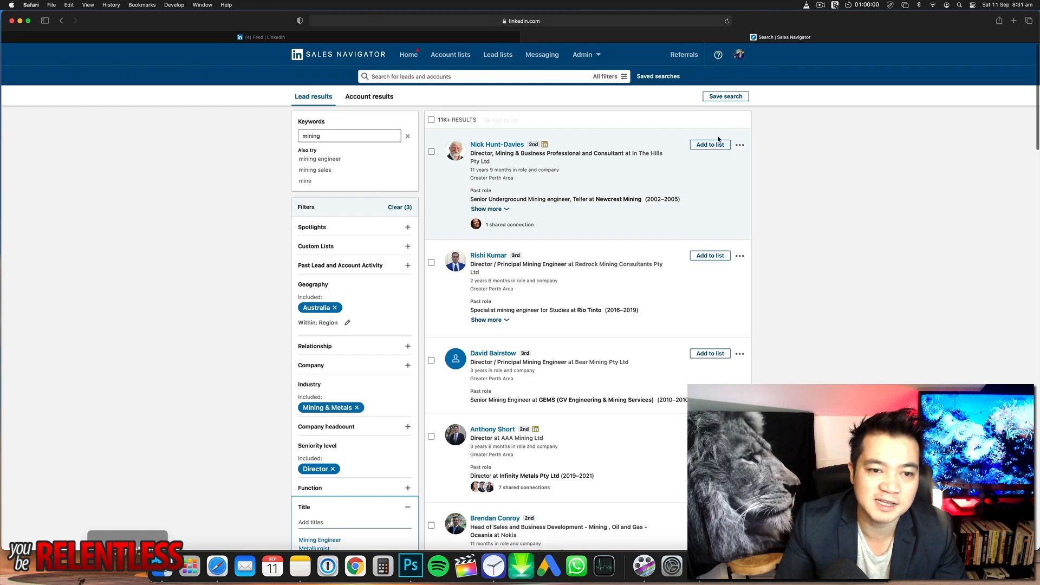
pyautogui.moveTo(669, 125)
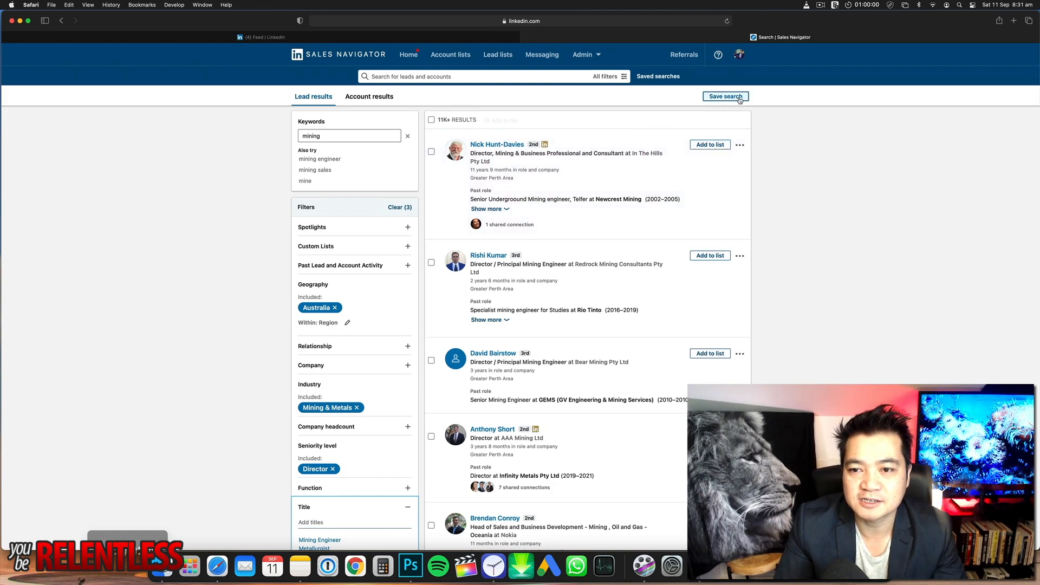
pyautogui.click(725, 96)
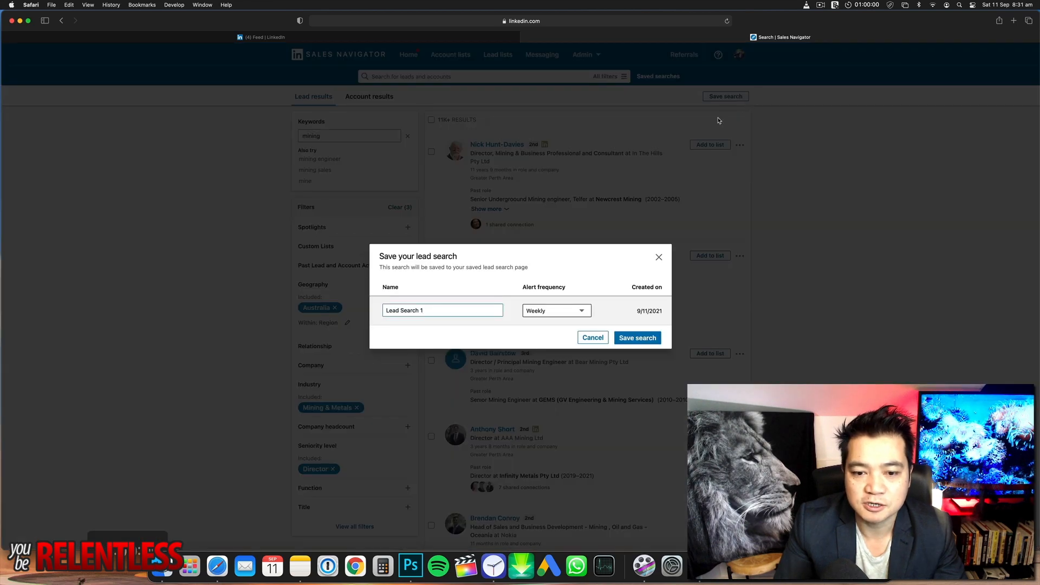
pyautogui.click(592, 337)
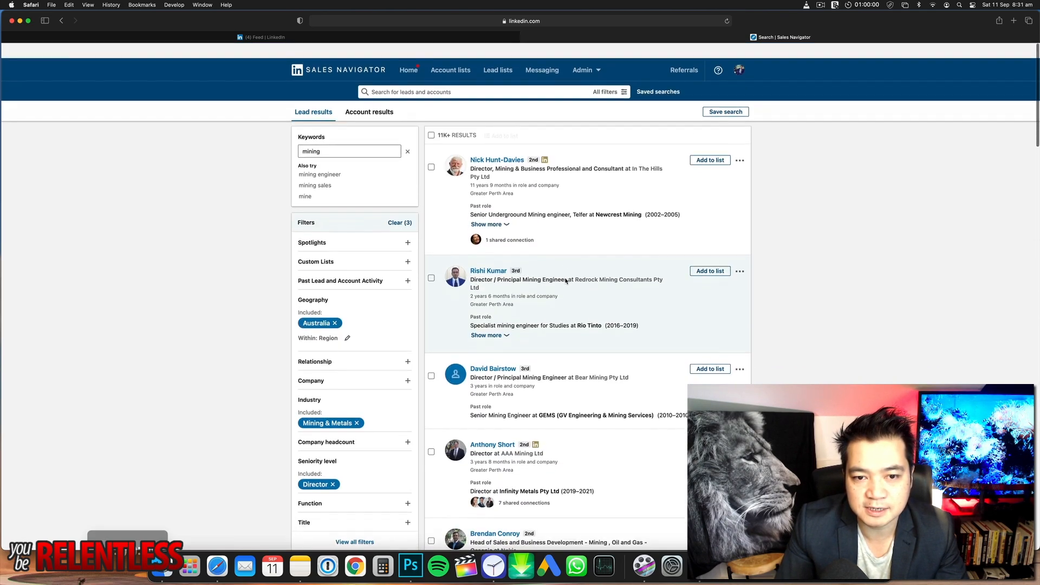
# Step: Select all 25 leads on the first results page and check the selection down the page
pyautogui.click(432, 135)
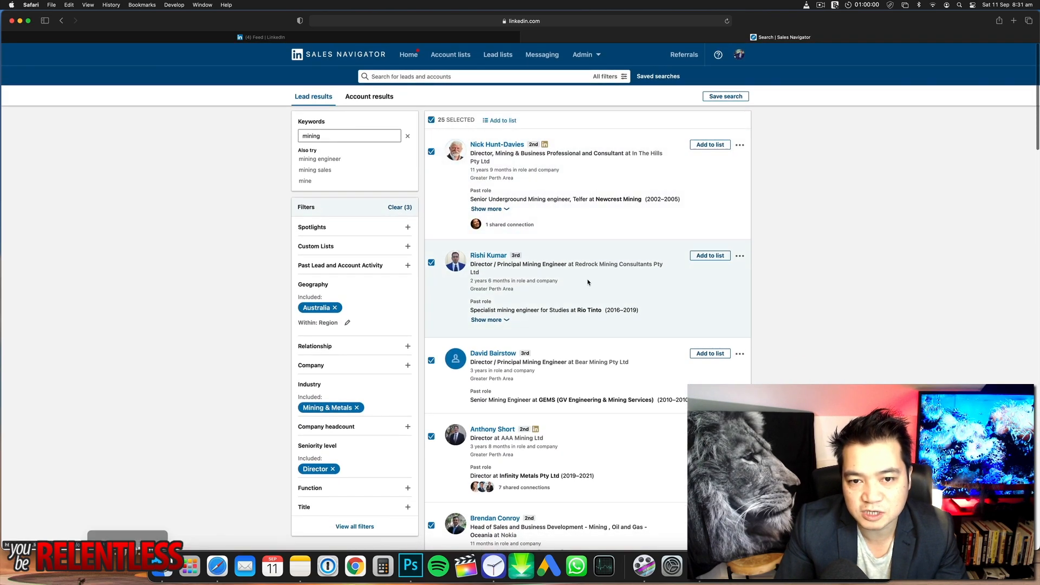
pyautogui.scroll(-3)
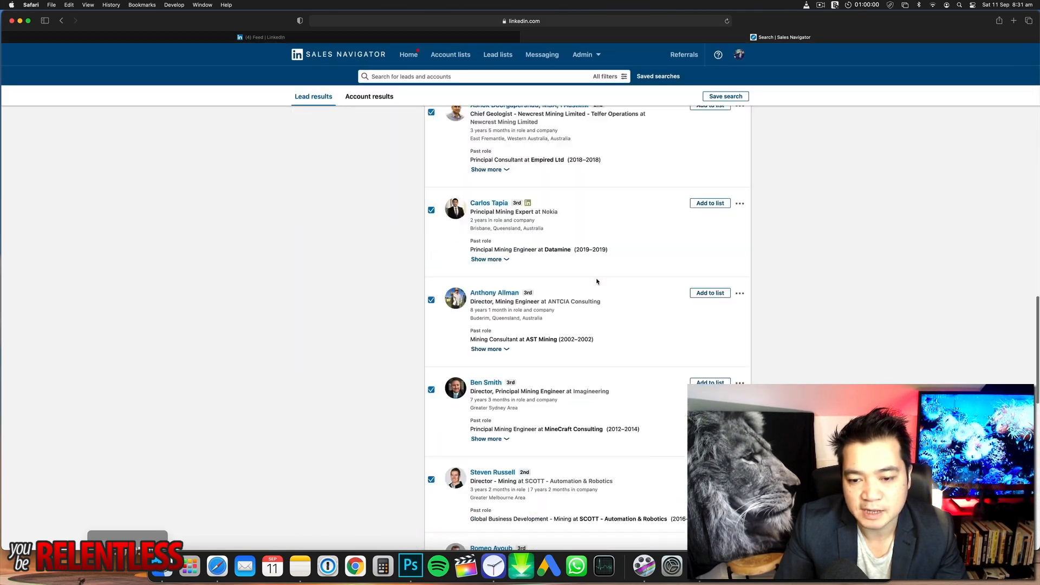
pyautogui.scroll(-3)
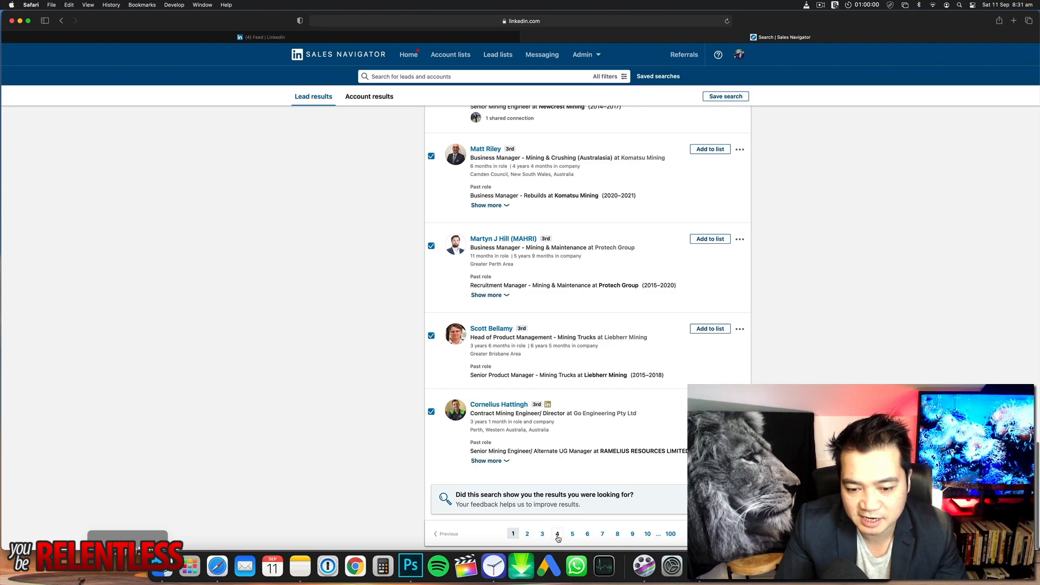
pyautogui.moveTo(503, 238)
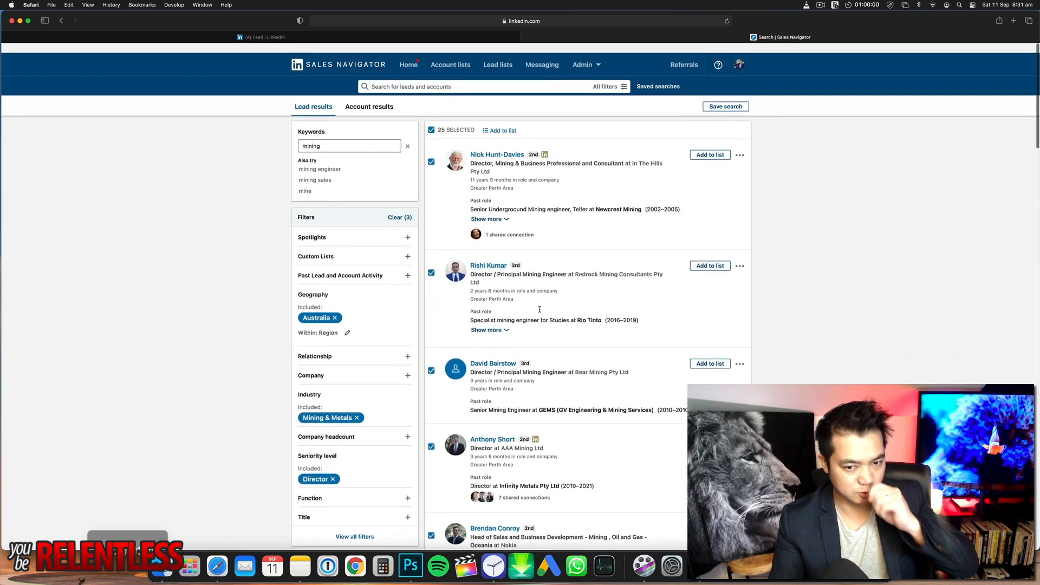
pyautogui.scroll(-3)
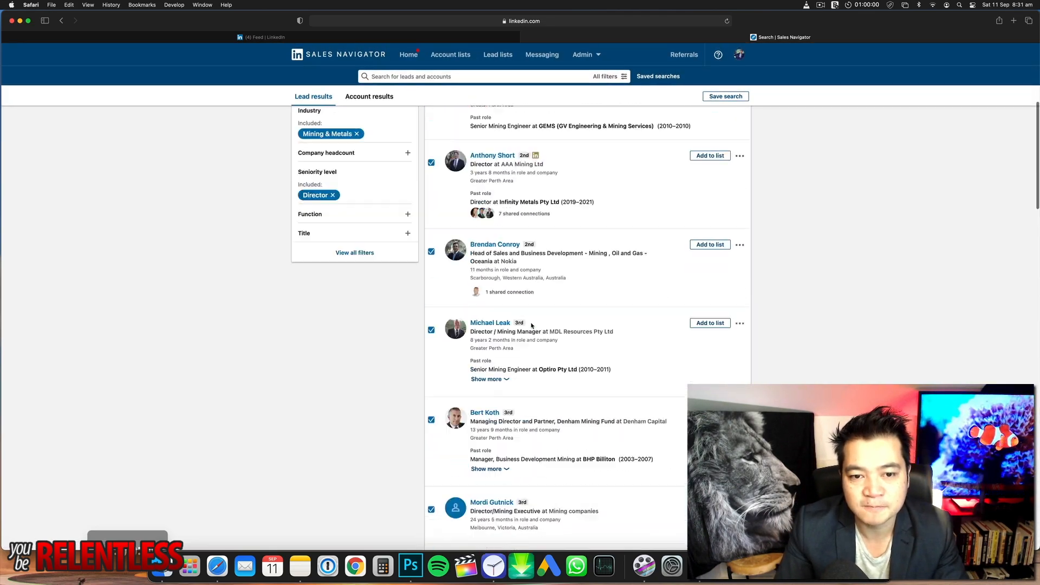
pyautogui.scroll(3)
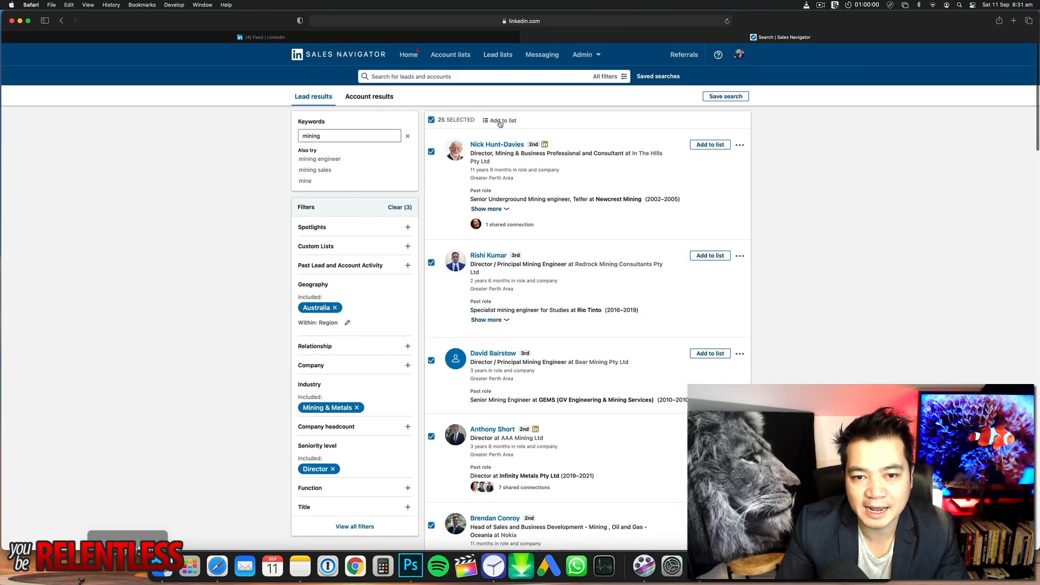
# Step: Add the selected leads to 'Managing Directors in Mining Sept 11 2021' and confirm each shows Saved
pyautogui.click(503, 121)
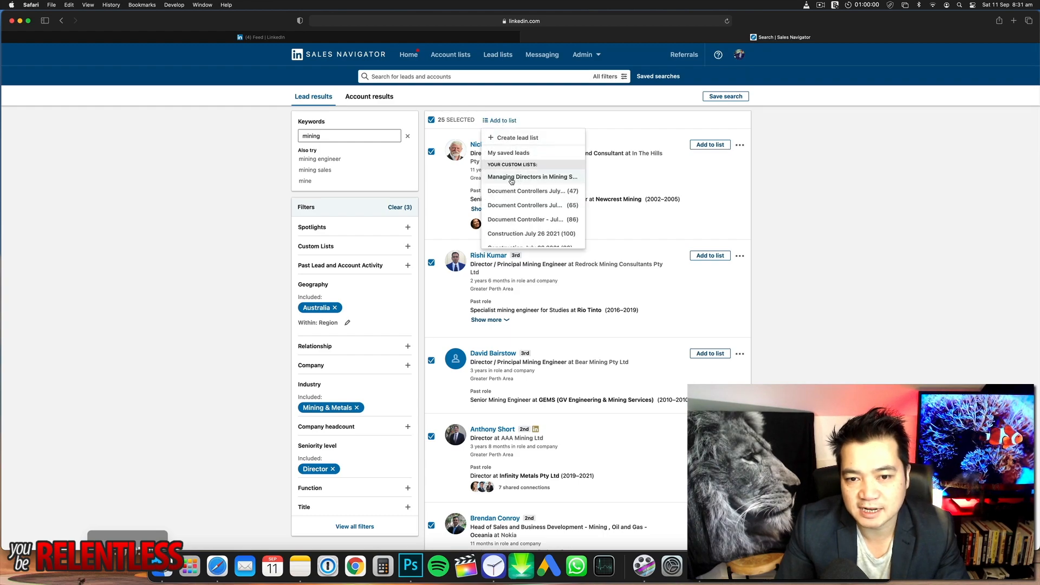
pyautogui.moveTo(533, 176)
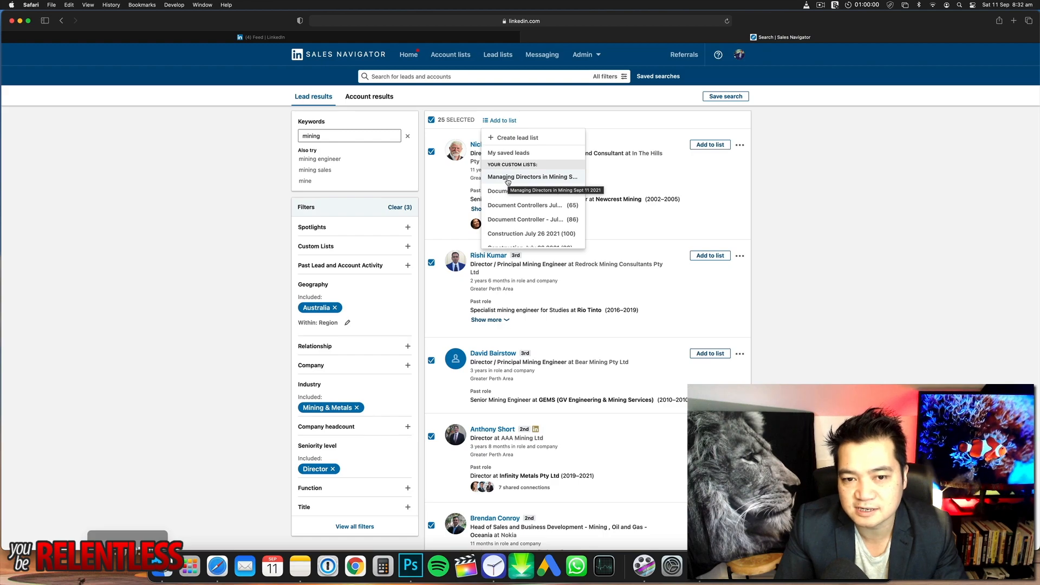
pyautogui.click(532, 177)
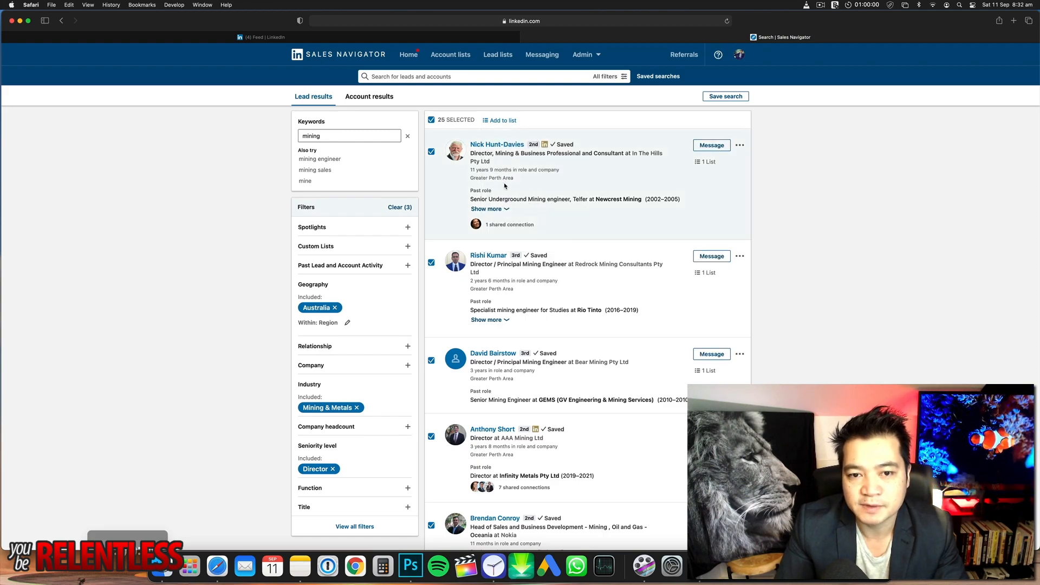
pyautogui.moveTo(559, 240)
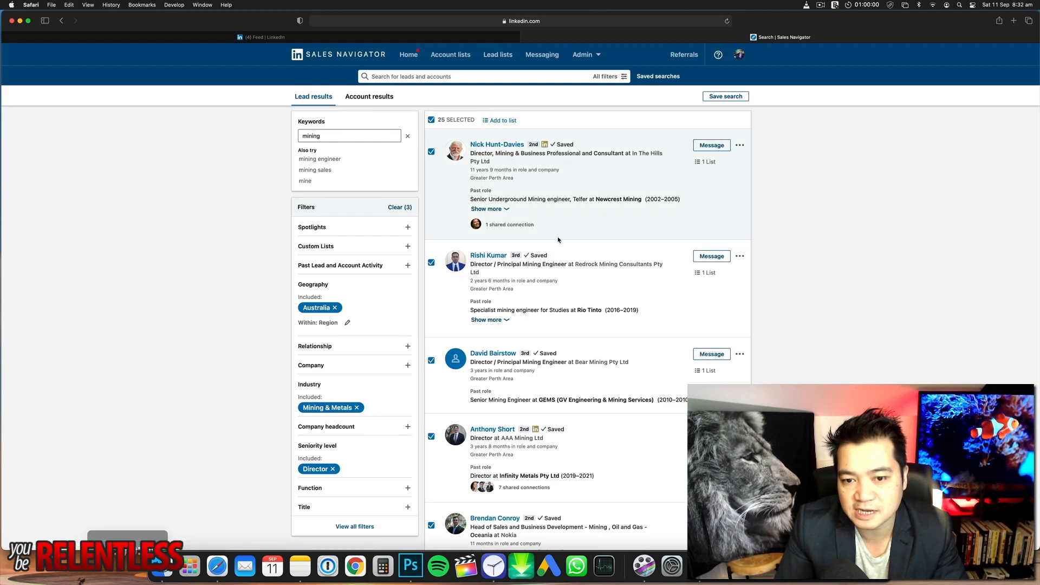
pyautogui.scroll(-3)
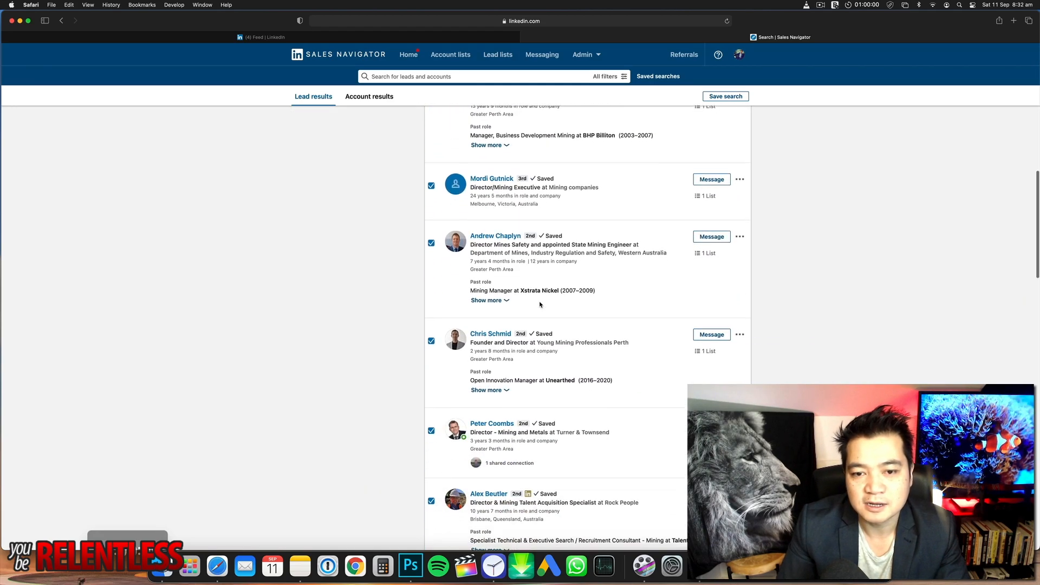
pyautogui.scroll(-3)
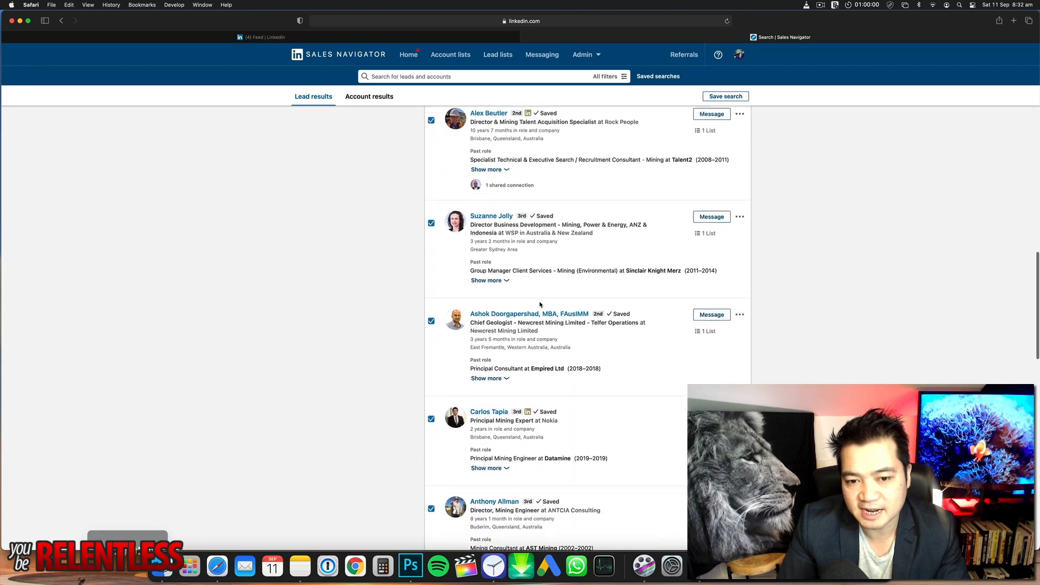
pyautogui.scroll(-3)
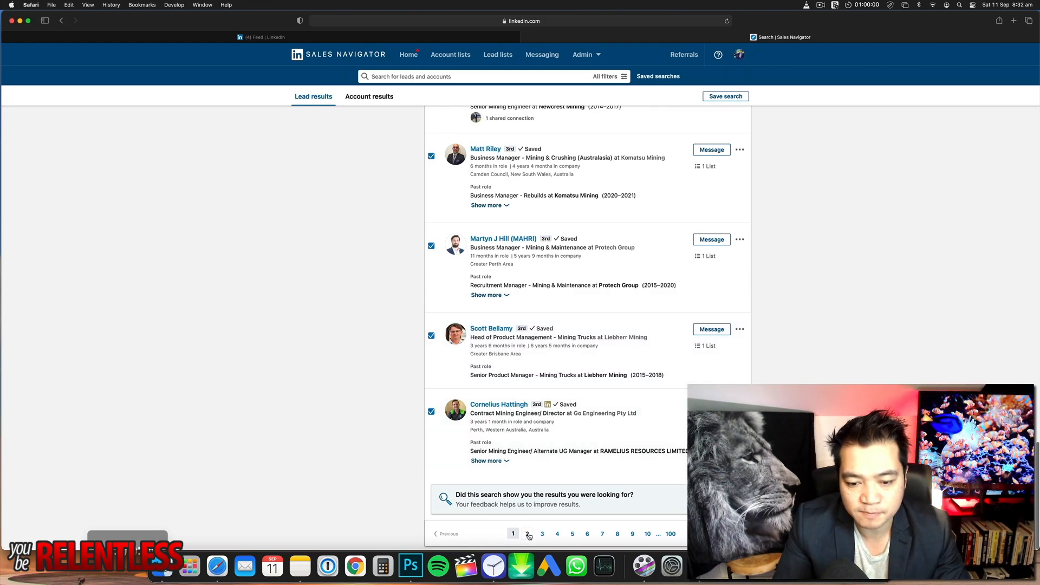
# Step: On results page 2, select all 25 leads and add them to the Managing Directors in Mining Sept 11 2021 list
pyautogui.click(605, 77)
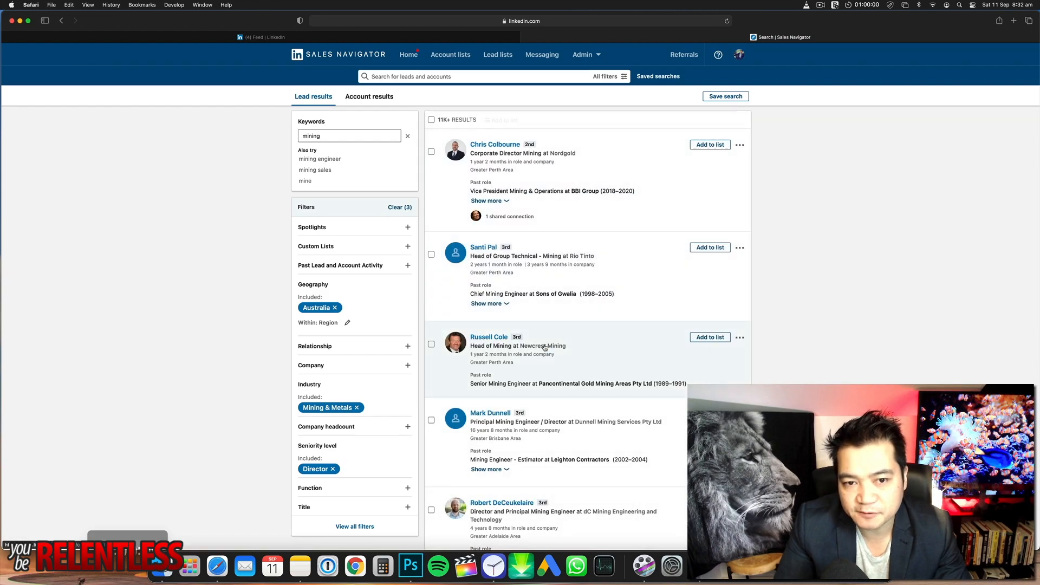
pyautogui.click(432, 120)
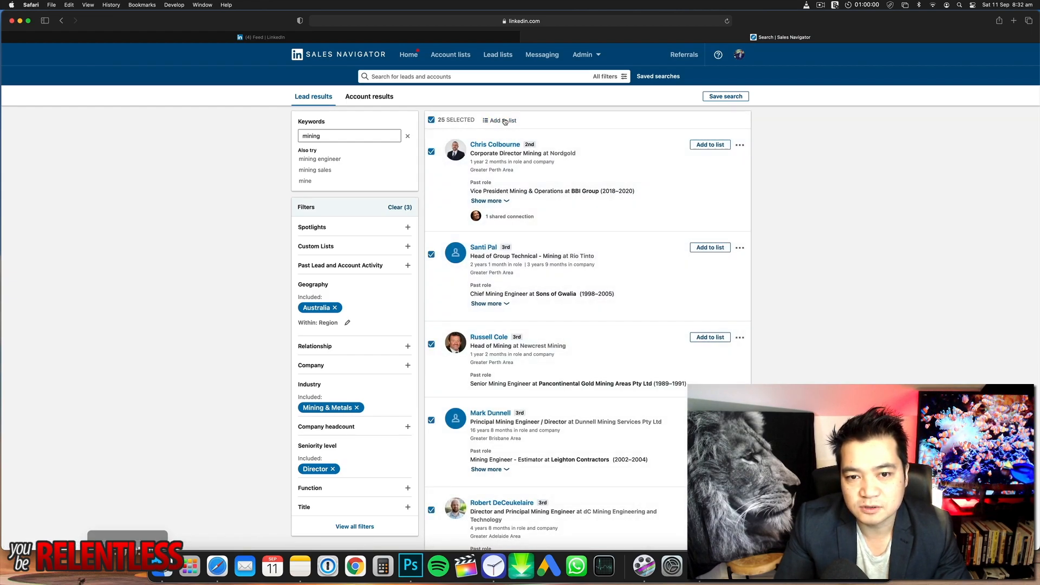
pyautogui.click(502, 121)
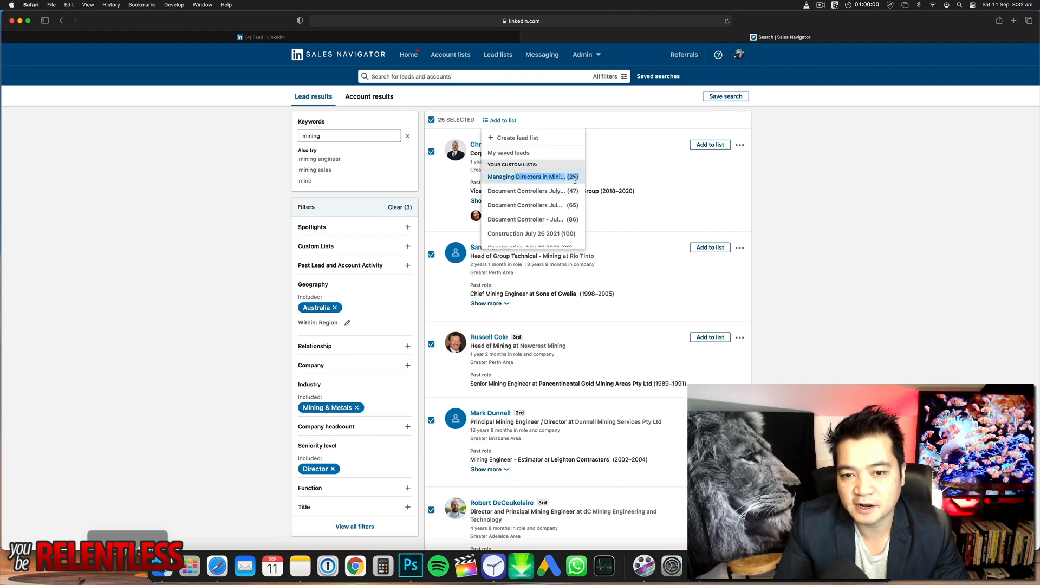
pyautogui.click(527, 176)
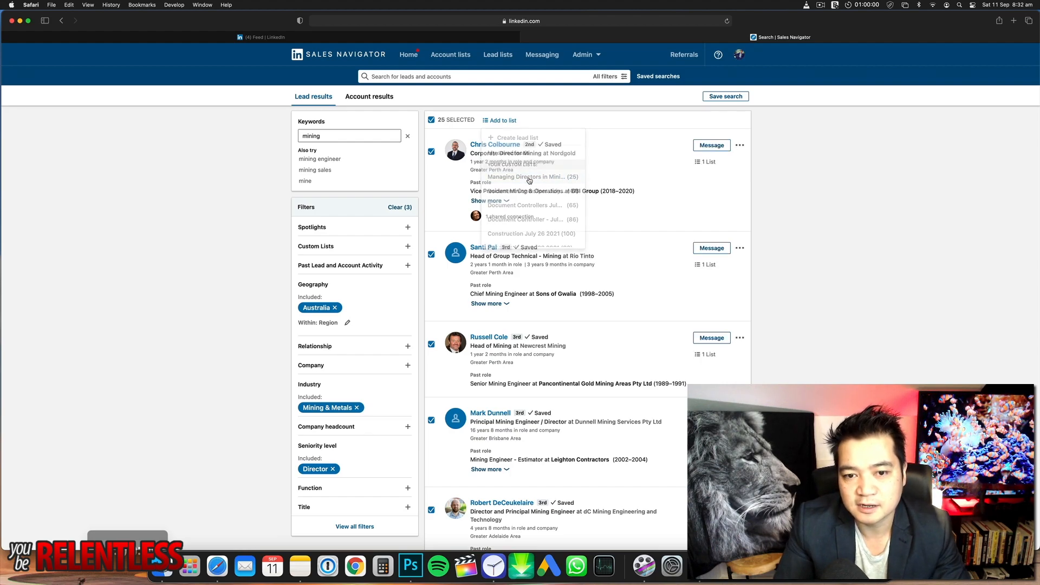
pyautogui.scroll(-3)
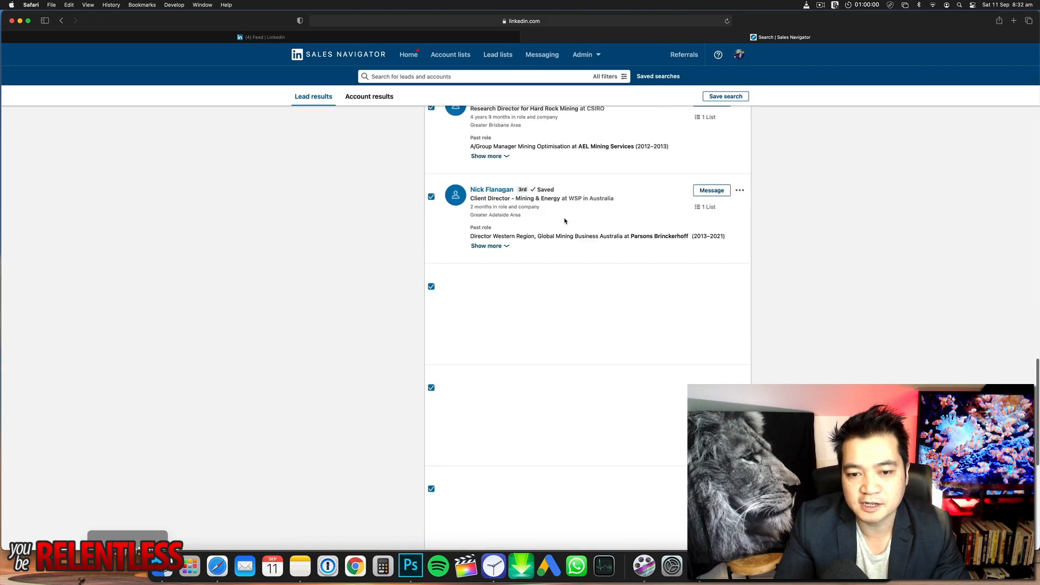
pyautogui.scroll(-3)
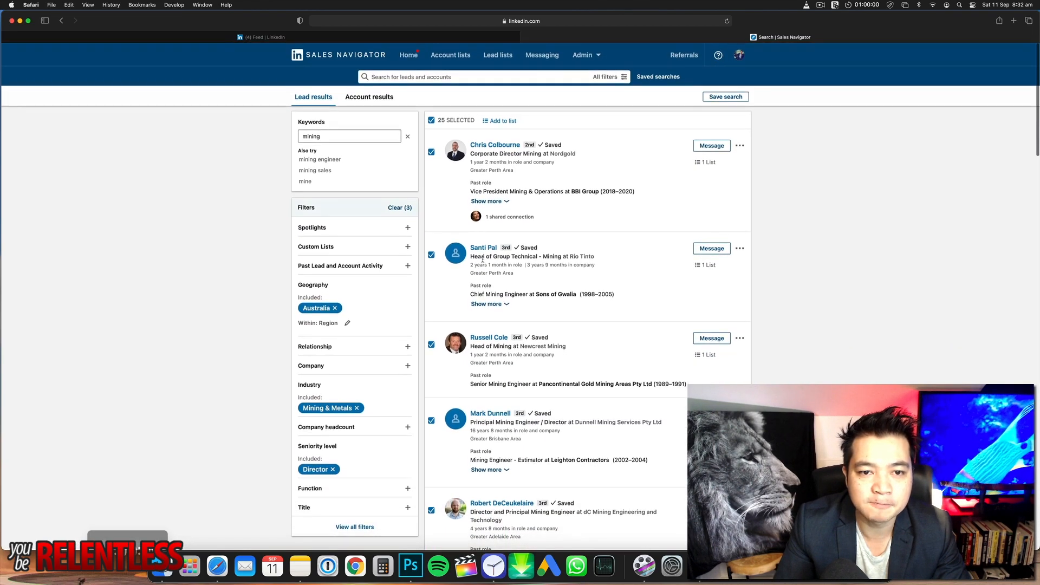
# Step: Go to the saved lead lists and open 'Managing Directors in Mining Sept 11 2021', now holding 50 leads
pyautogui.click(399, 208)
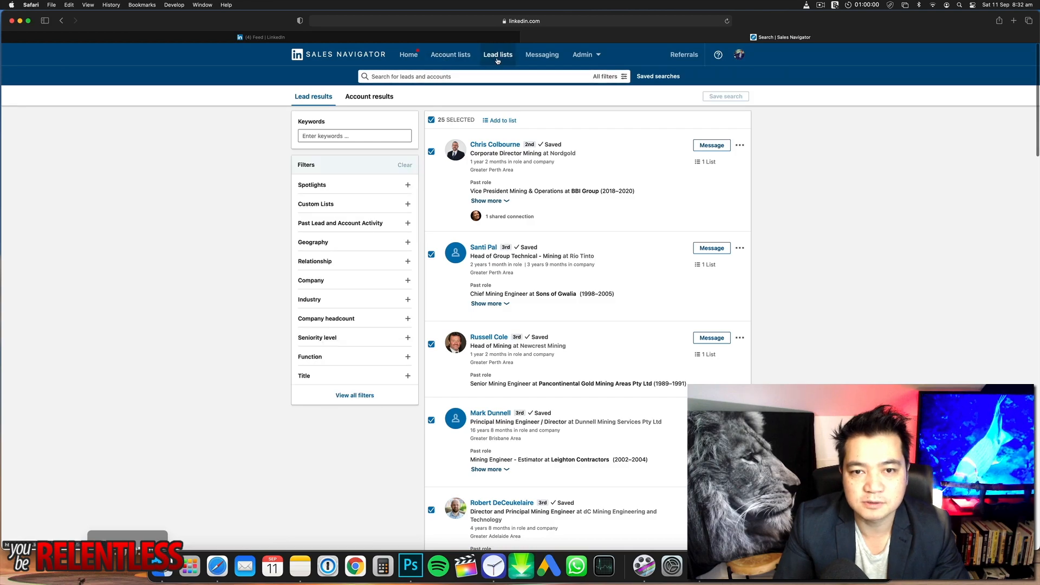
pyautogui.click(498, 54)
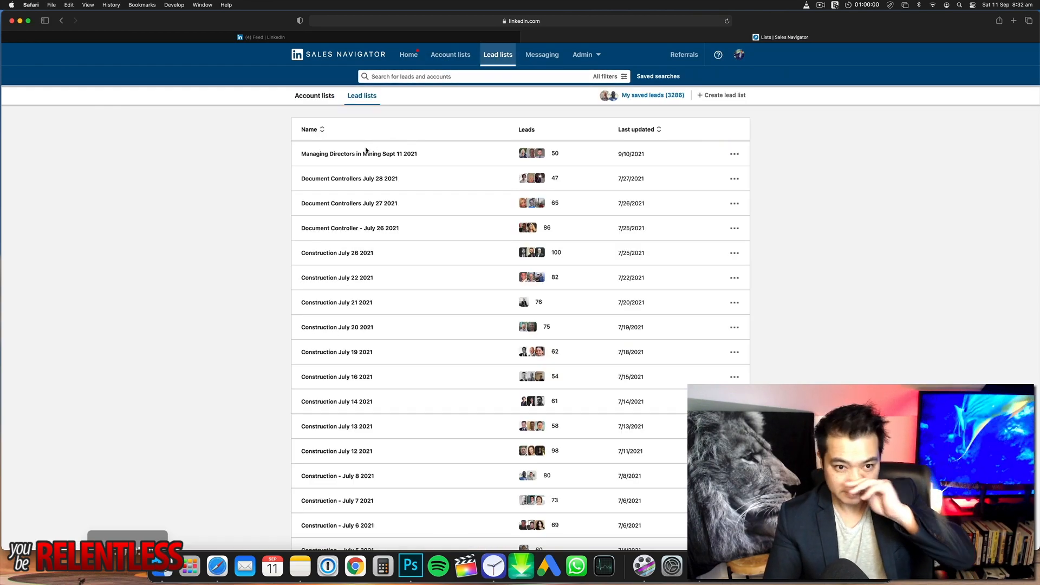
pyautogui.moveTo(502, 218)
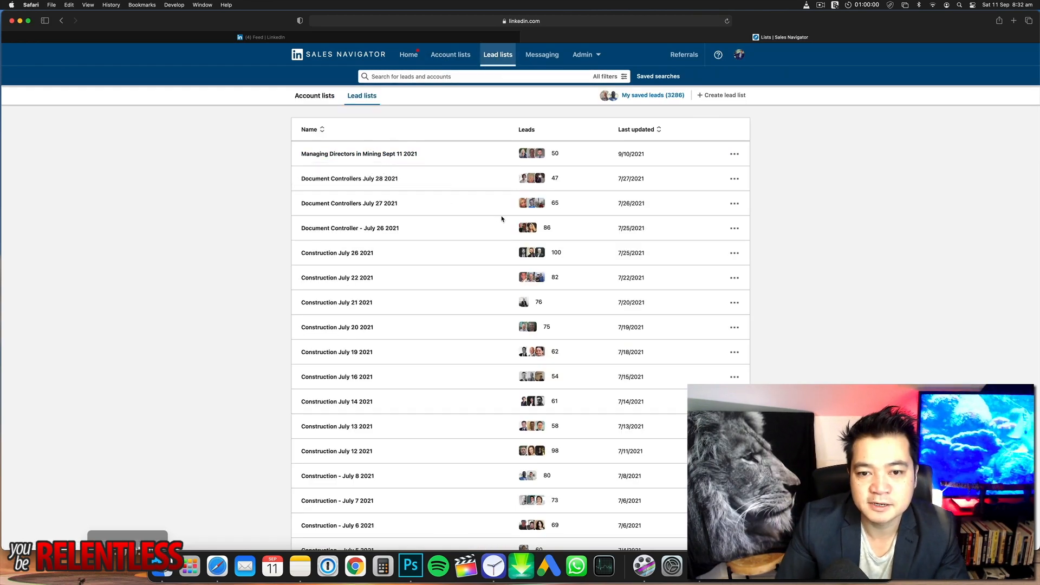
pyautogui.click(359, 153)
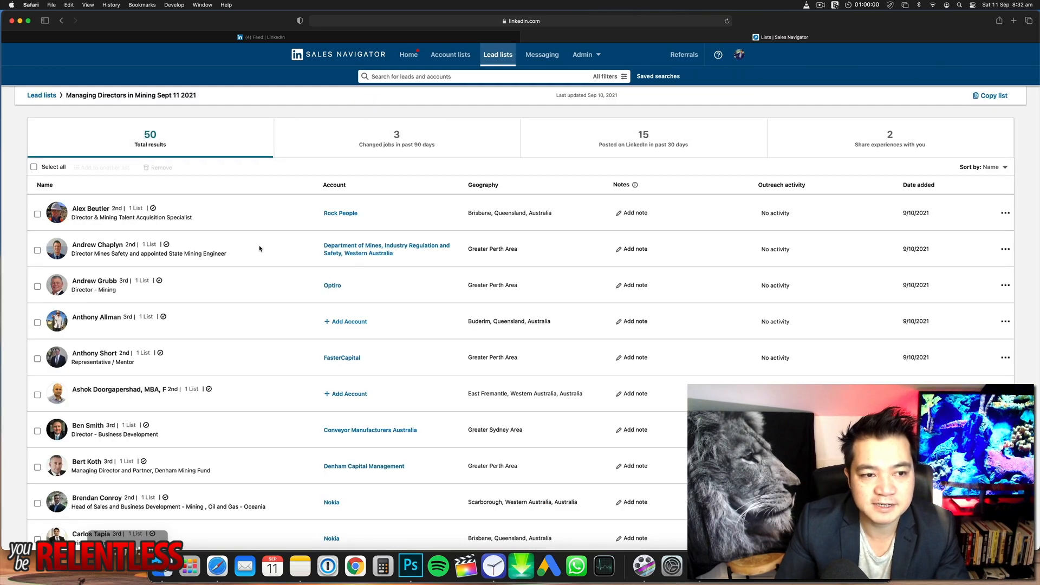
# Step: Scroll through the 50 lead rows to review names, accounts and locations
pyautogui.scroll(-3)
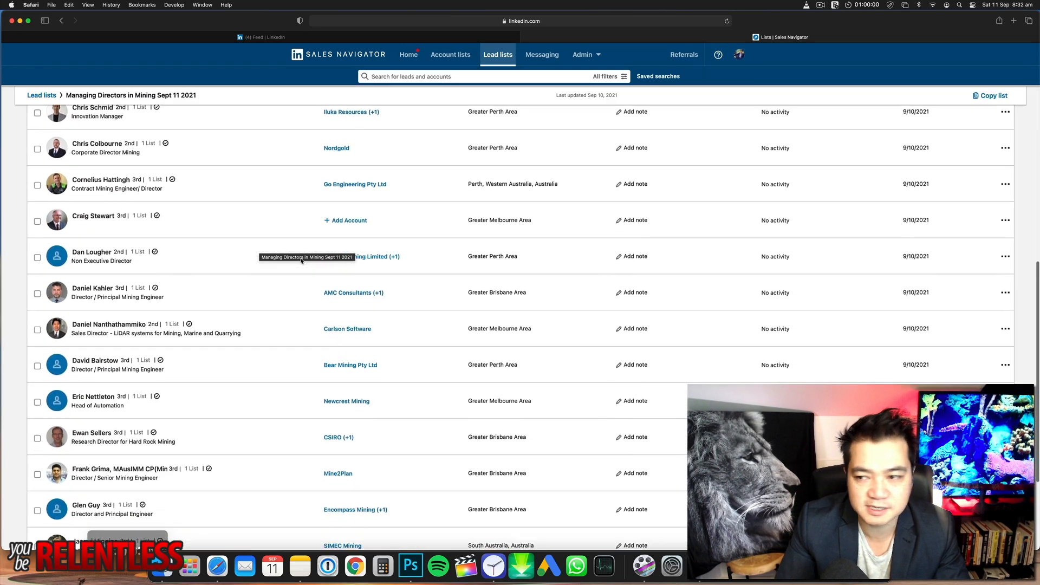
pyautogui.scroll(3)
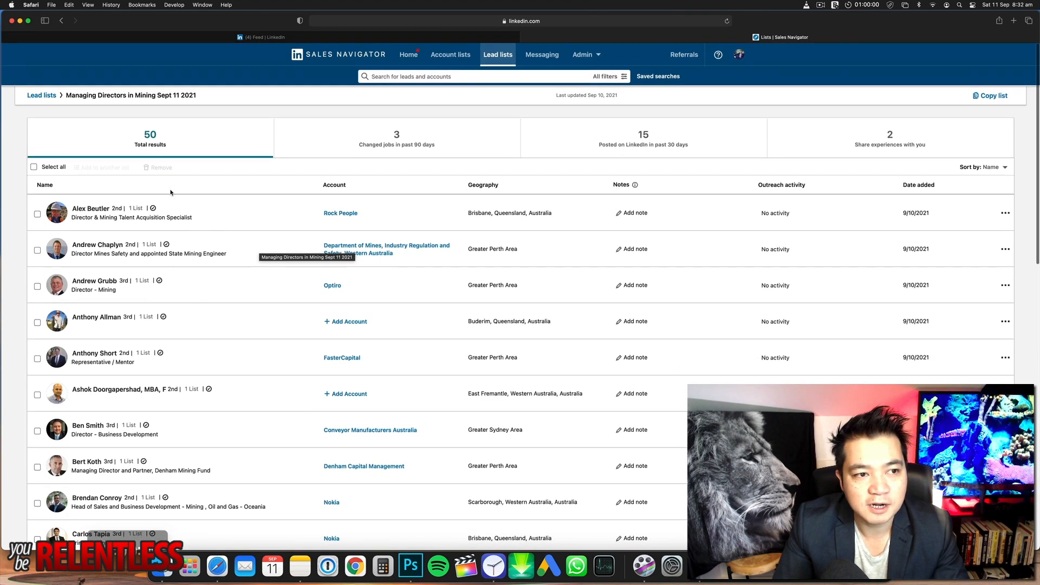
pyautogui.moveTo(281, 272)
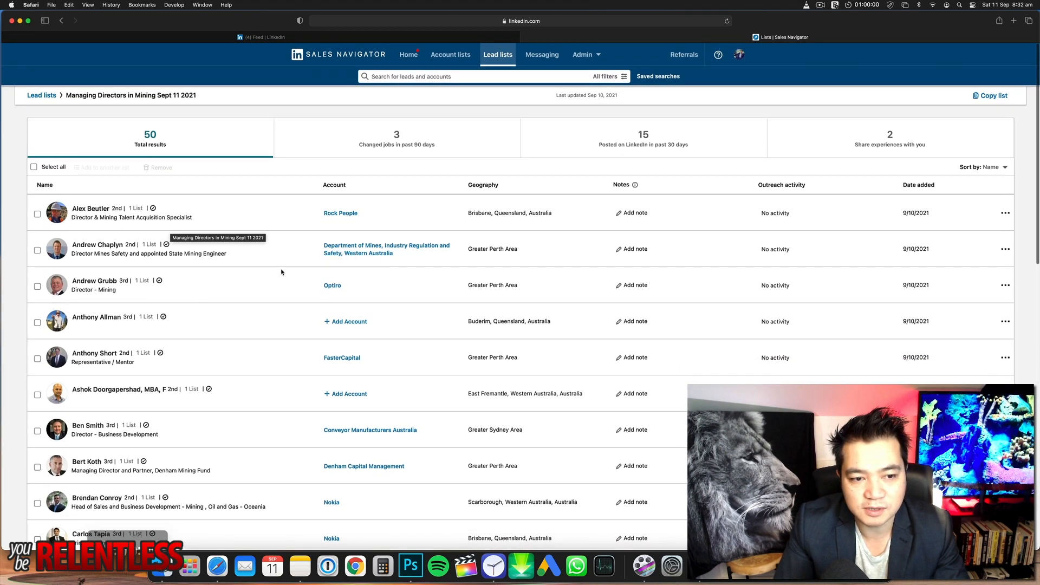
pyautogui.moveTo(337, 306)
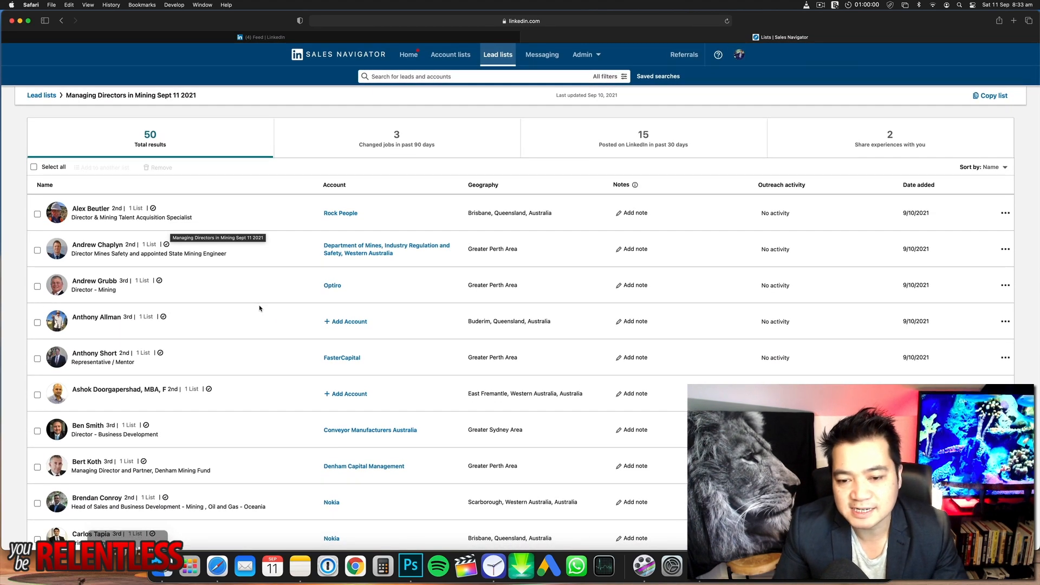
pyautogui.moveTo(238, 326)
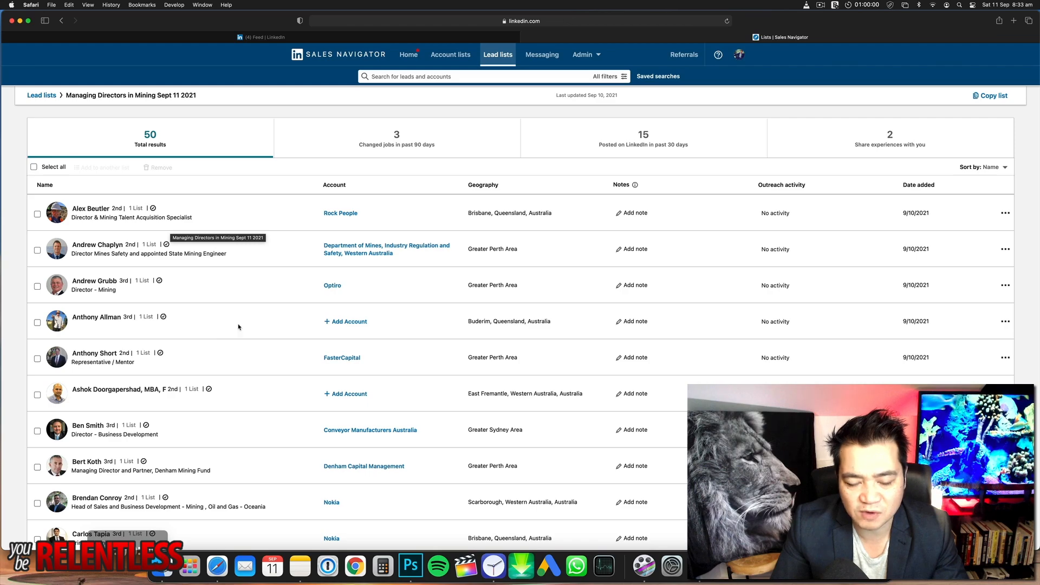
pyautogui.scroll(-3)
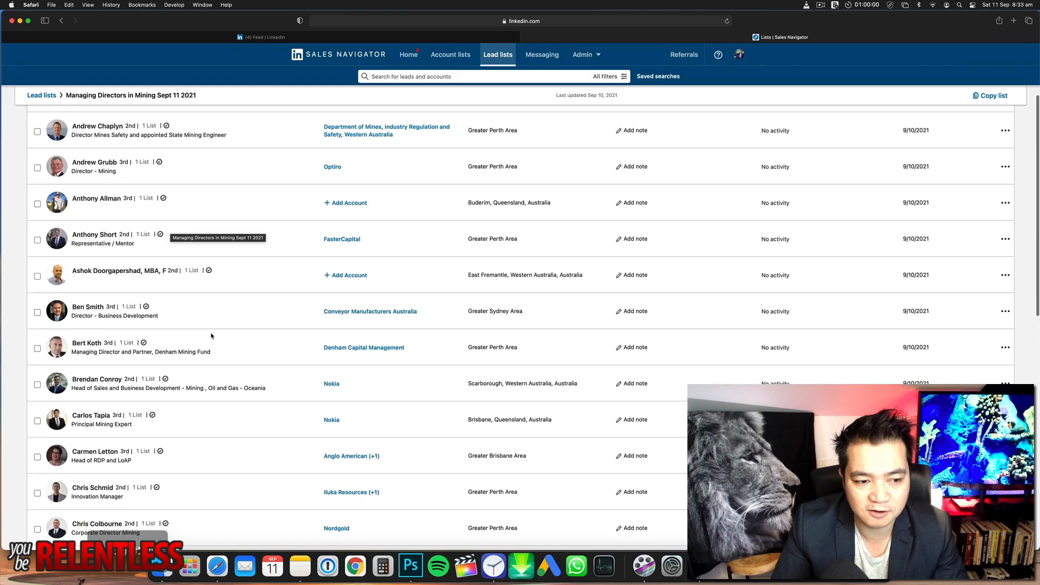
pyautogui.scroll(3)
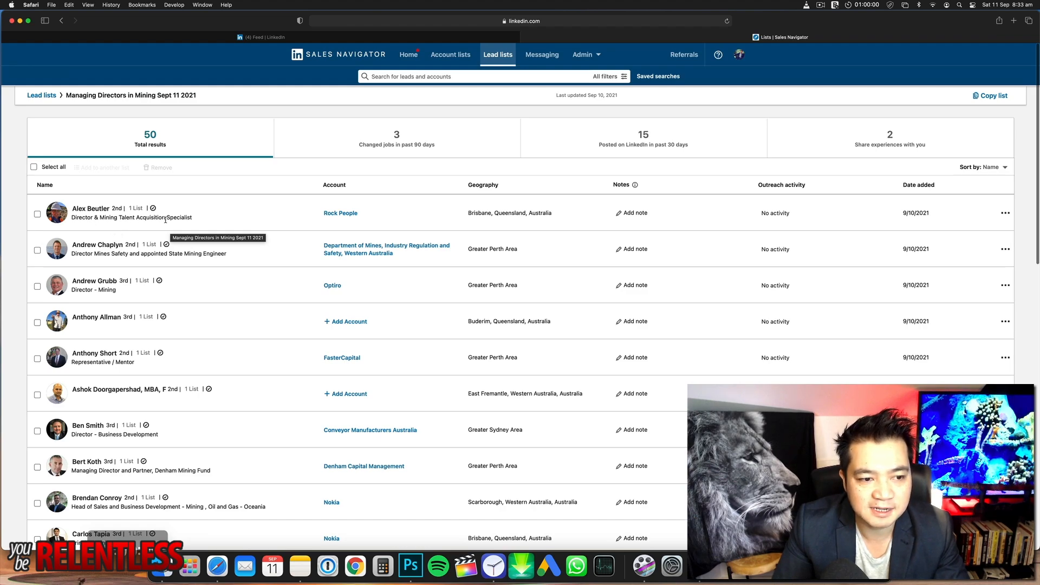
pyautogui.moveTo(83, 330)
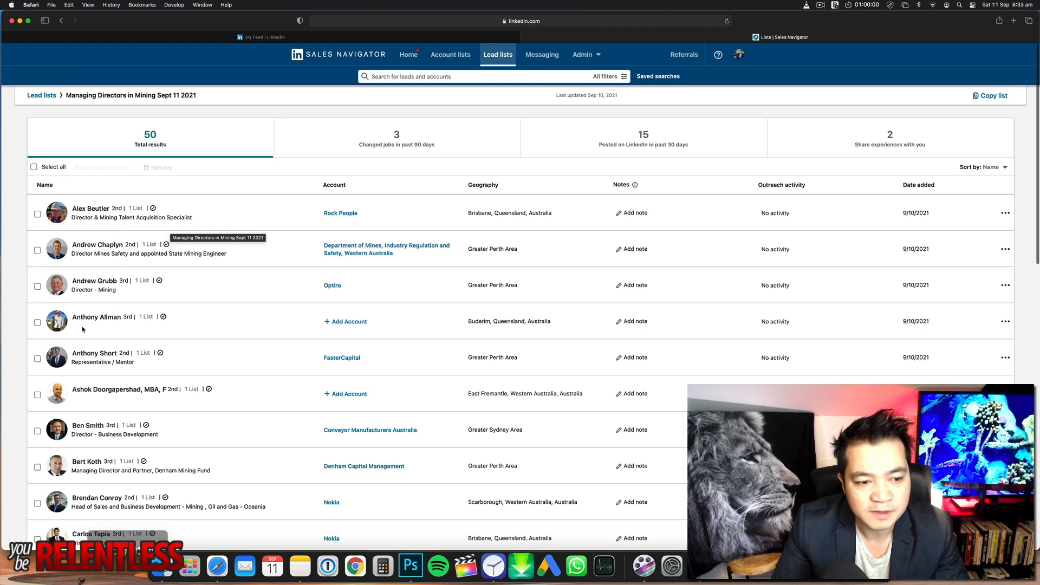
pyautogui.moveTo(270, 325)
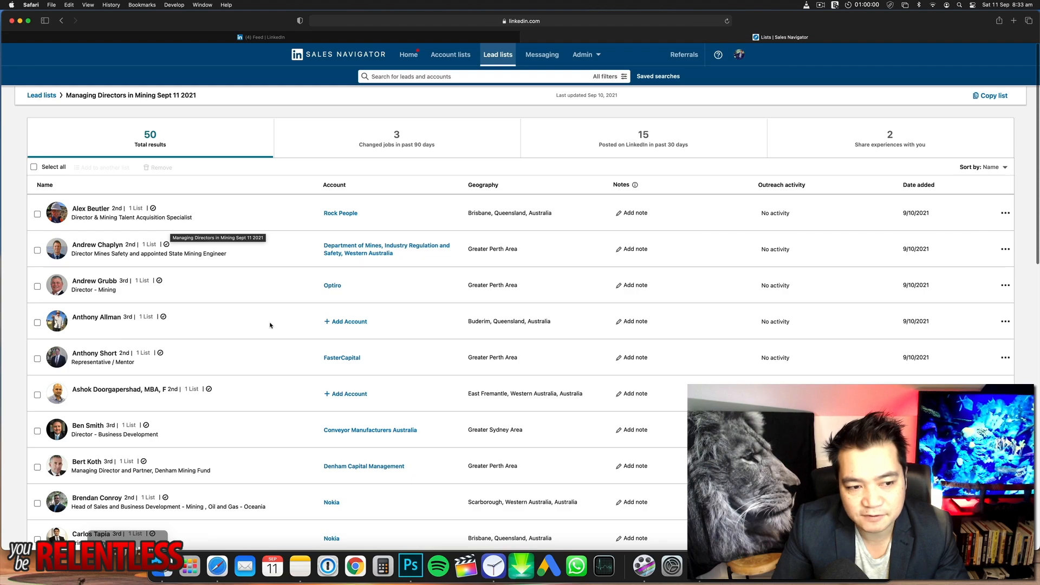
pyautogui.moveTo(90, 322)
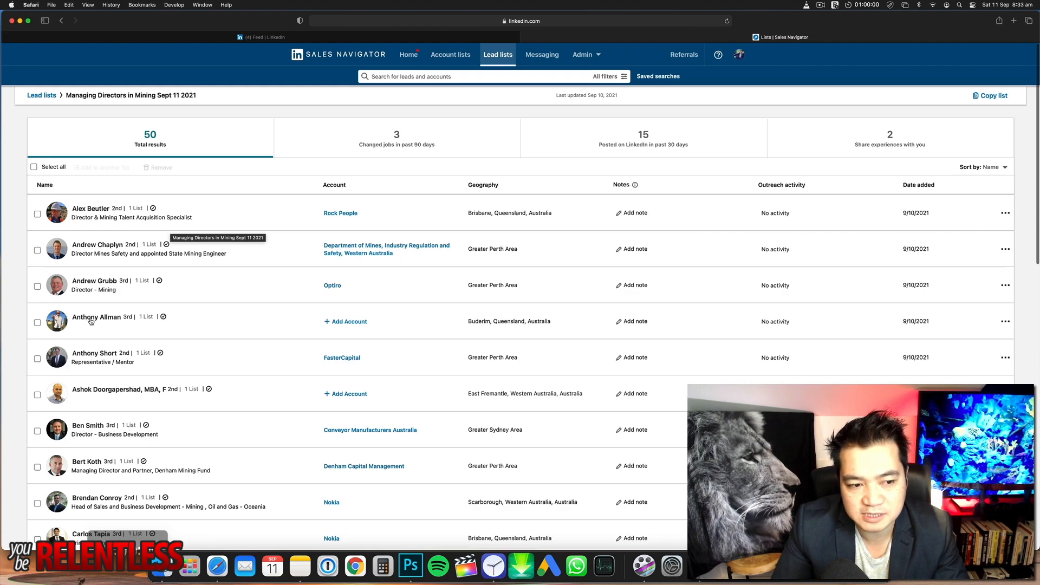
pyautogui.click(95, 316)
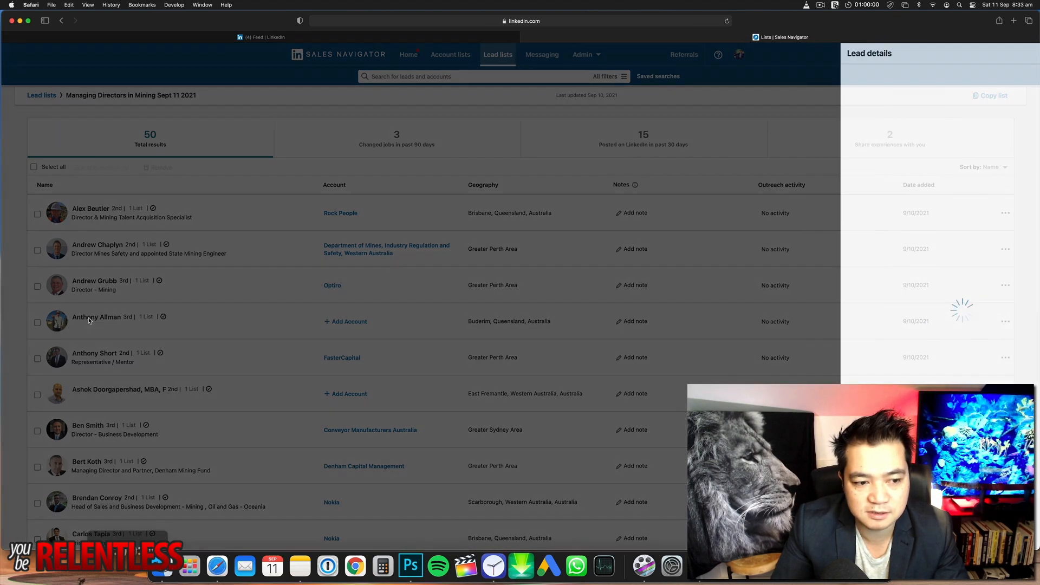
pyautogui.click(97, 317)
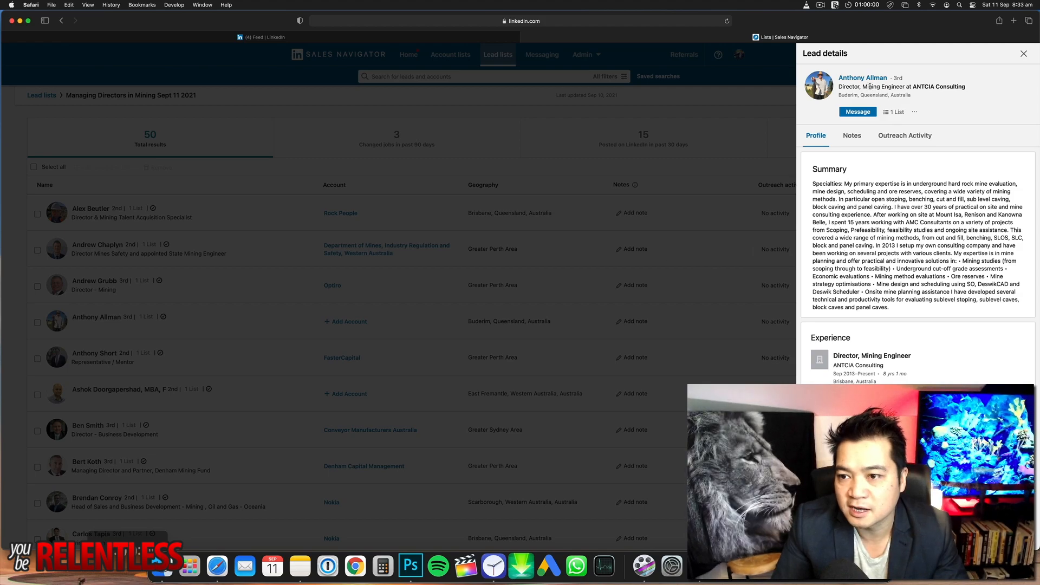
pyautogui.scroll(-3)
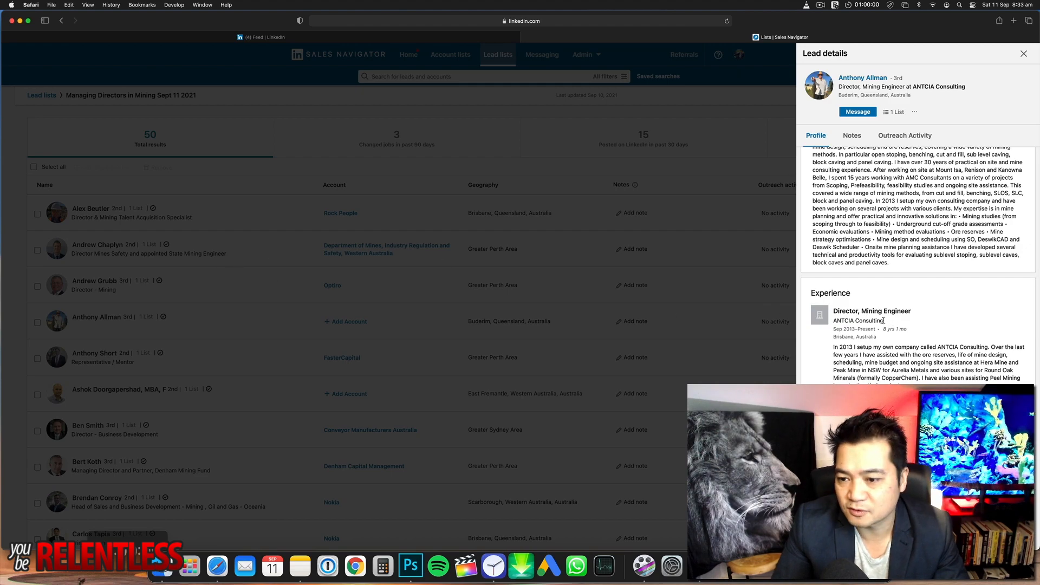
pyautogui.scroll(-3)
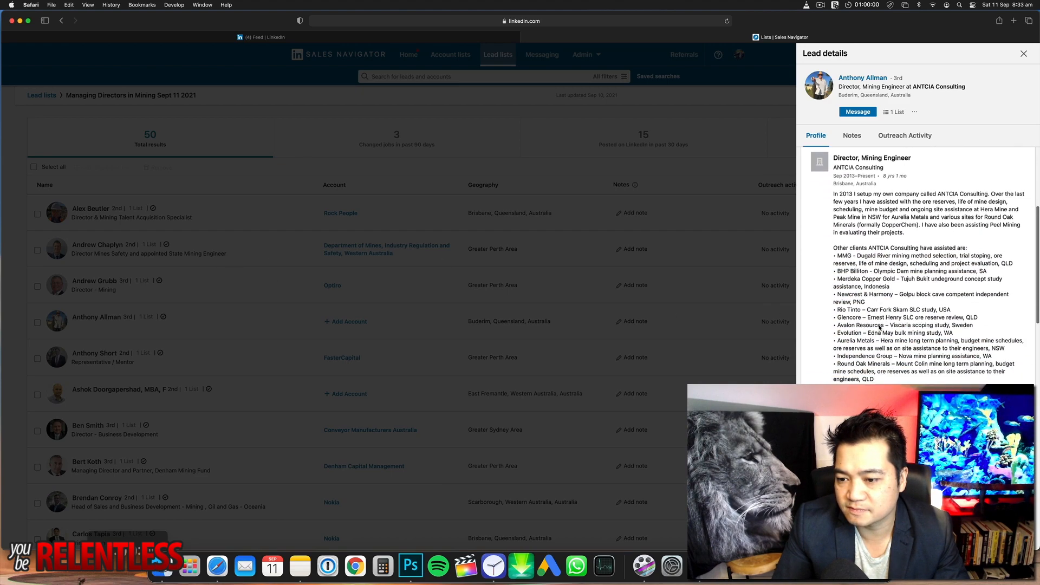
pyautogui.scroll(-3)
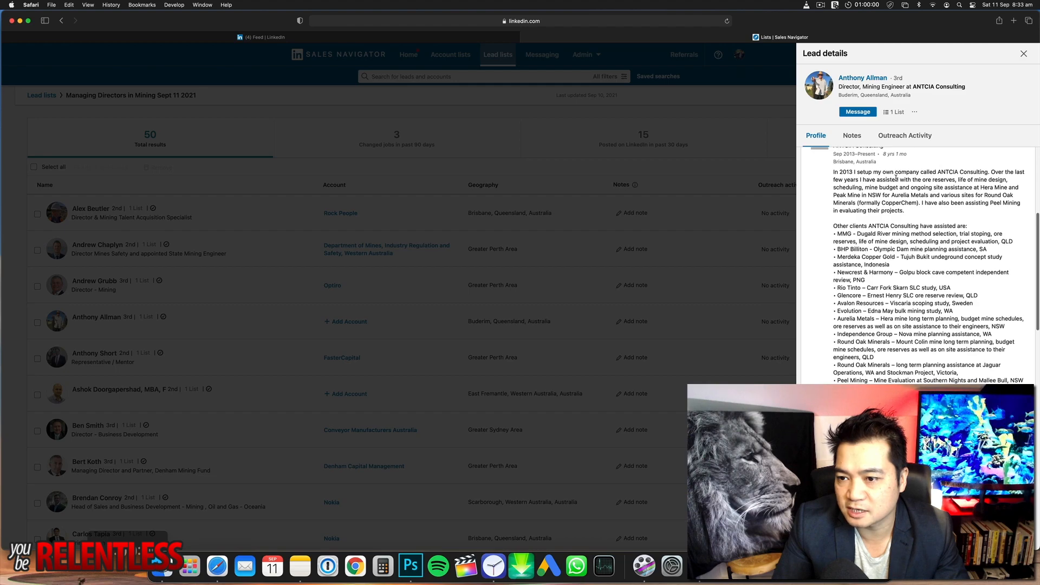
pyautogui.click(1023, 54)
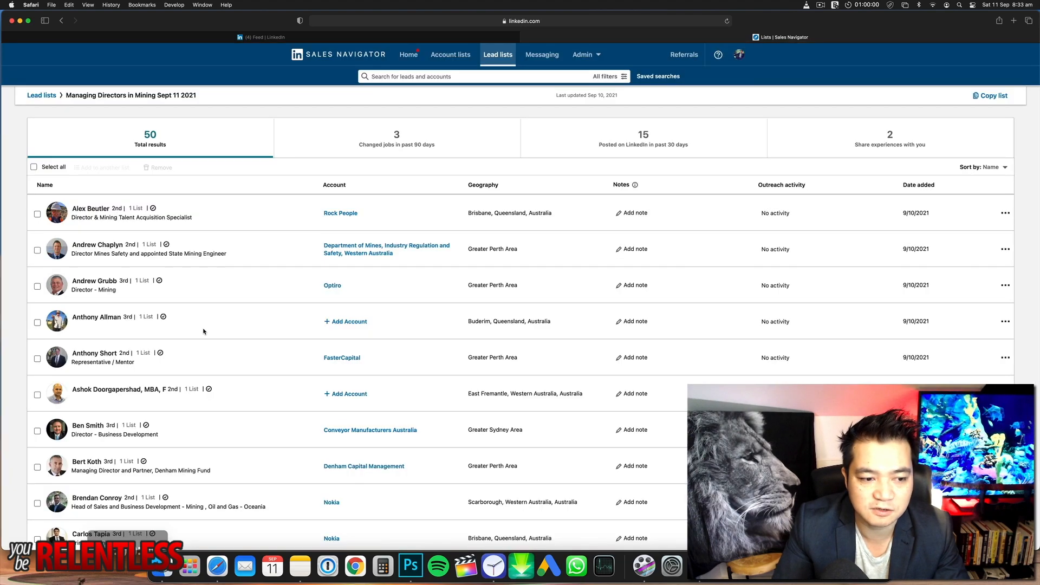
pyautogui.scroll(-3)
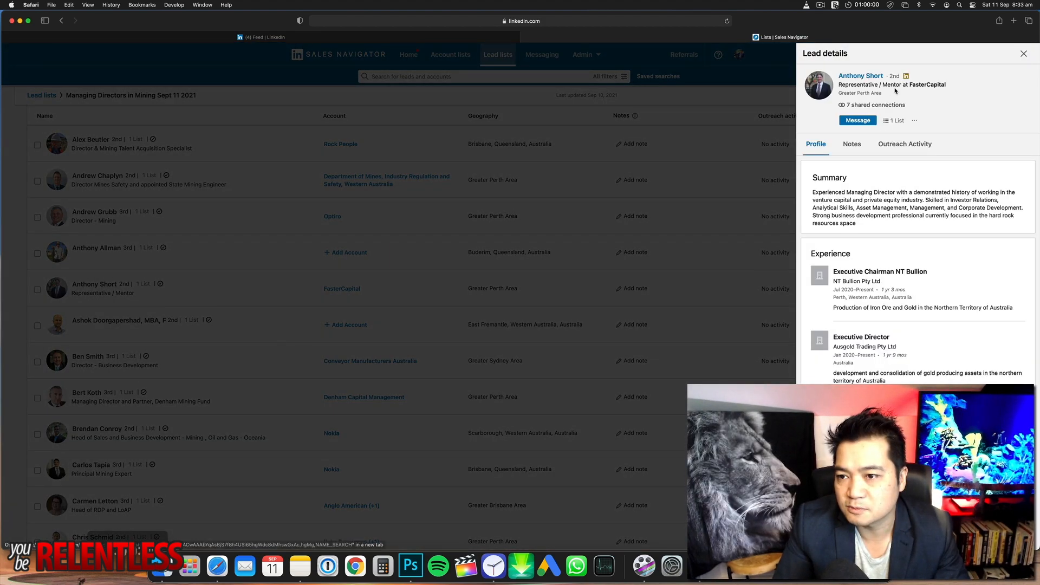
pyautogui.scroll(-3)
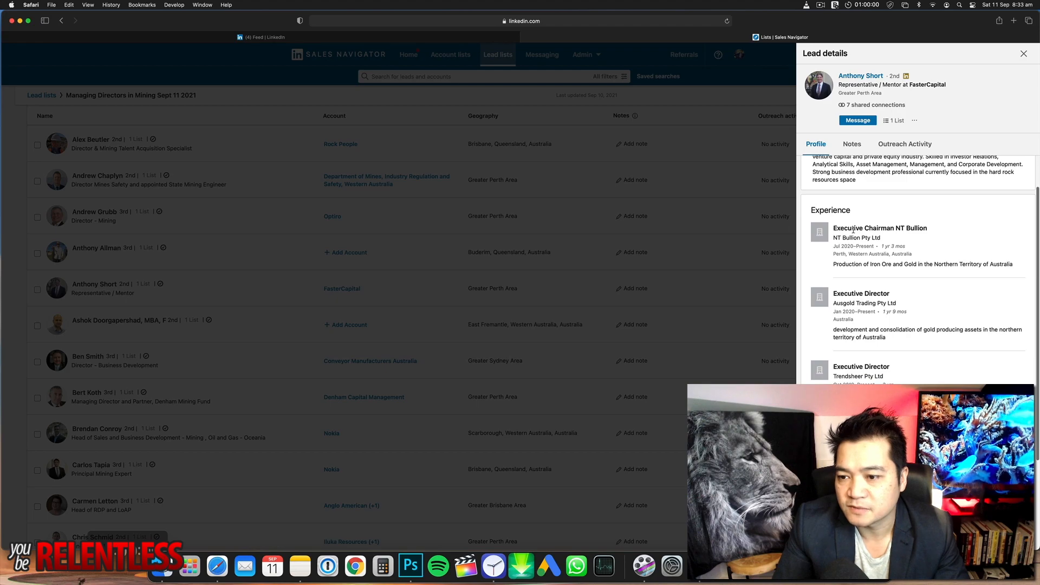
pyautogui.click(1023, 54)
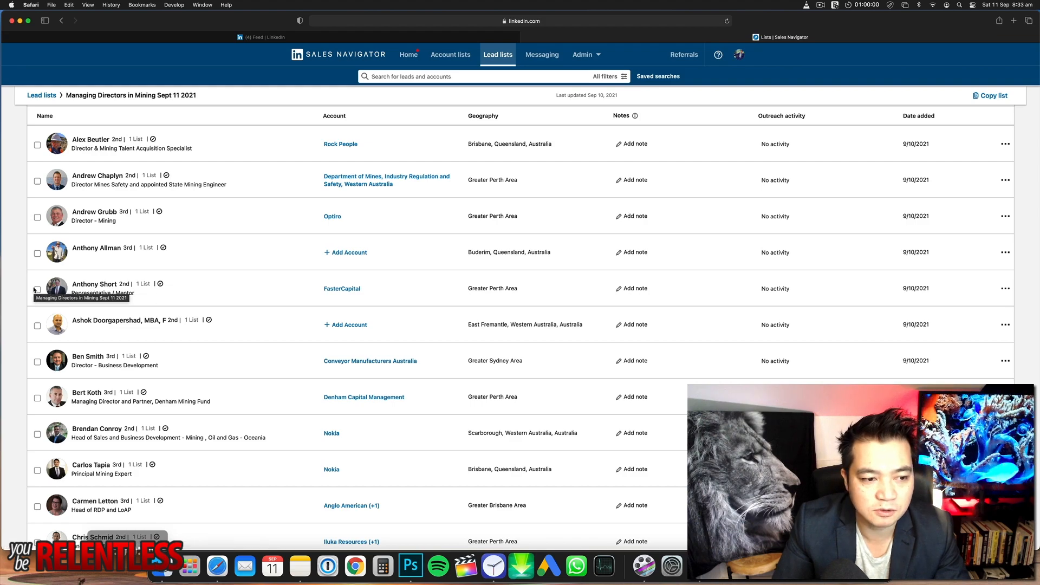
pyautogui.click(38, 288)
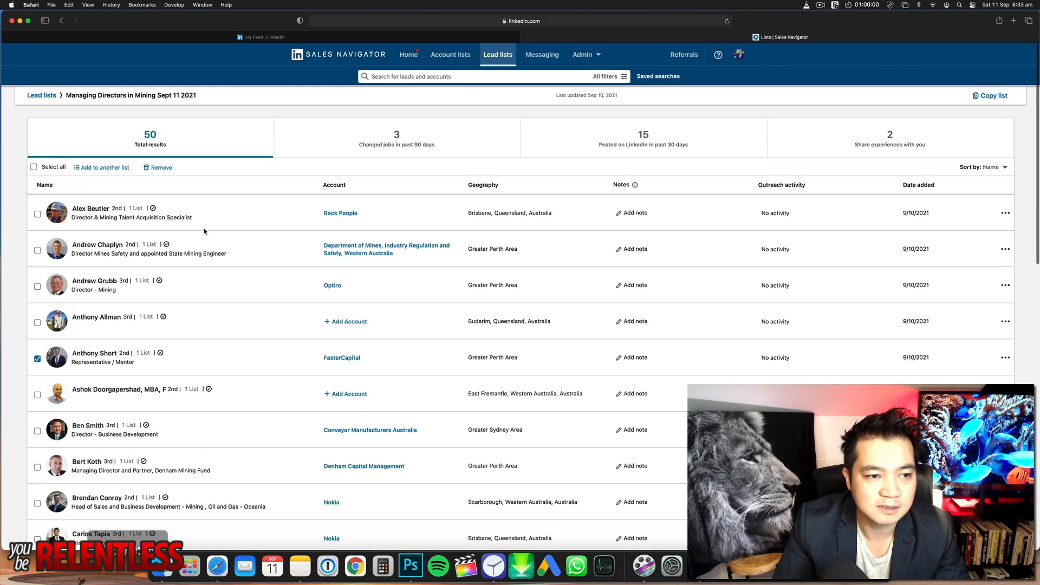
pyautogui.click(161, 167)
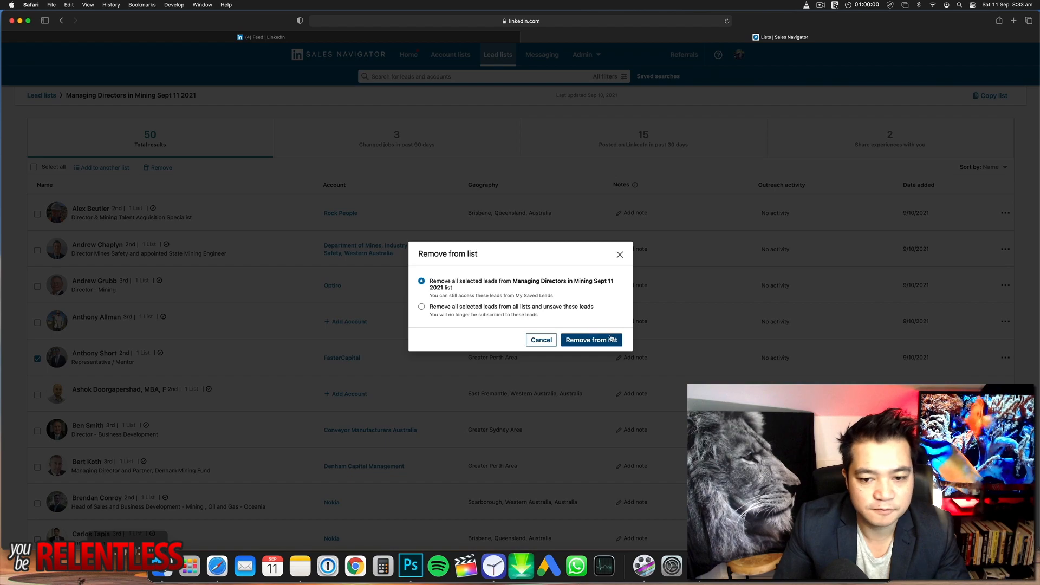
pyautogui.click(590, 339)
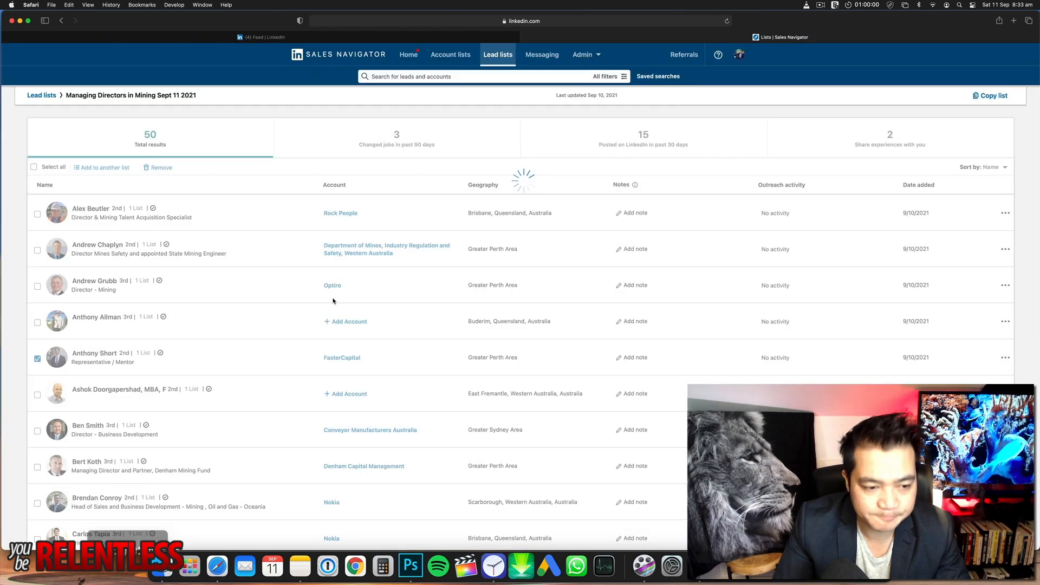
pyautogui.click(160, 168)
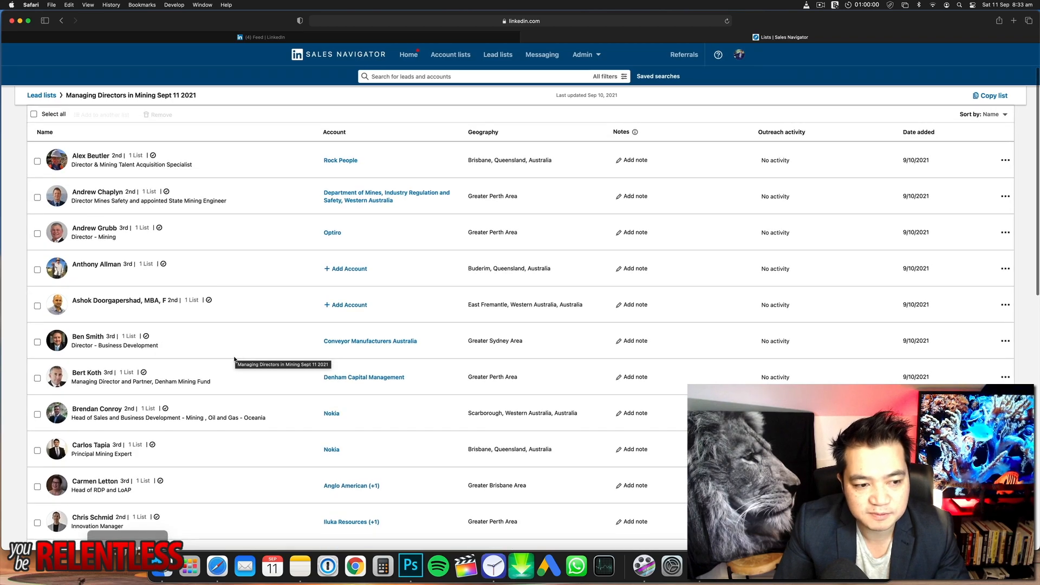
pyautogui.scroll(-3)
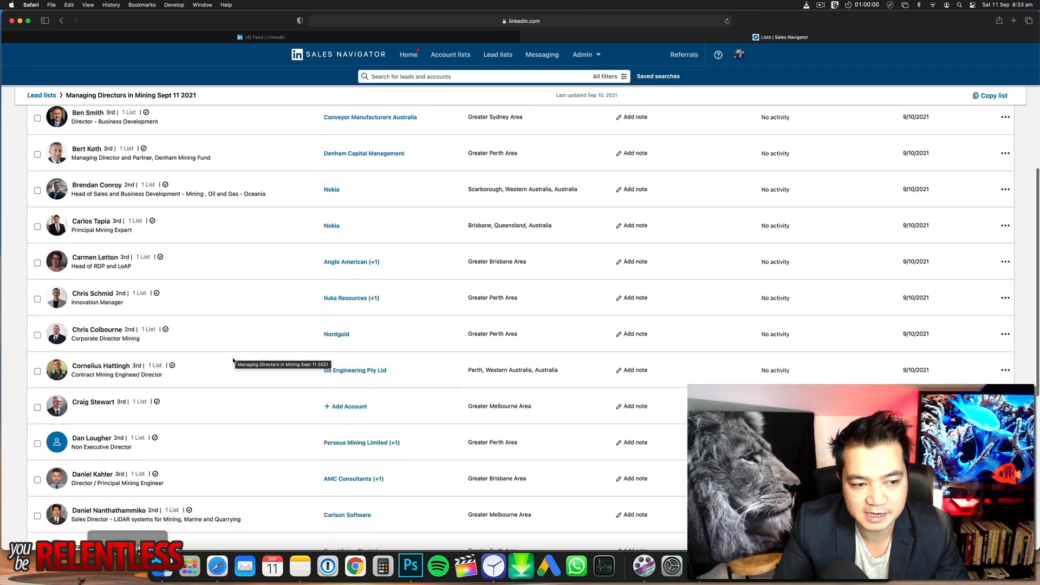
pyautogui.scroll(-3)
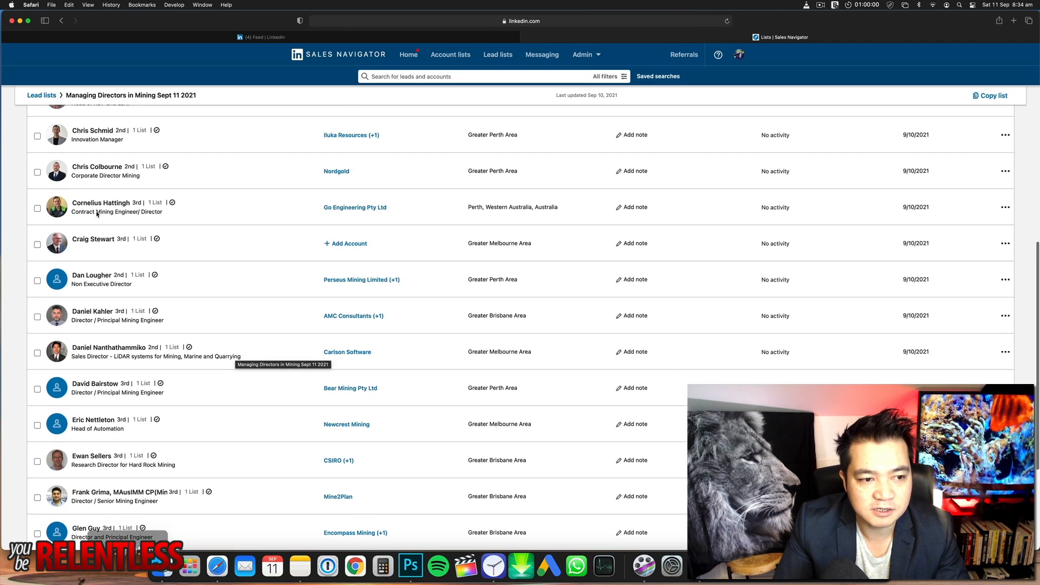
pyautogui.moveTo(153, 322)
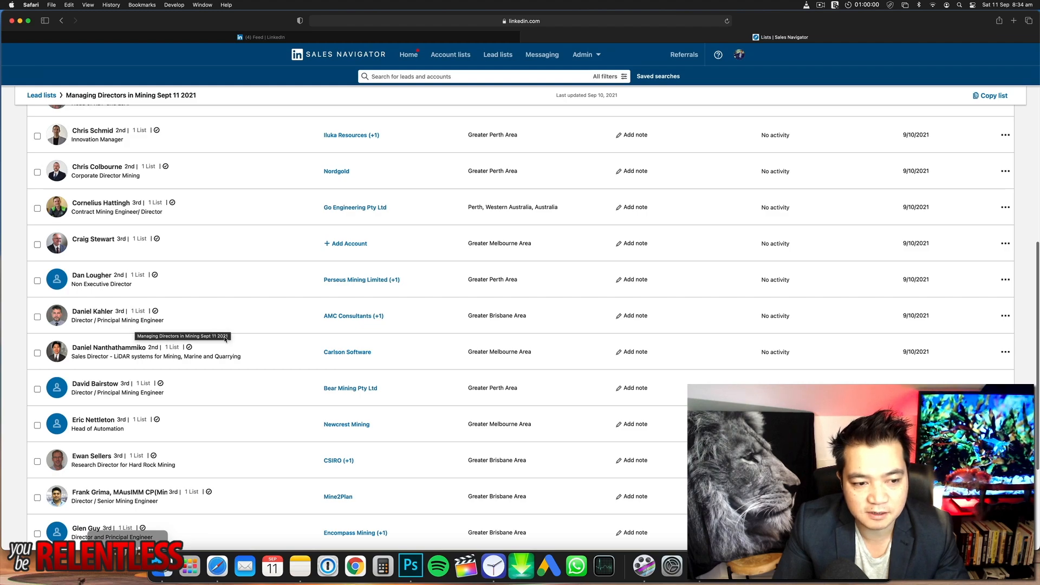
pyautogui.moveTo(227, 327)
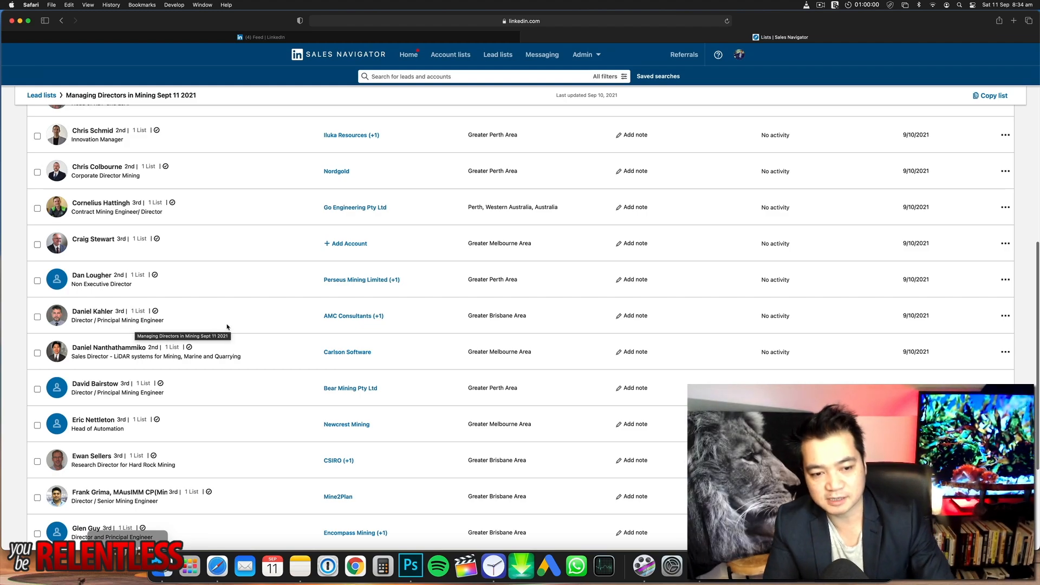
pyautogui.scroll(-3)
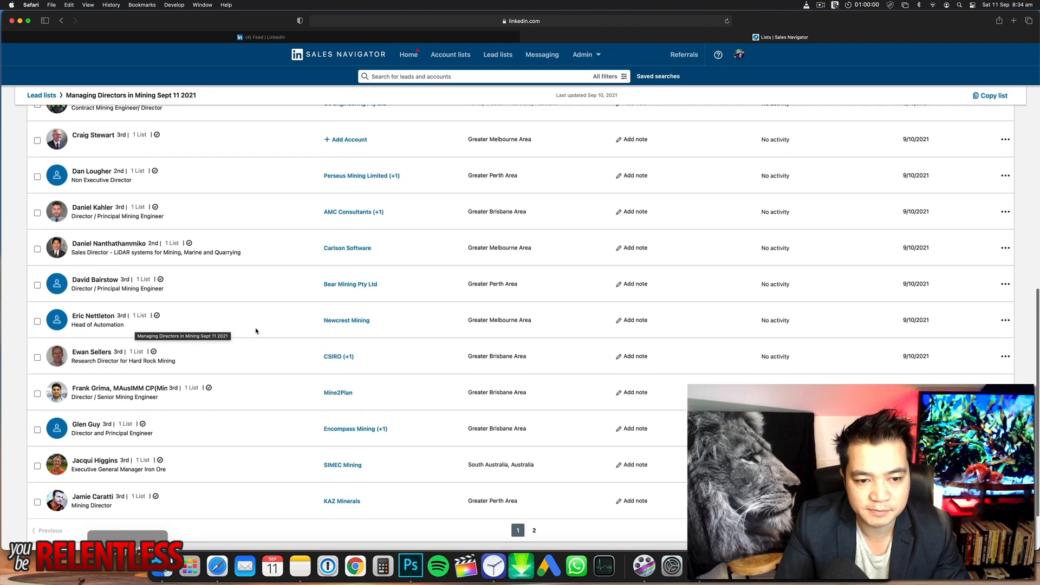
pyautogui.scroll(3)
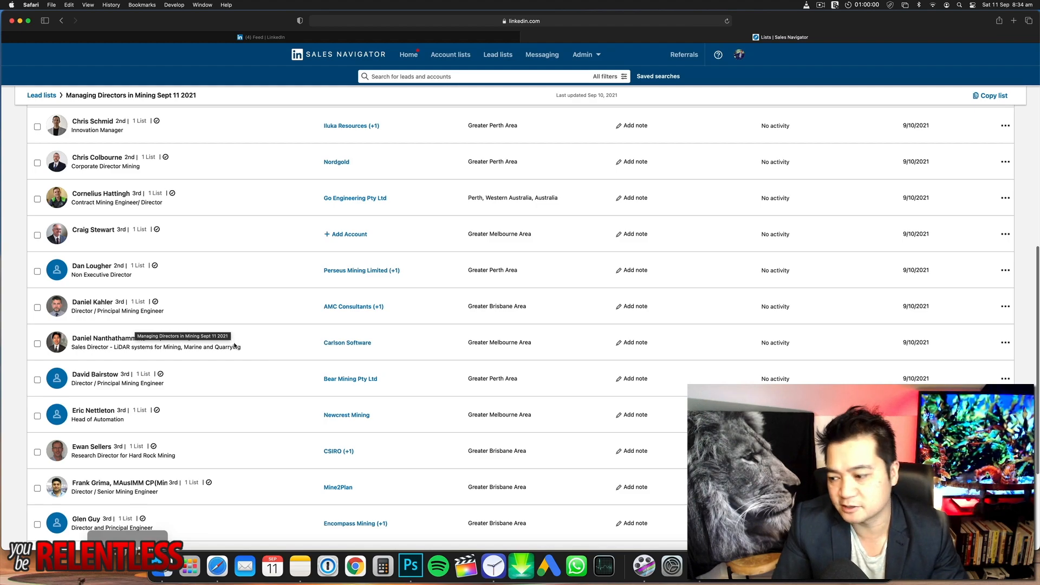
pyautogui.moveTo(212, 293)
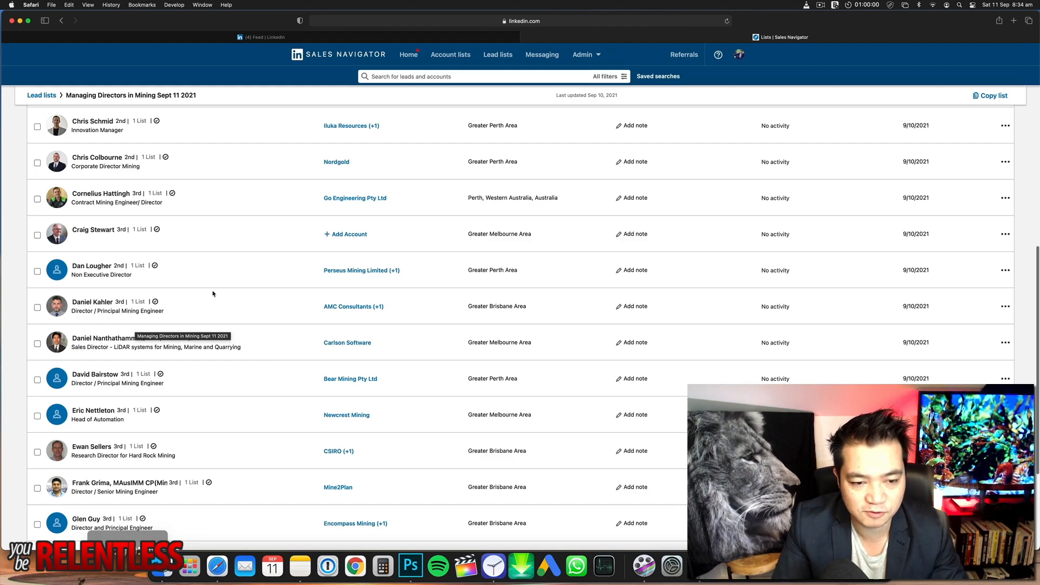
pyautogui.moveTo(175, 281)
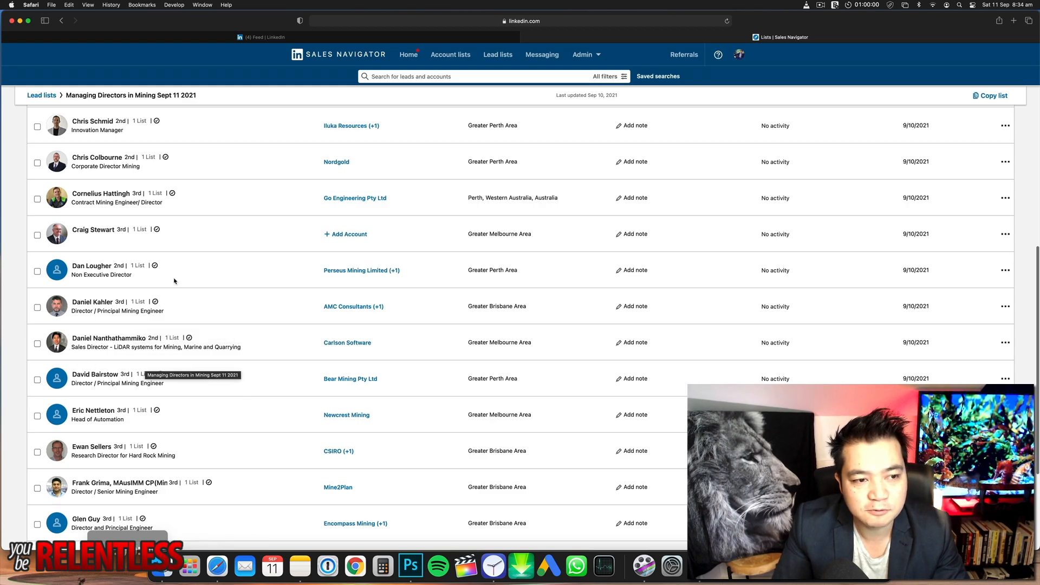
pyautogui.scroll(3)
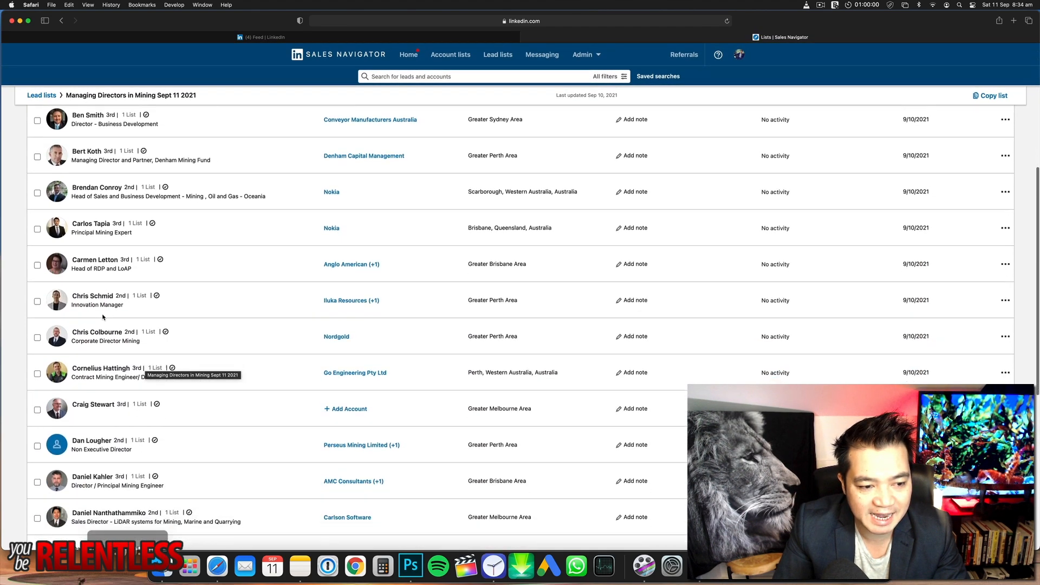
pyautogui.scroll(-3)
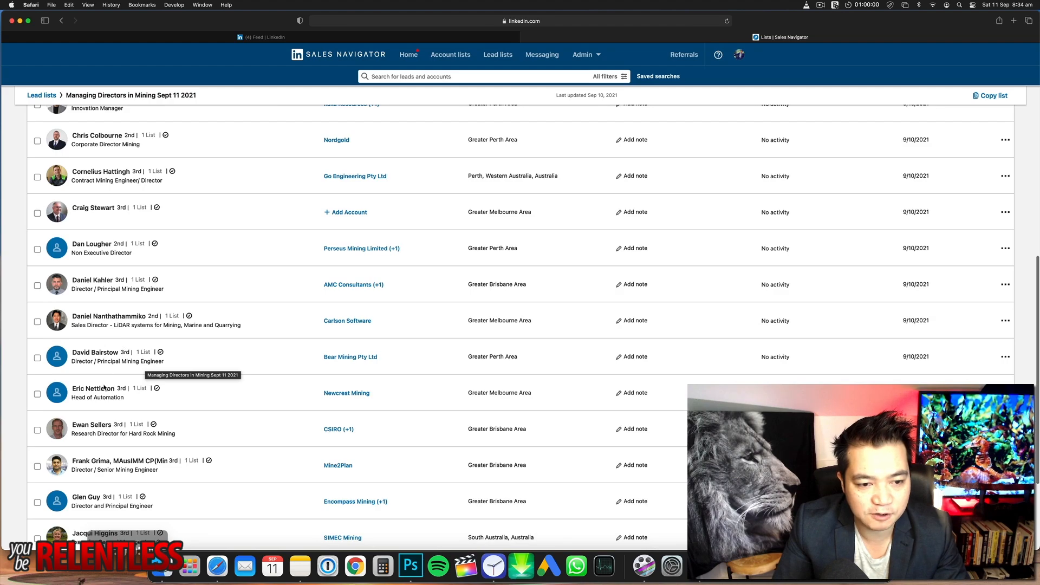
pyautogui.moveTo(215, 391)
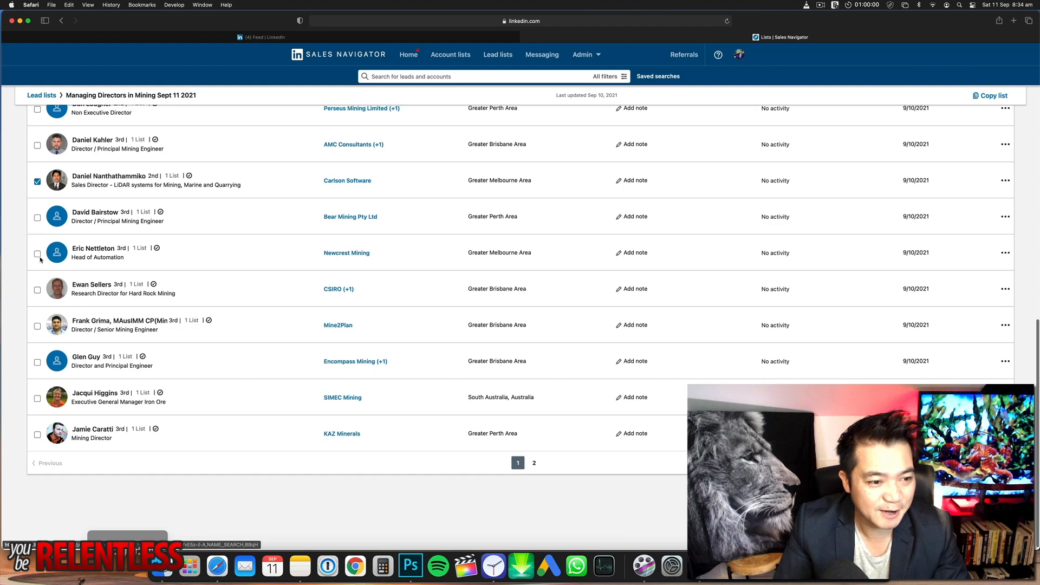
pyautogui.click(38, 253)
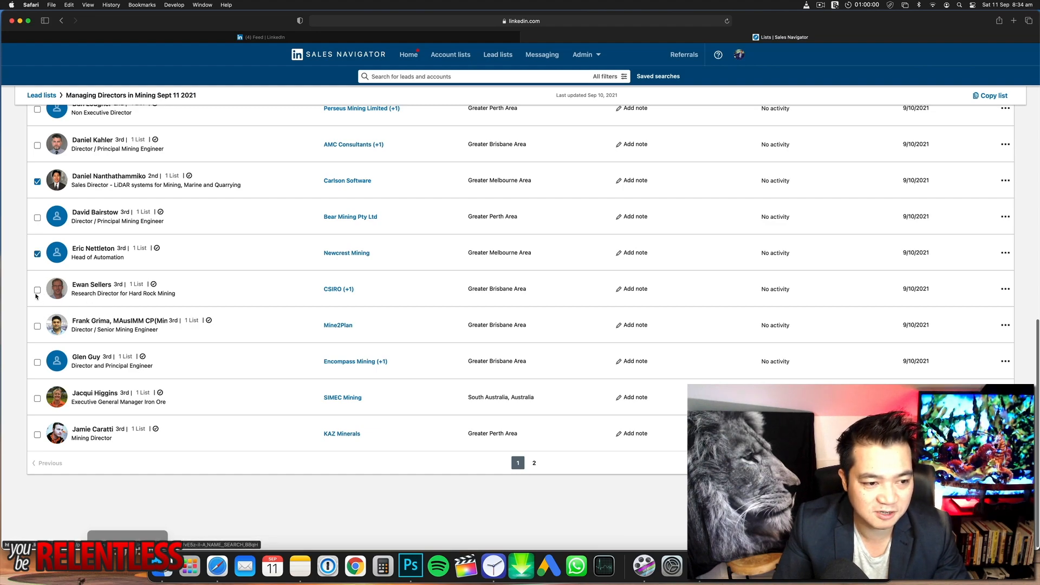
pyautogui.click(37, 290)
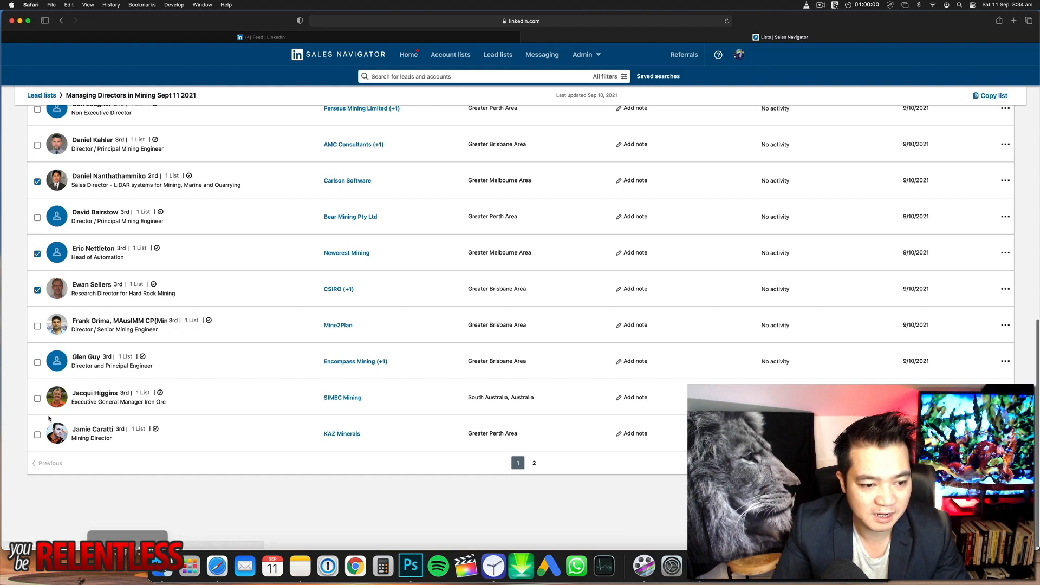
pyautogui.scroll(3)
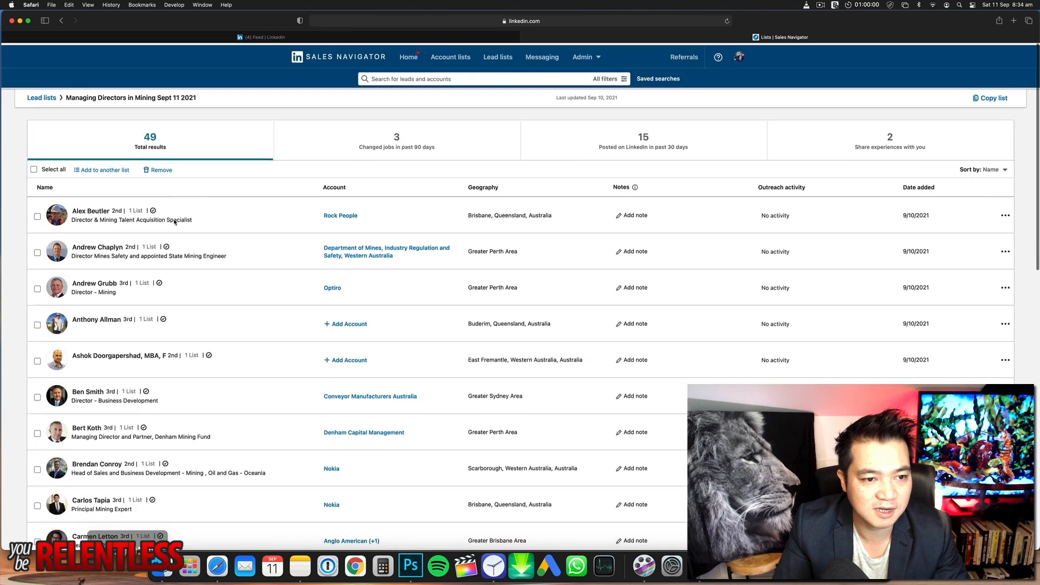
pyautogui.click(161, 169)
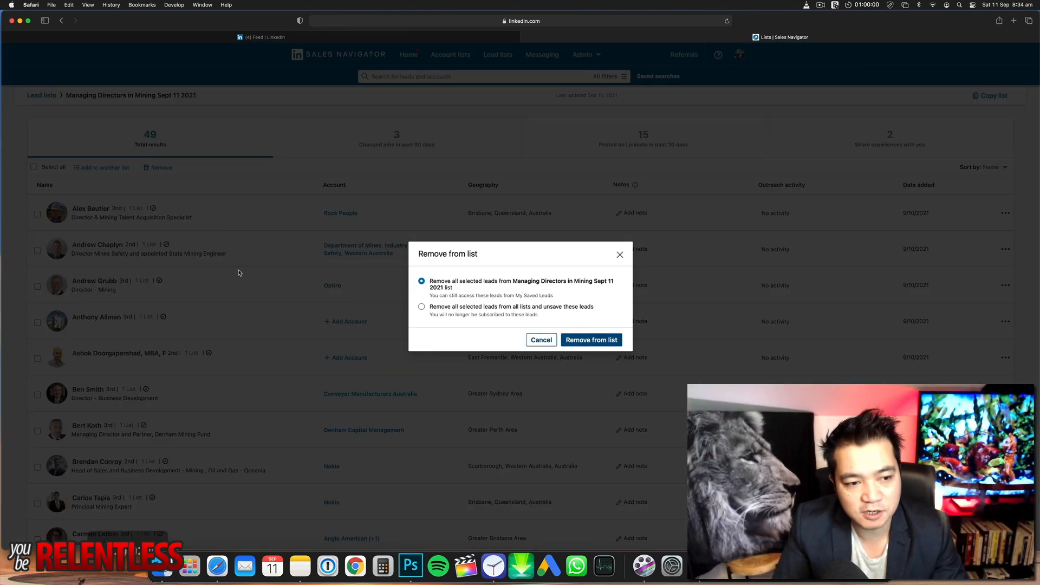
pyautogui.click(590, 340)
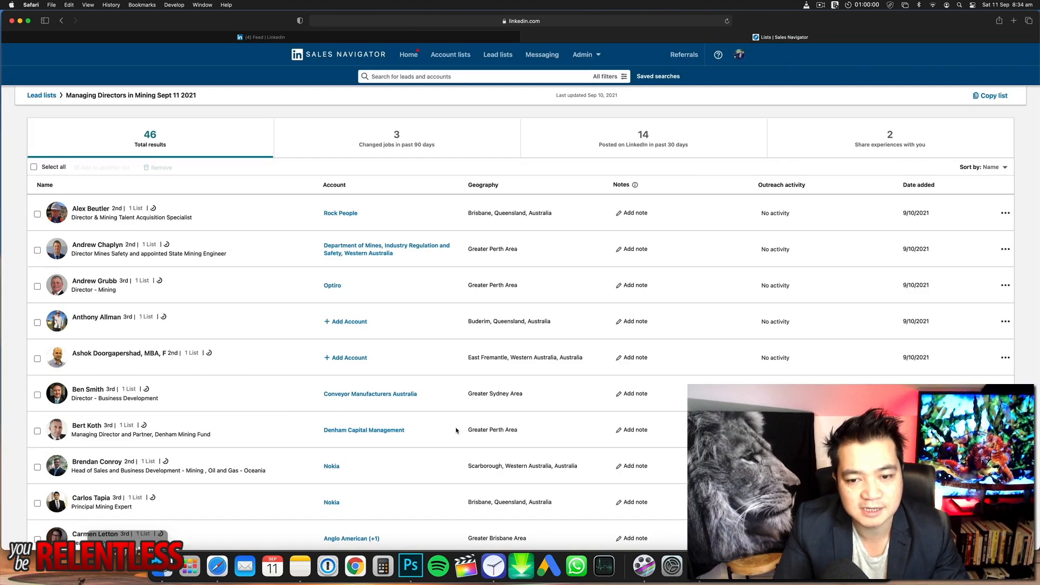
pyautogui.moveTo(167, 245)
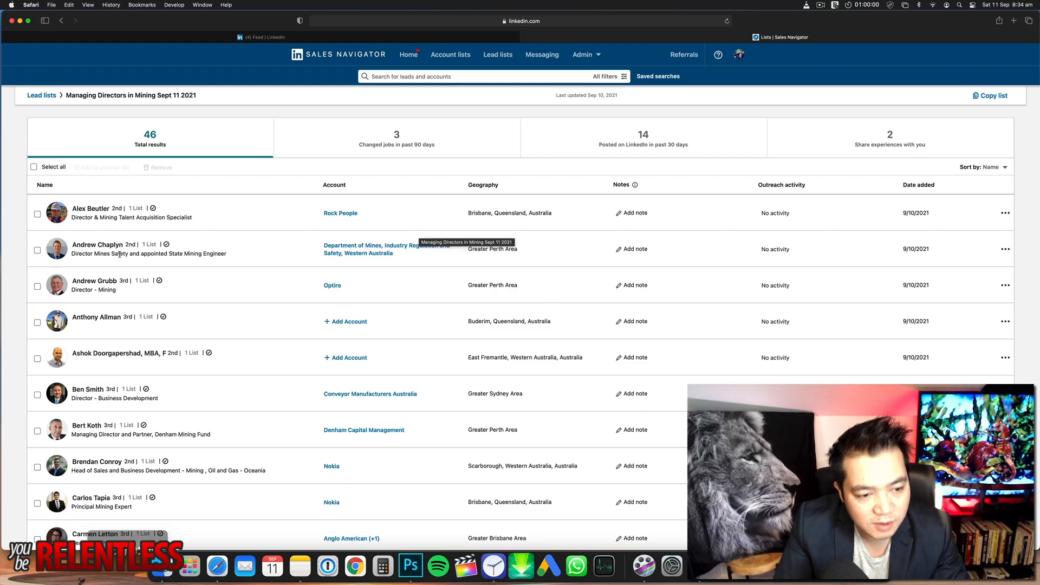
pyautogui.scroll(-3)
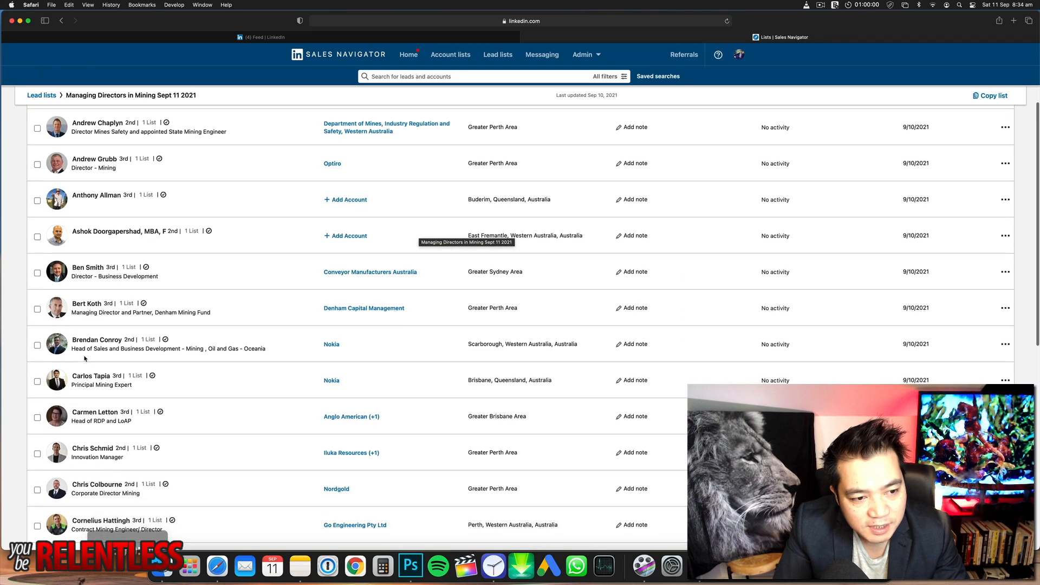
pyautogui.scroll(-3)
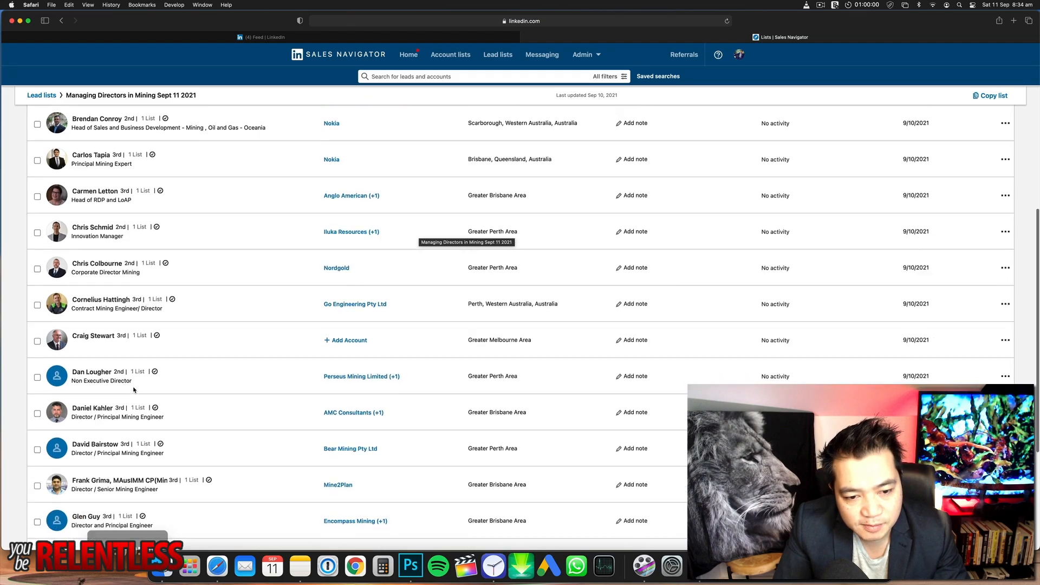
pyautogui.scroll(3)
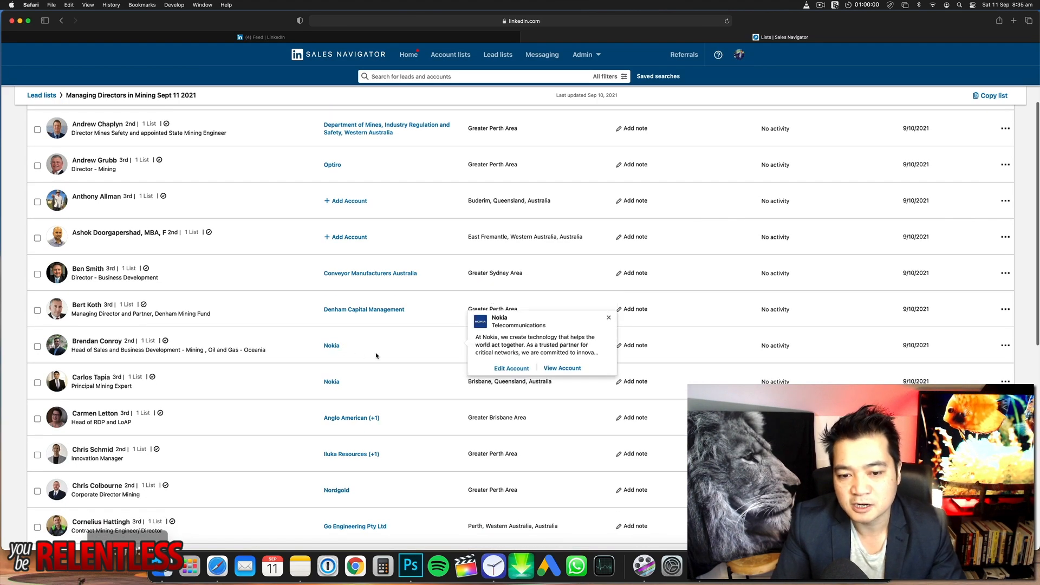
pyautogui.moveTo(390, 373)
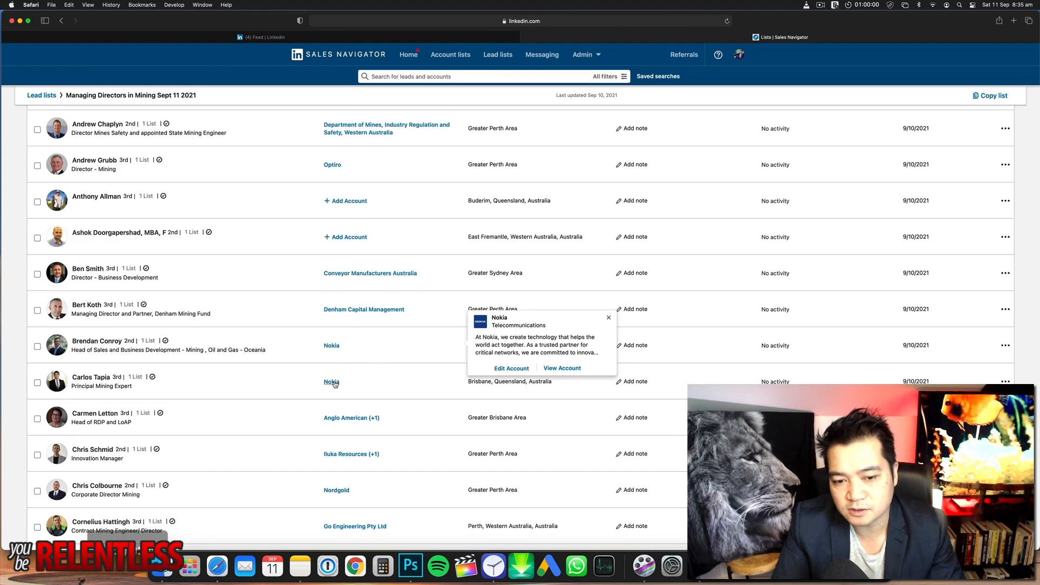
pyautogui.moveTo(402, 351)
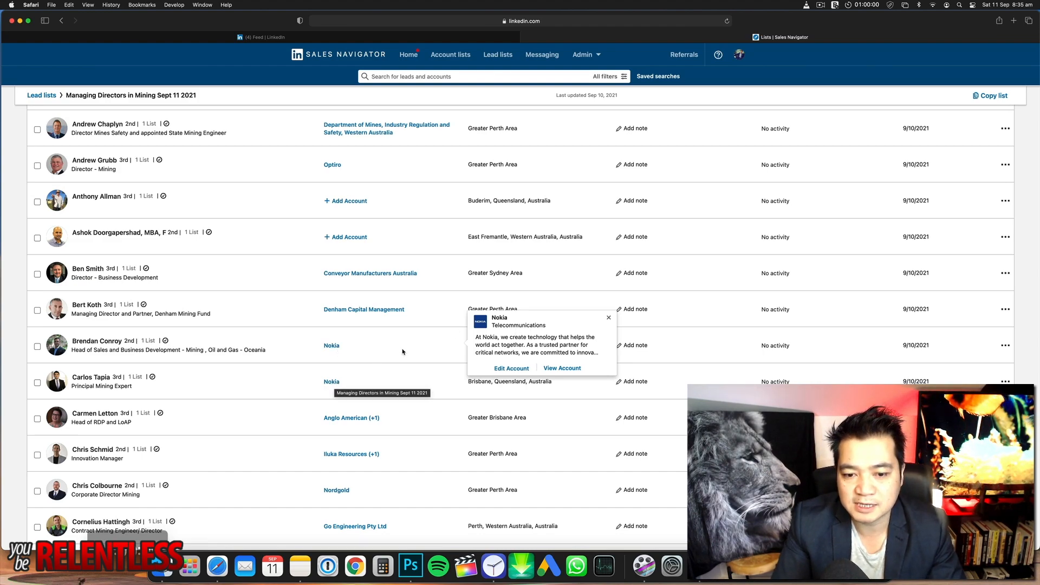
pyautogui.moveTo(538, 352)
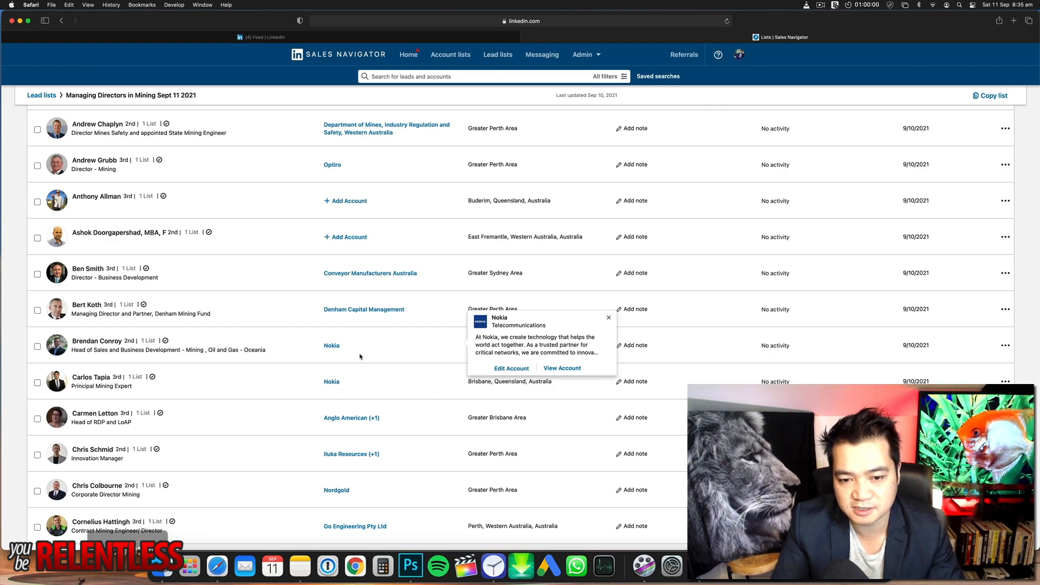
pyautogui.moveTo(334, 357)
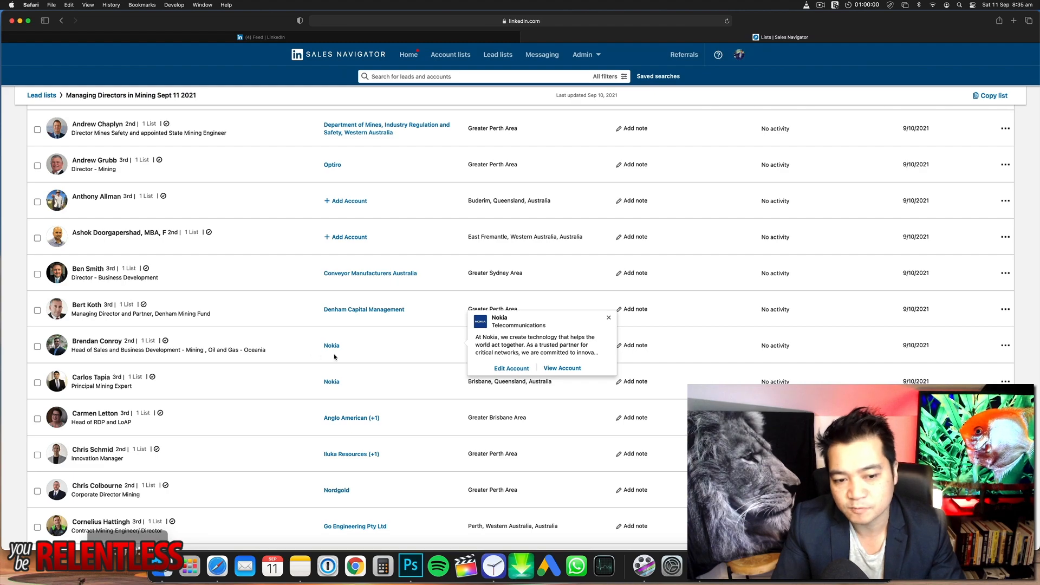
pyautogui.scroll(-3)
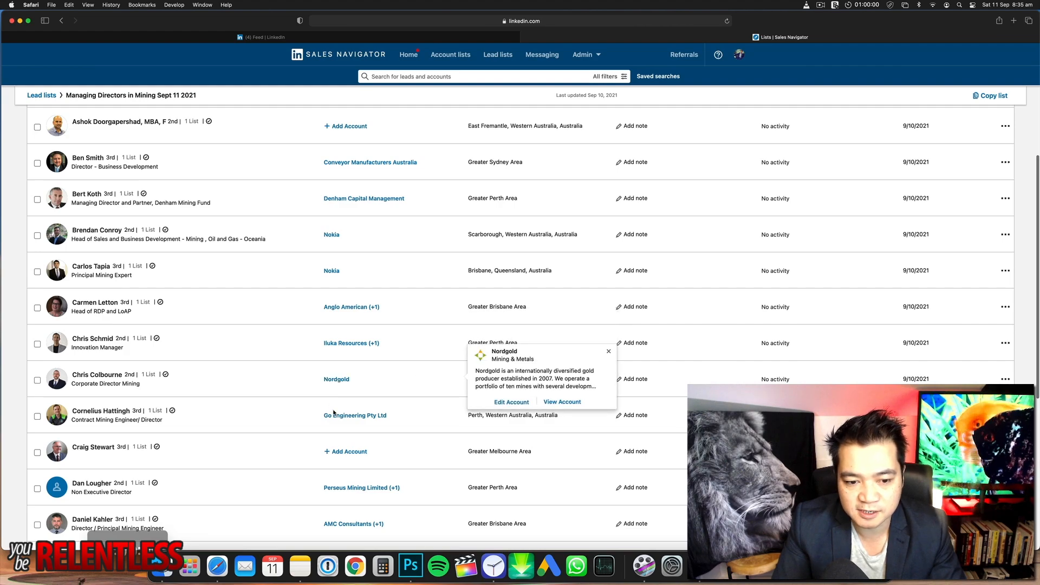
pyautogui.scroll(-3)
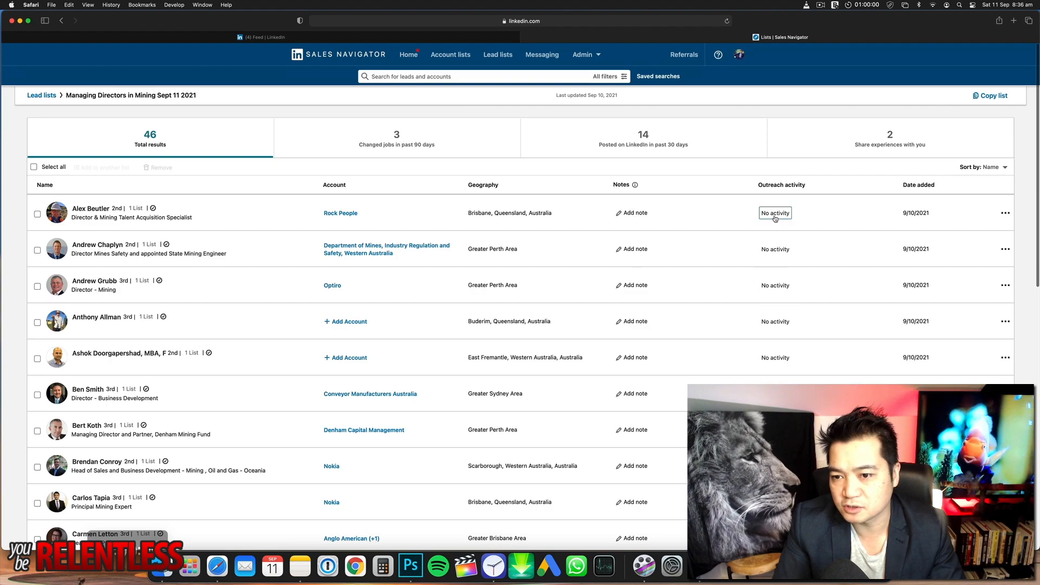
pyautogui.moveTo(455, 202)
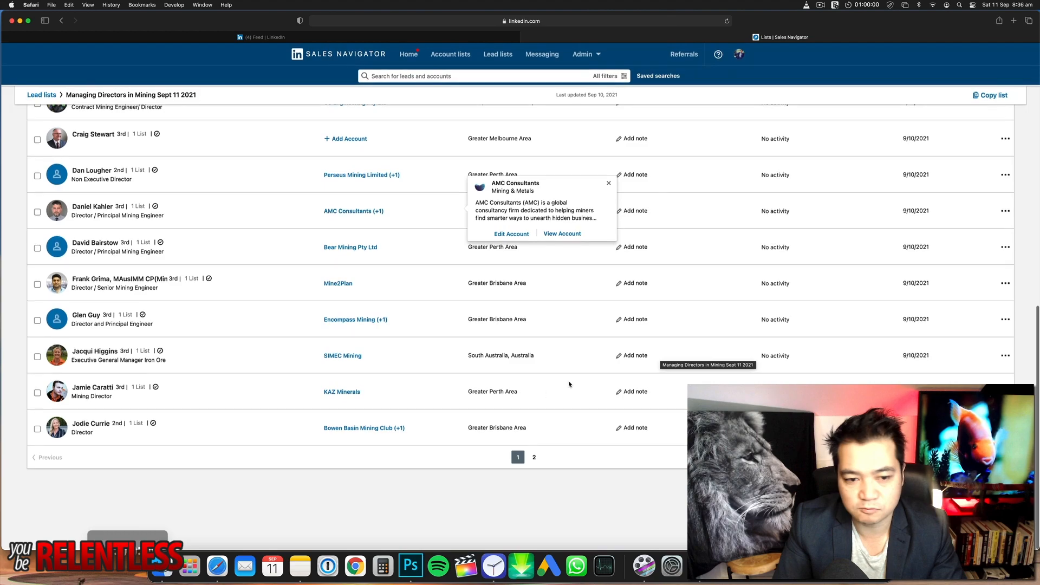
# Step: Scroll the mining lead list before returning to the saved lead lists overview
pyautogui.scroll(3)
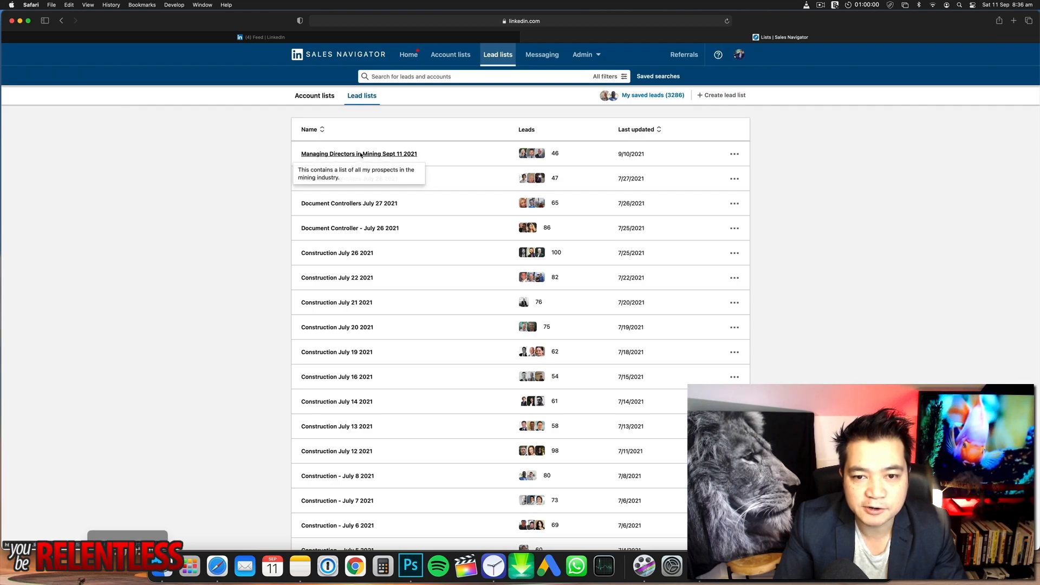
pyautogui.click(358, 153)
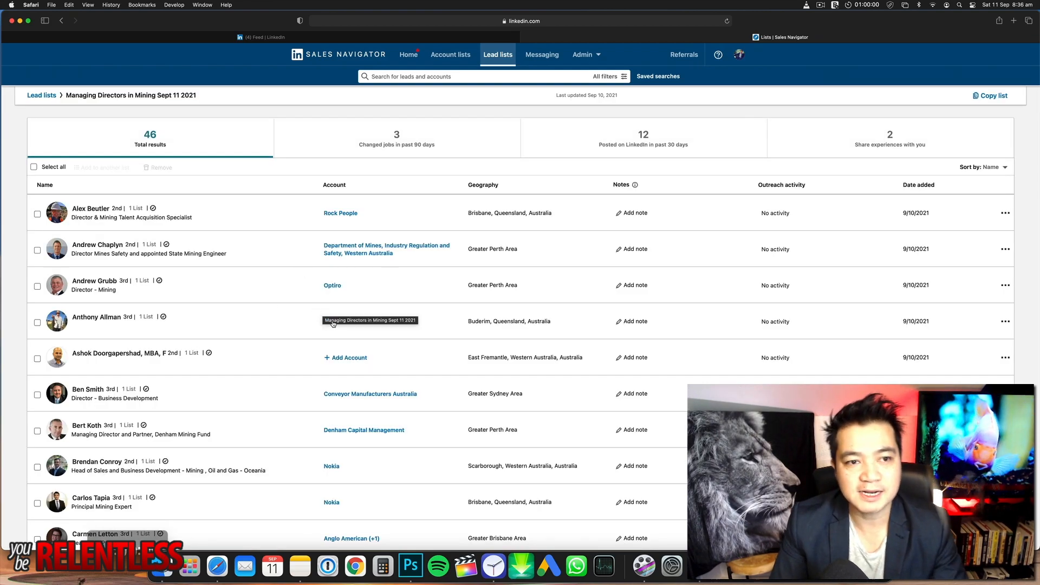
pyautogui.moveTo(670, 261)
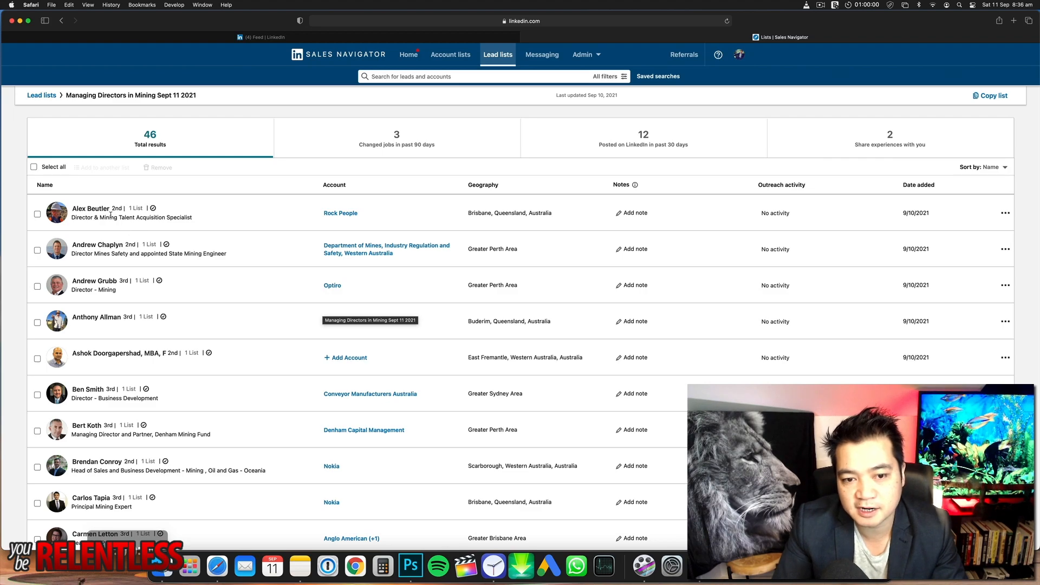
pyautogui.click(89, 208)
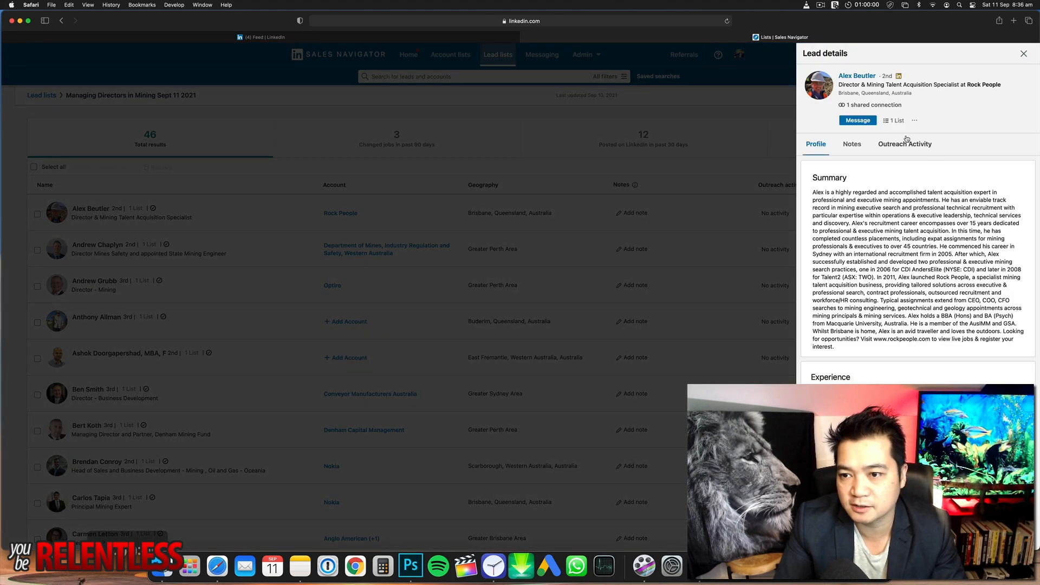
pyautogui.moveTo(464, 161)
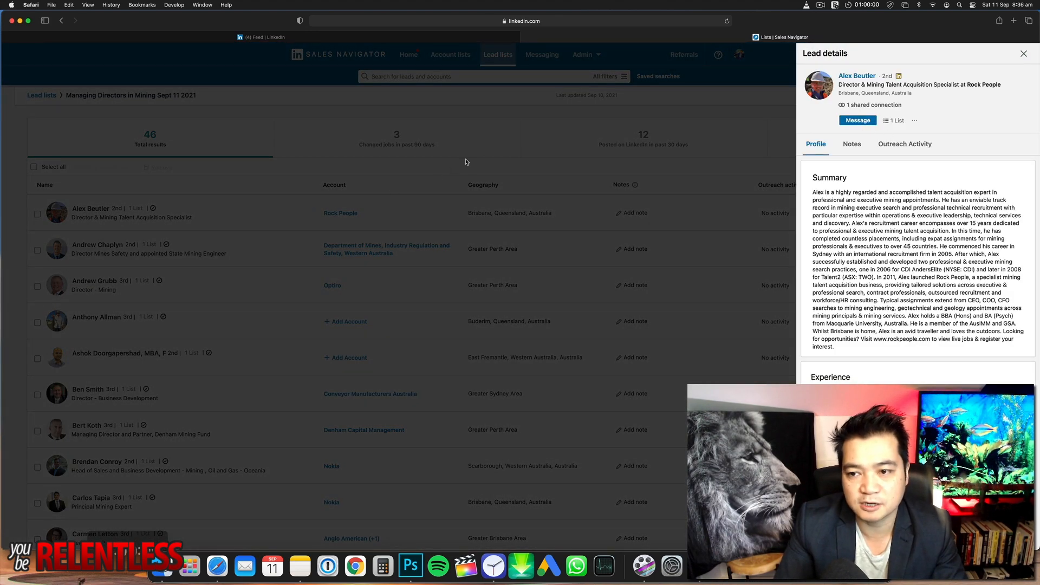
pyautogui.click(1024, 53)
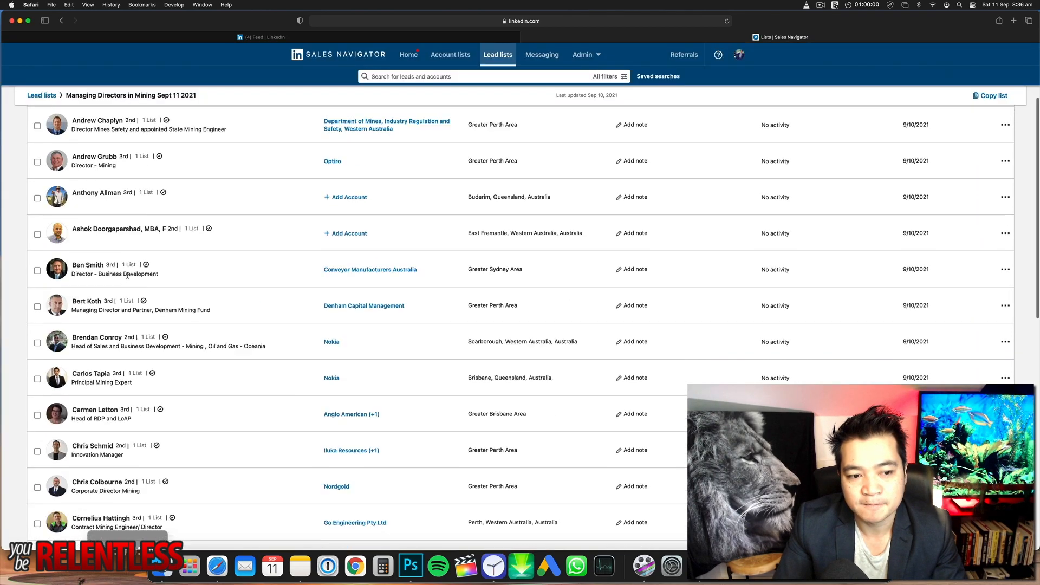
# Step: Scroll through the remaining 46 leads to review them
pyautogui.scroll(3)
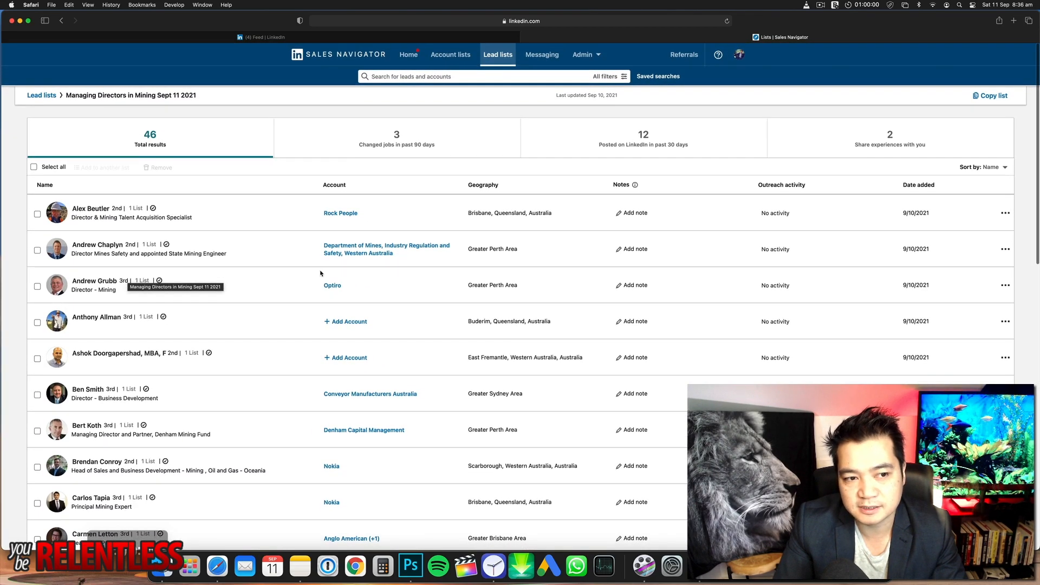
pyautogui.scroll(-3)
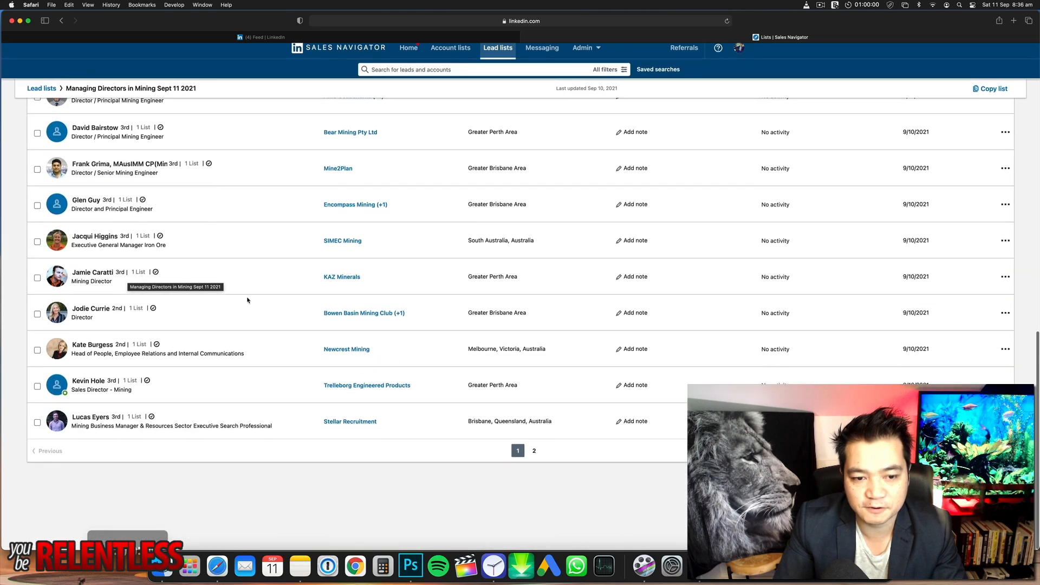
pyautogui.scroll(3)
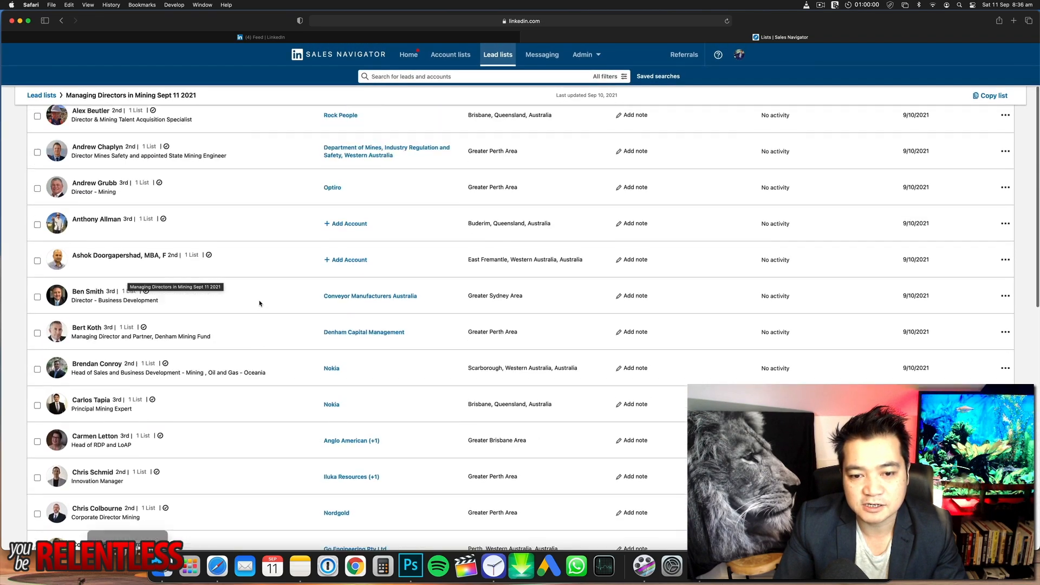
pyautogui.scroll(3)
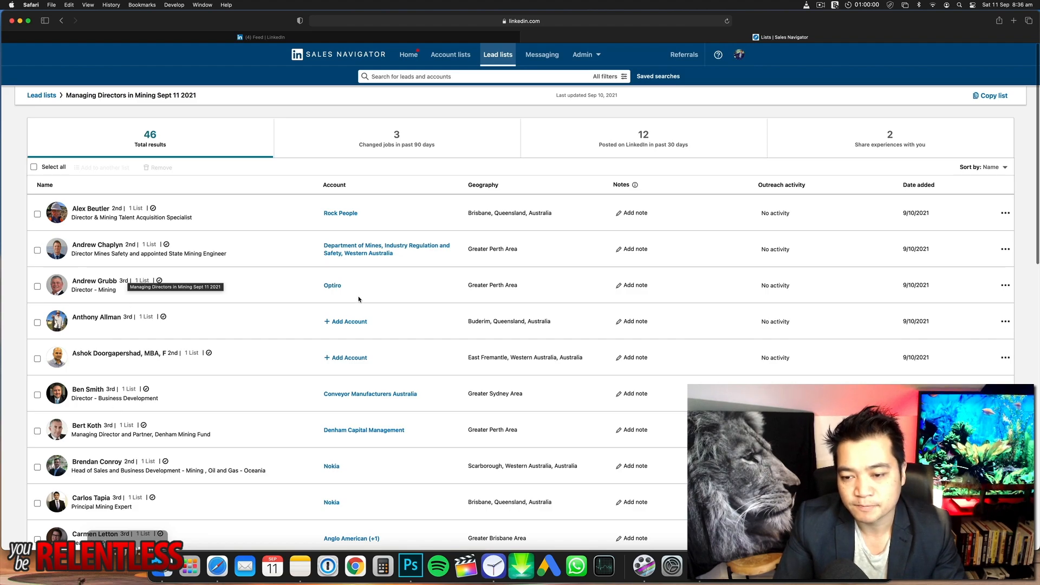
pyautogui.moveTo(302, 402)
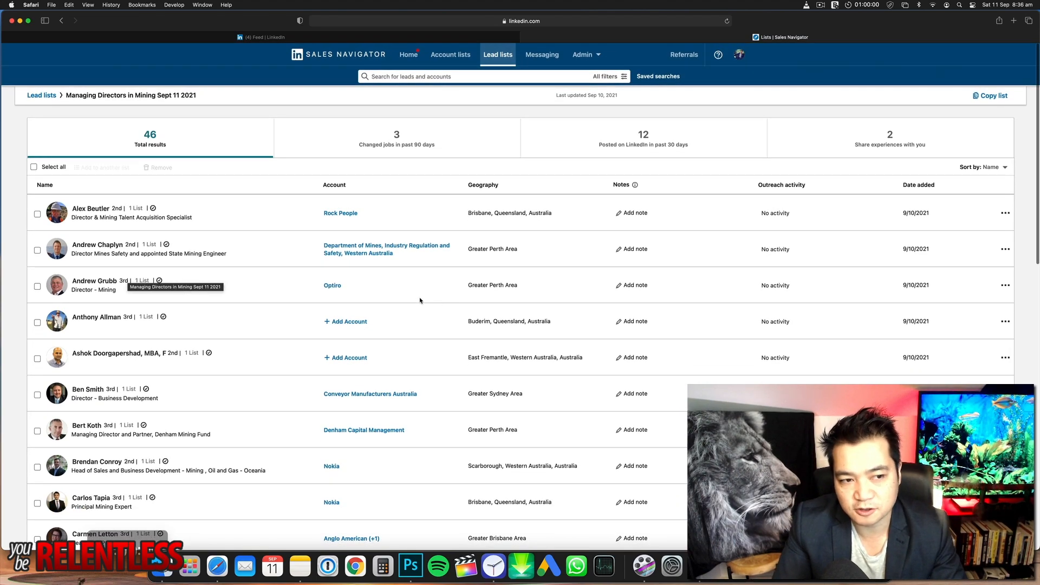
pyautogui.click(33, 166)
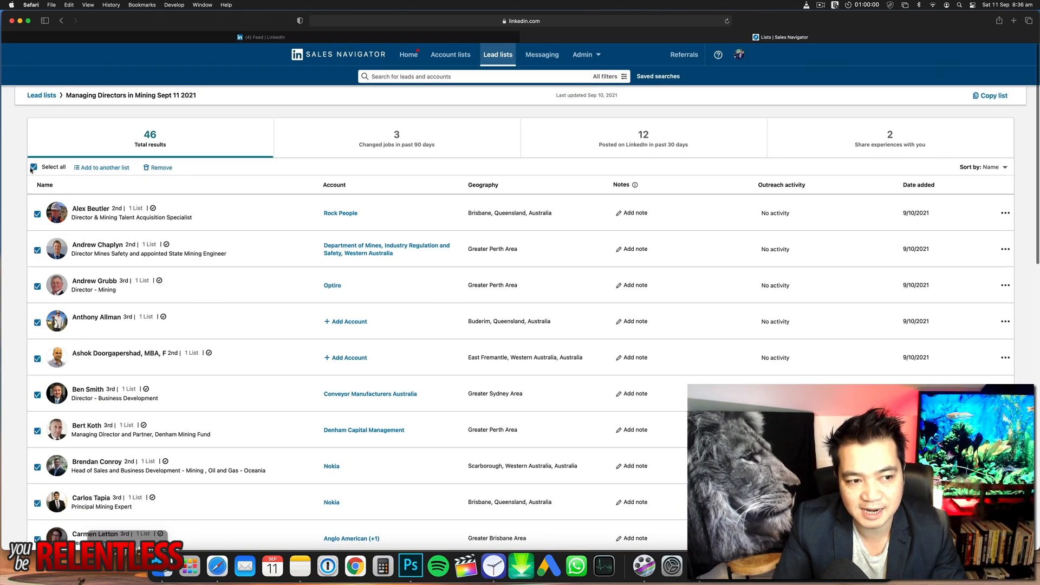
pyautogui.click(34, 166)
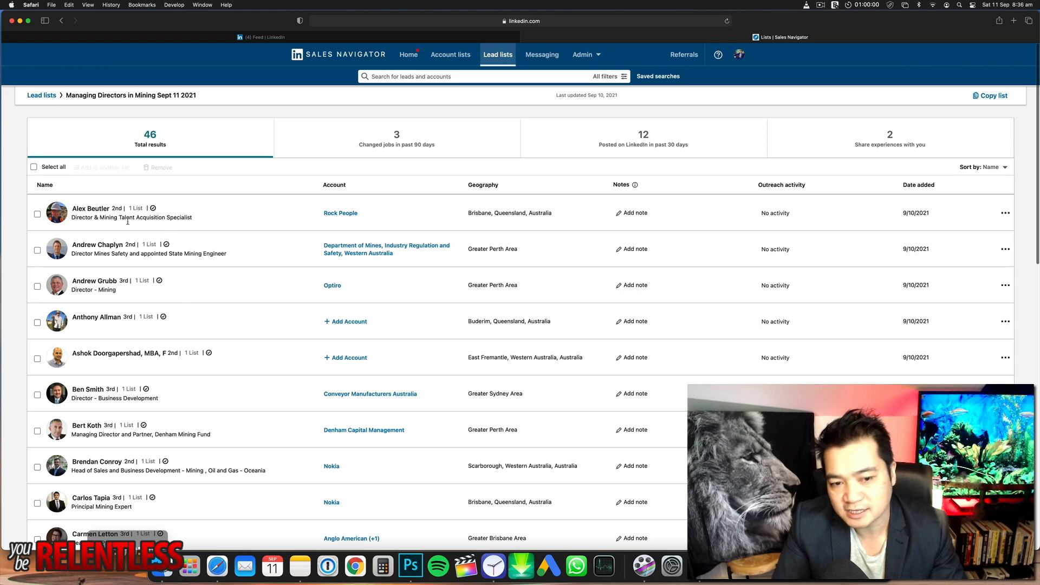
pyautogui.moveTo(141, 280)
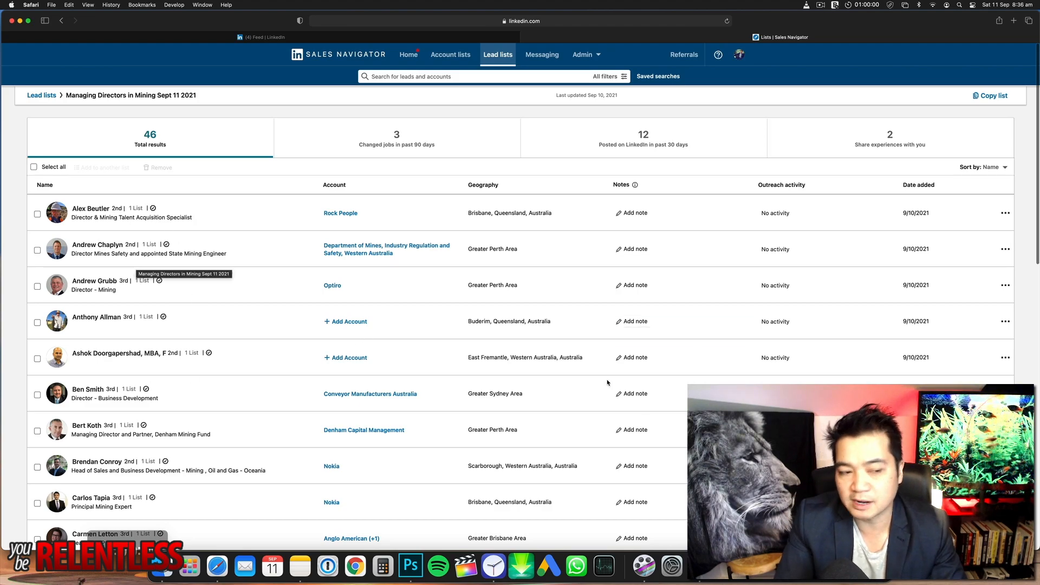
pyautogui.moveTo(575, 435)
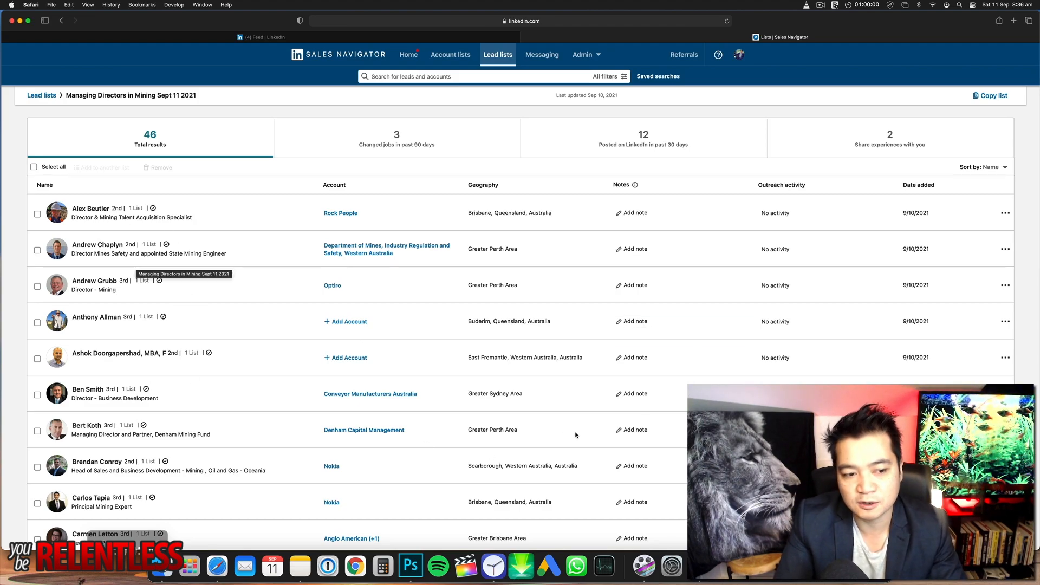
pyautogui.moveTo(223, 411)
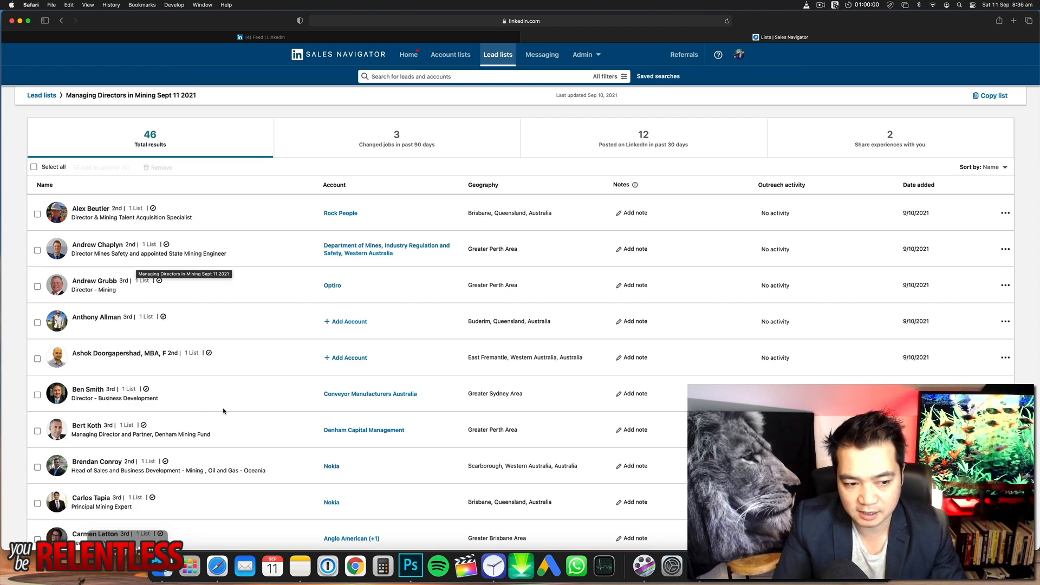
pyautogui.scroll(-3)
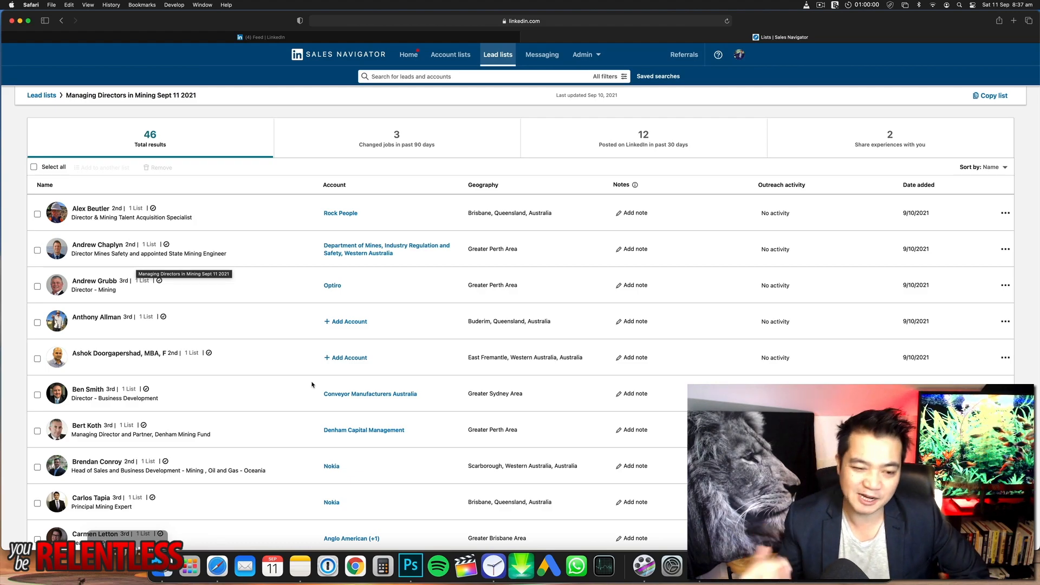
pyautogui.scroll(-3)
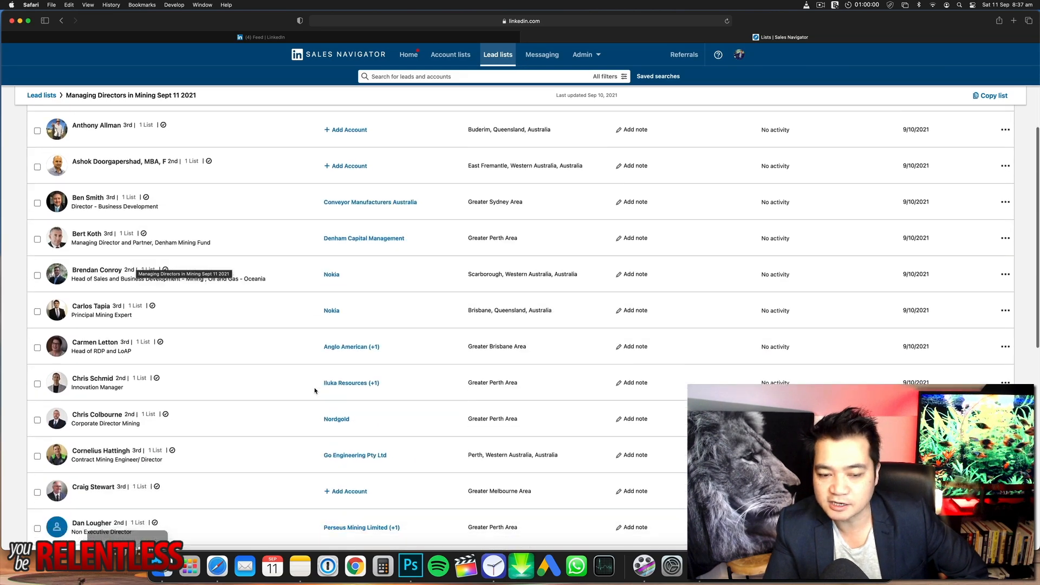
pyautogui.scroll(3)
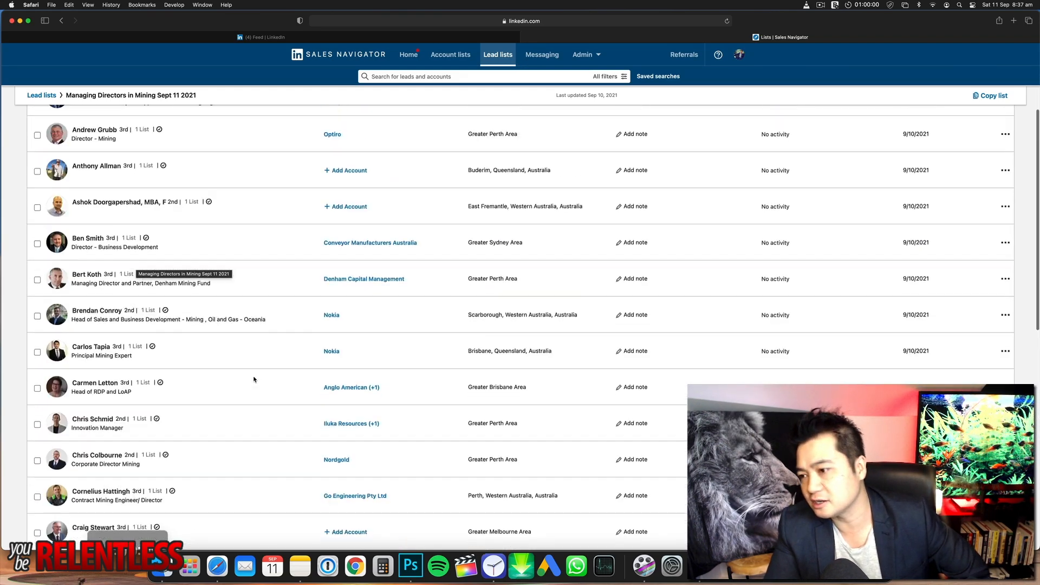
pyautogui.scroll(3)
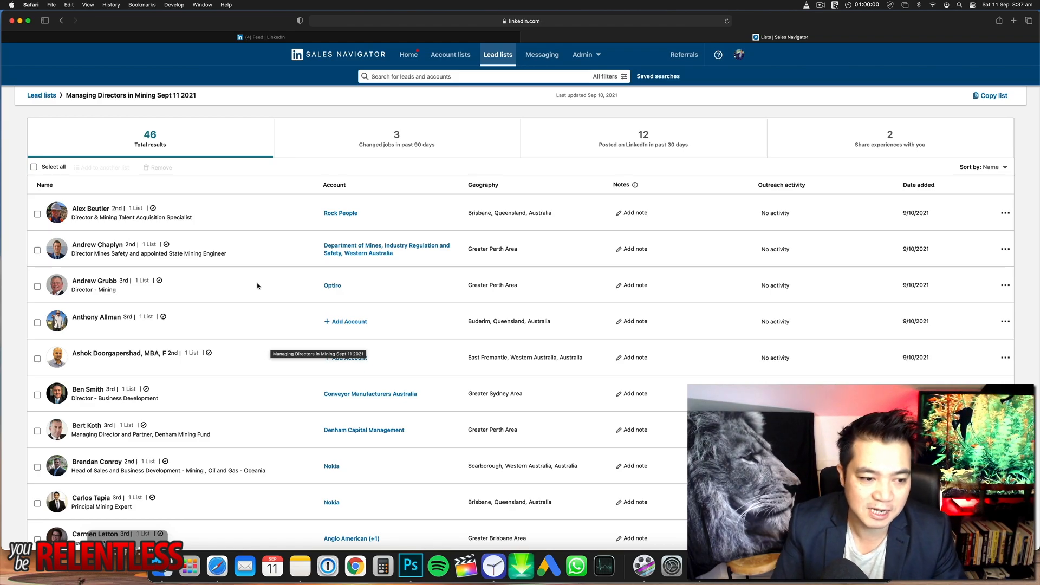
pyautogui.scroll(-3)
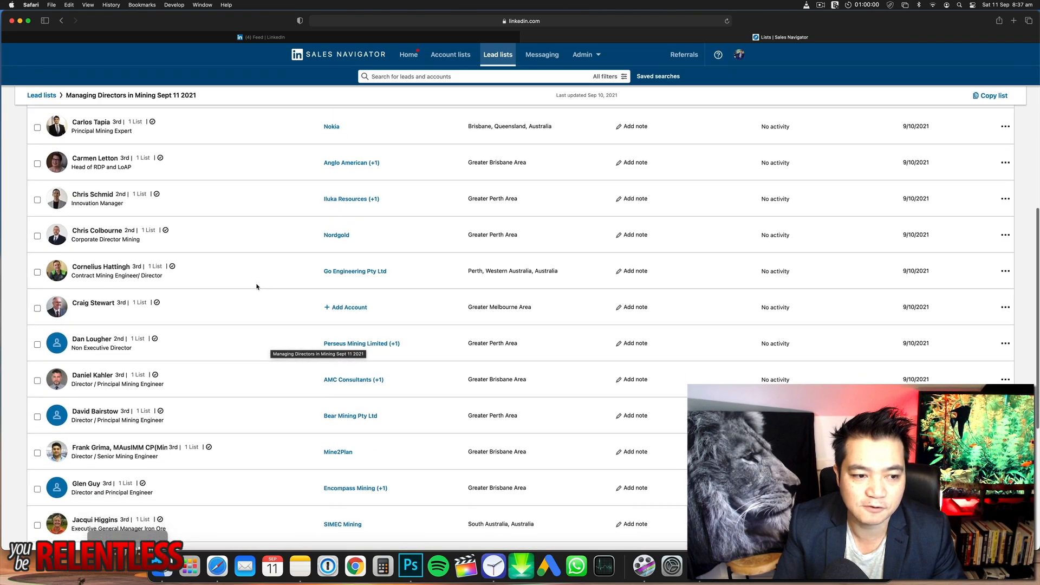
pyautogui.scroll(3)
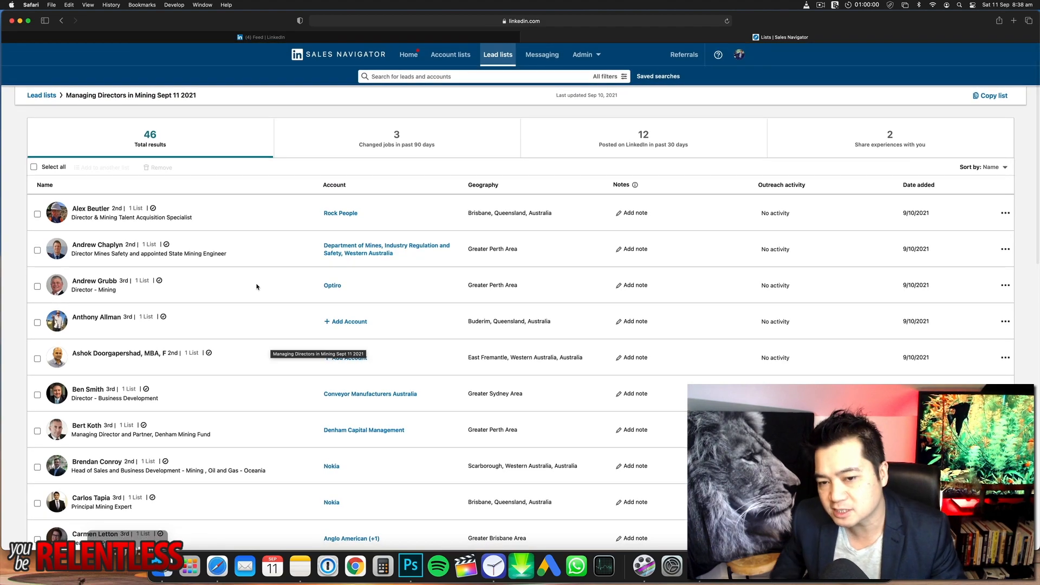